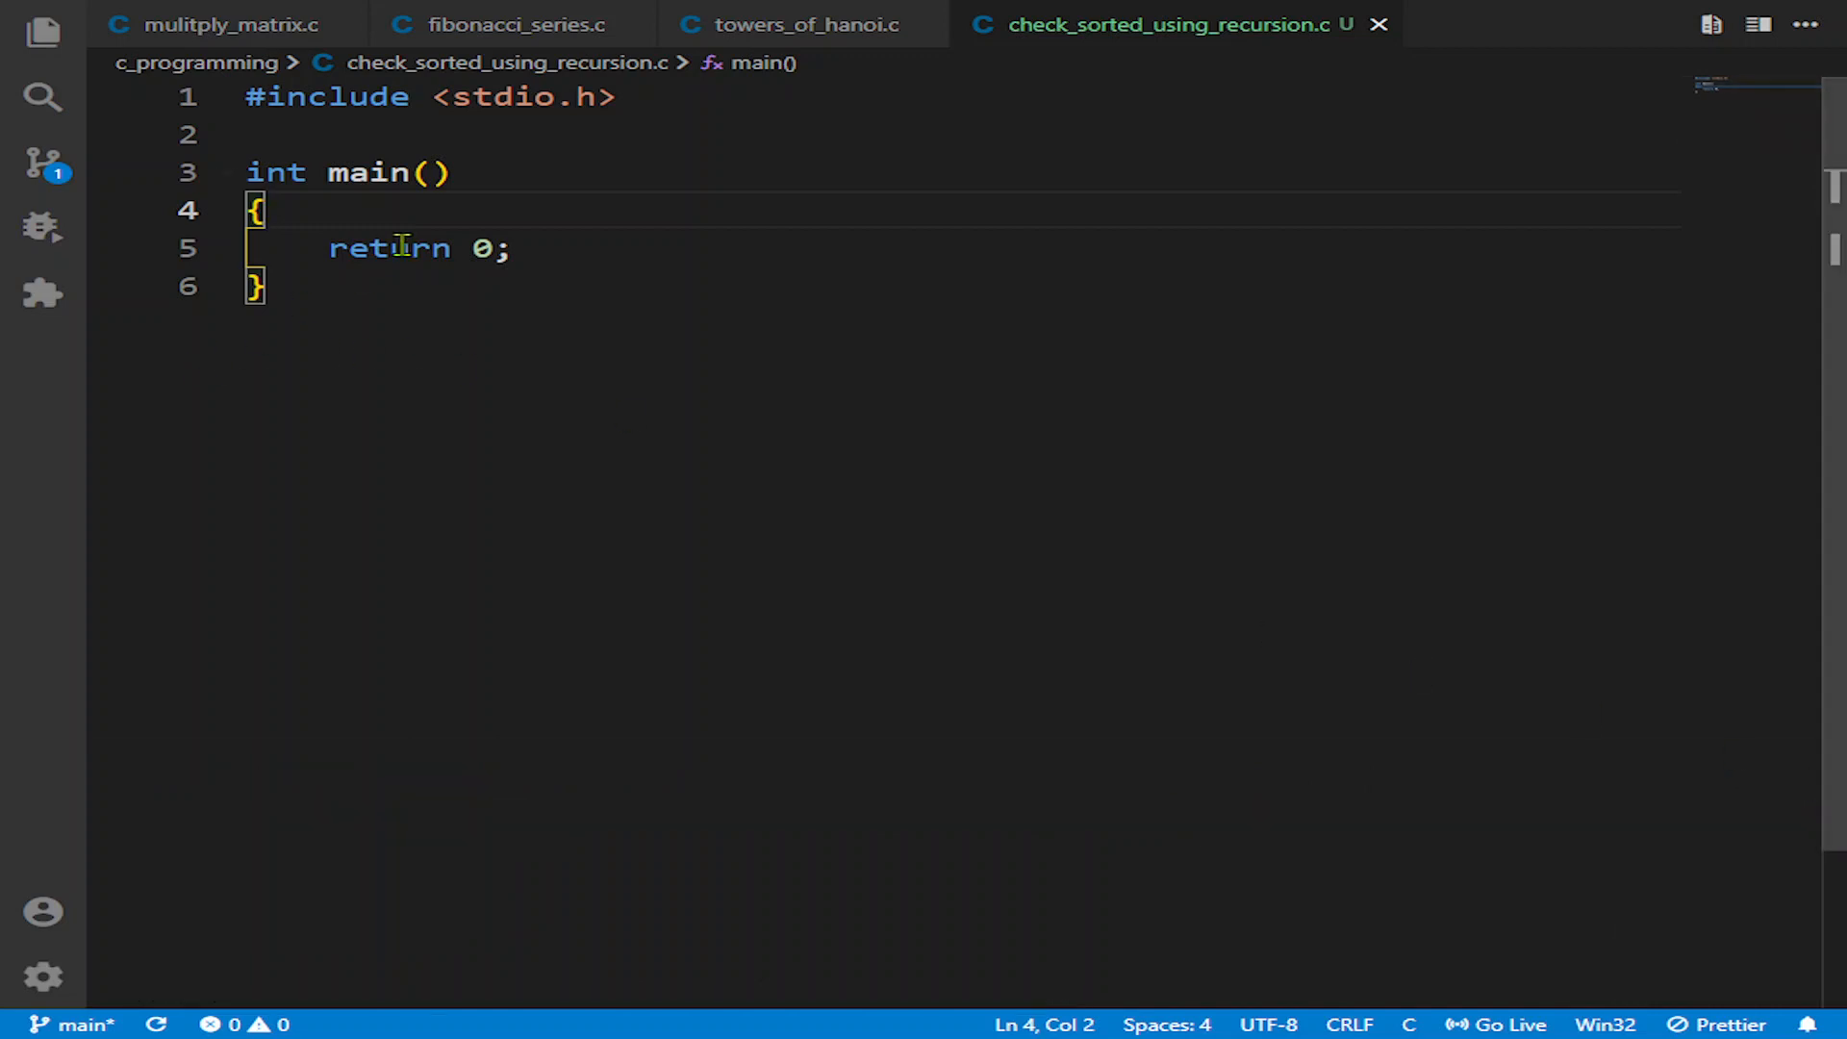
Step: Declare int n, print 'Enter the size of array : ' and read n with scanf("%d",&n)
key("enter")
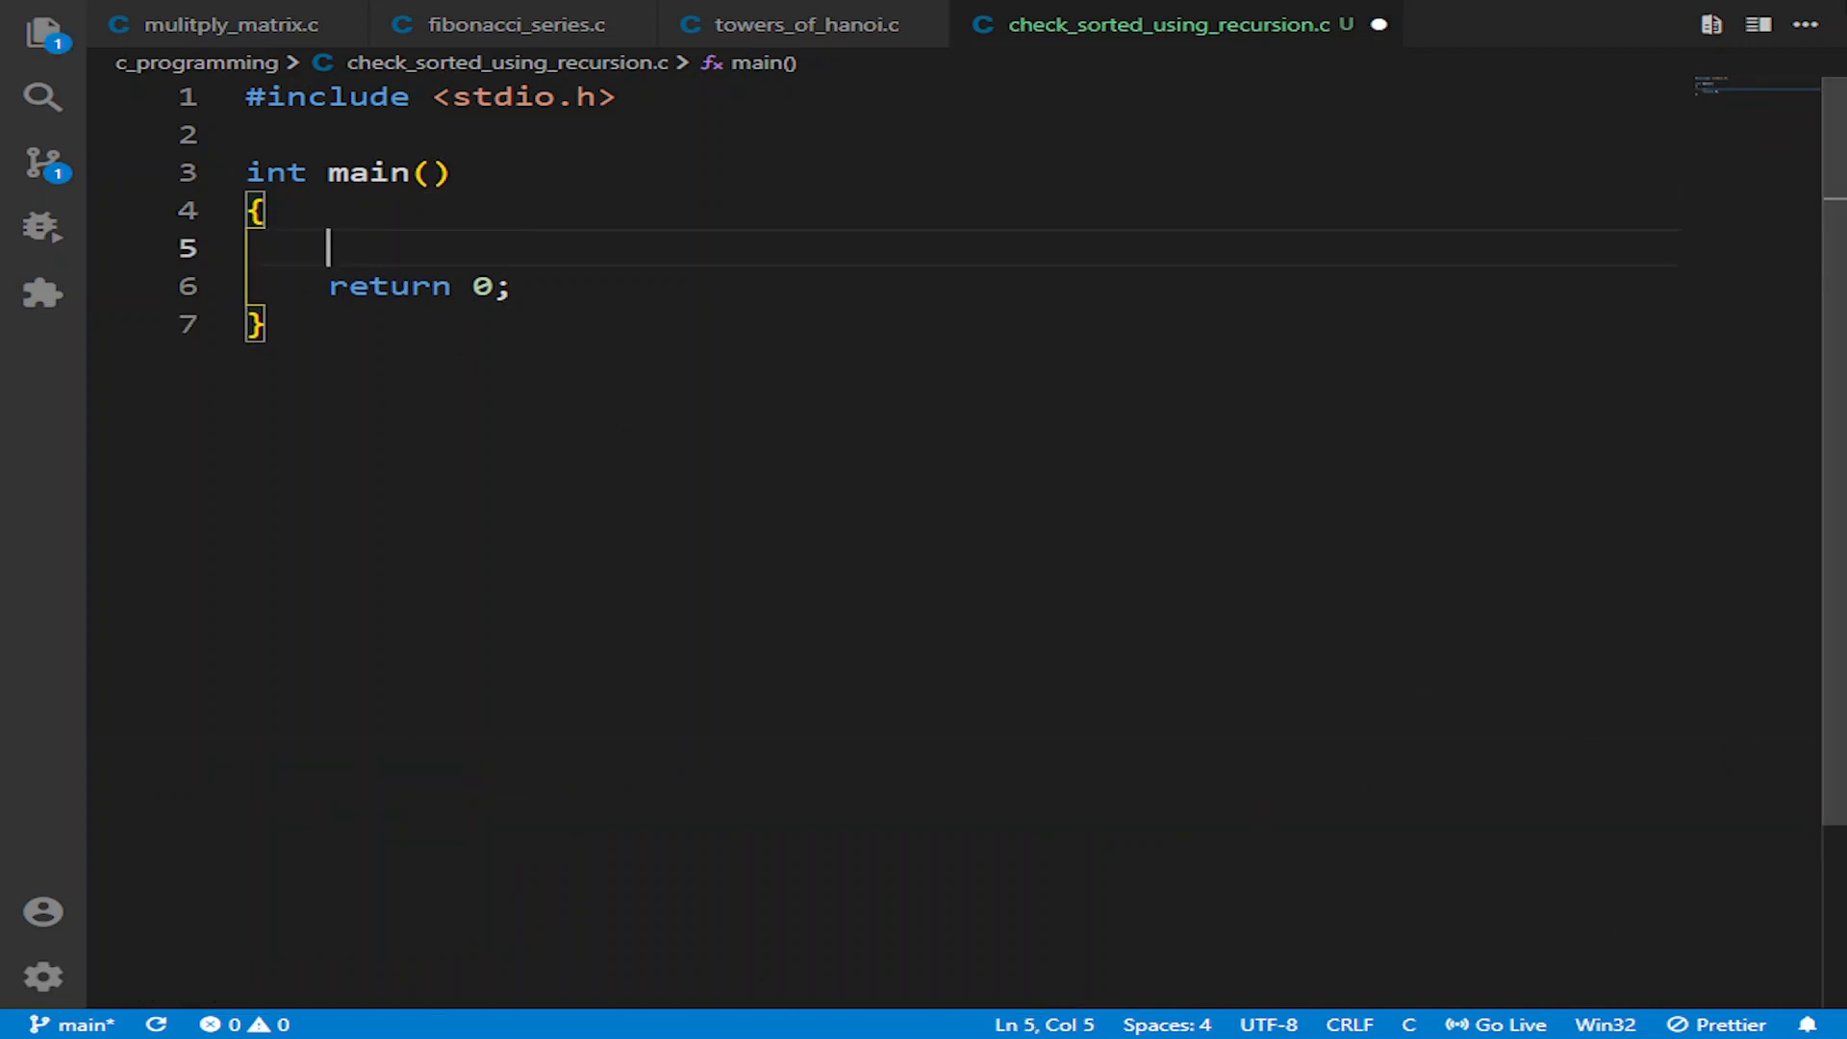
type("int n;")
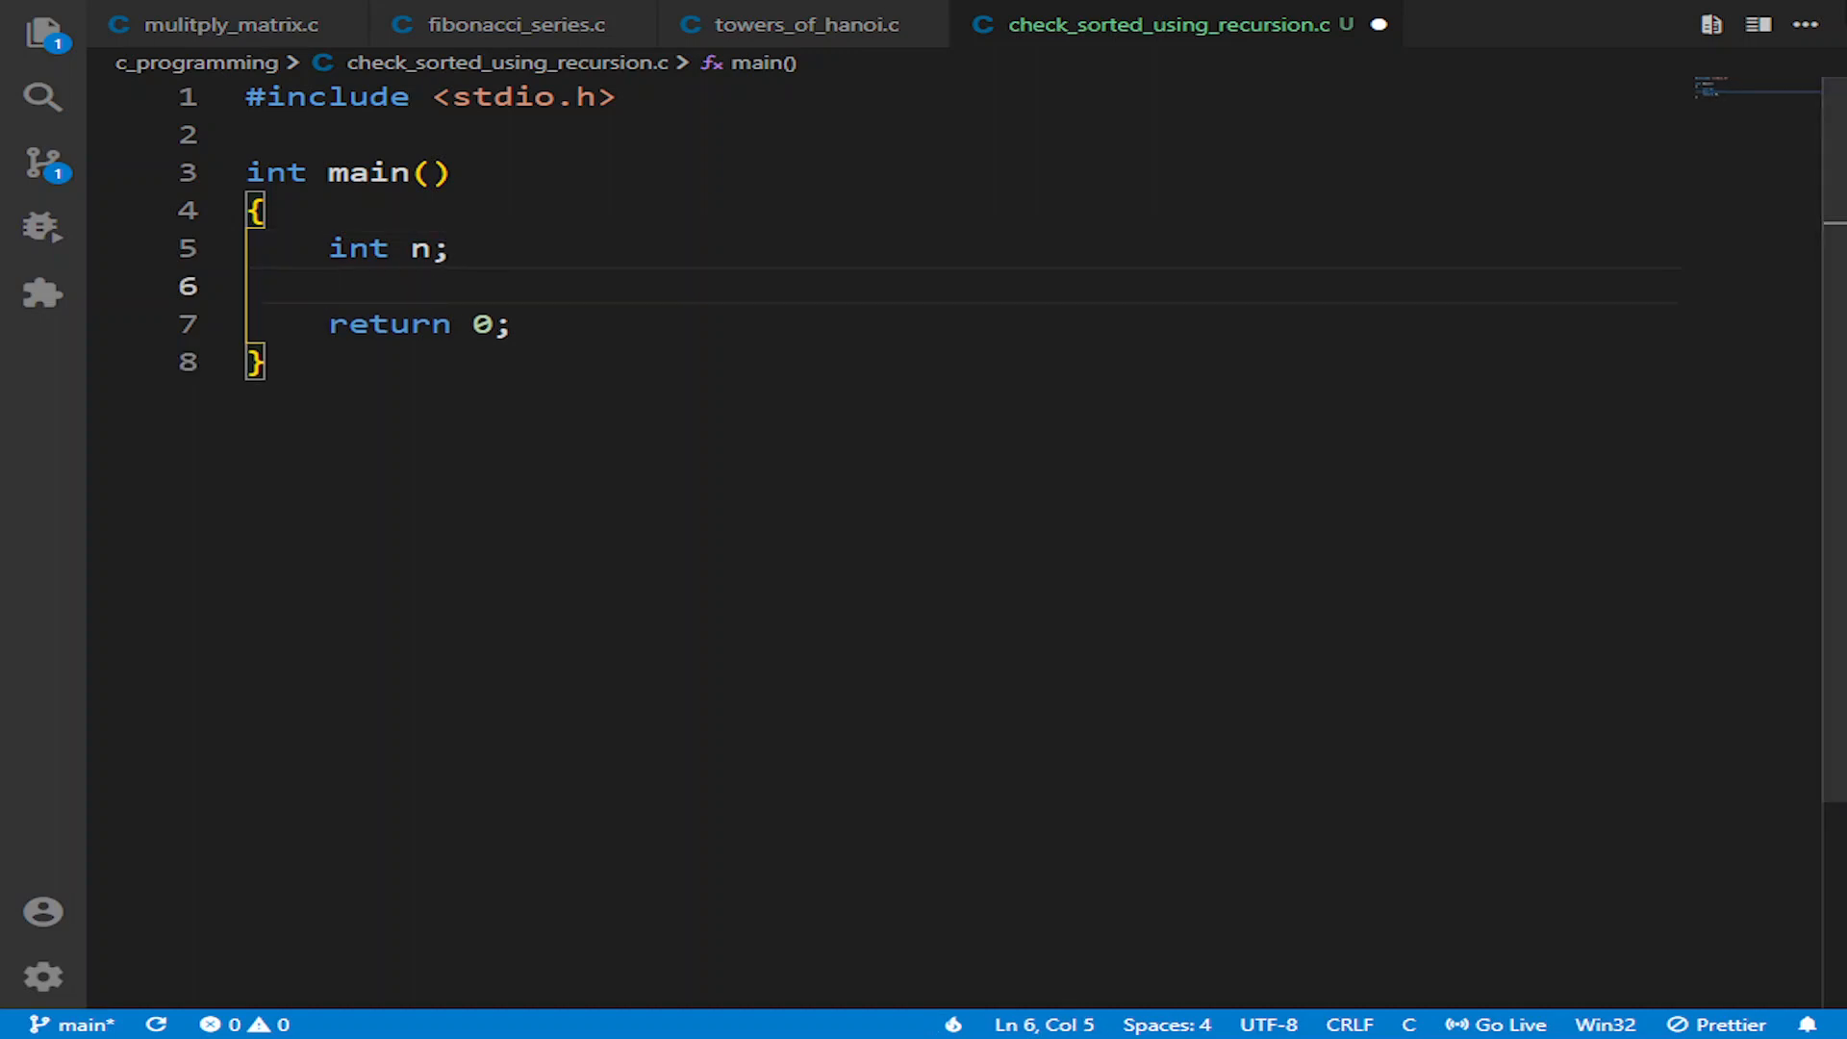
type("printf(\"Enter the size of array")
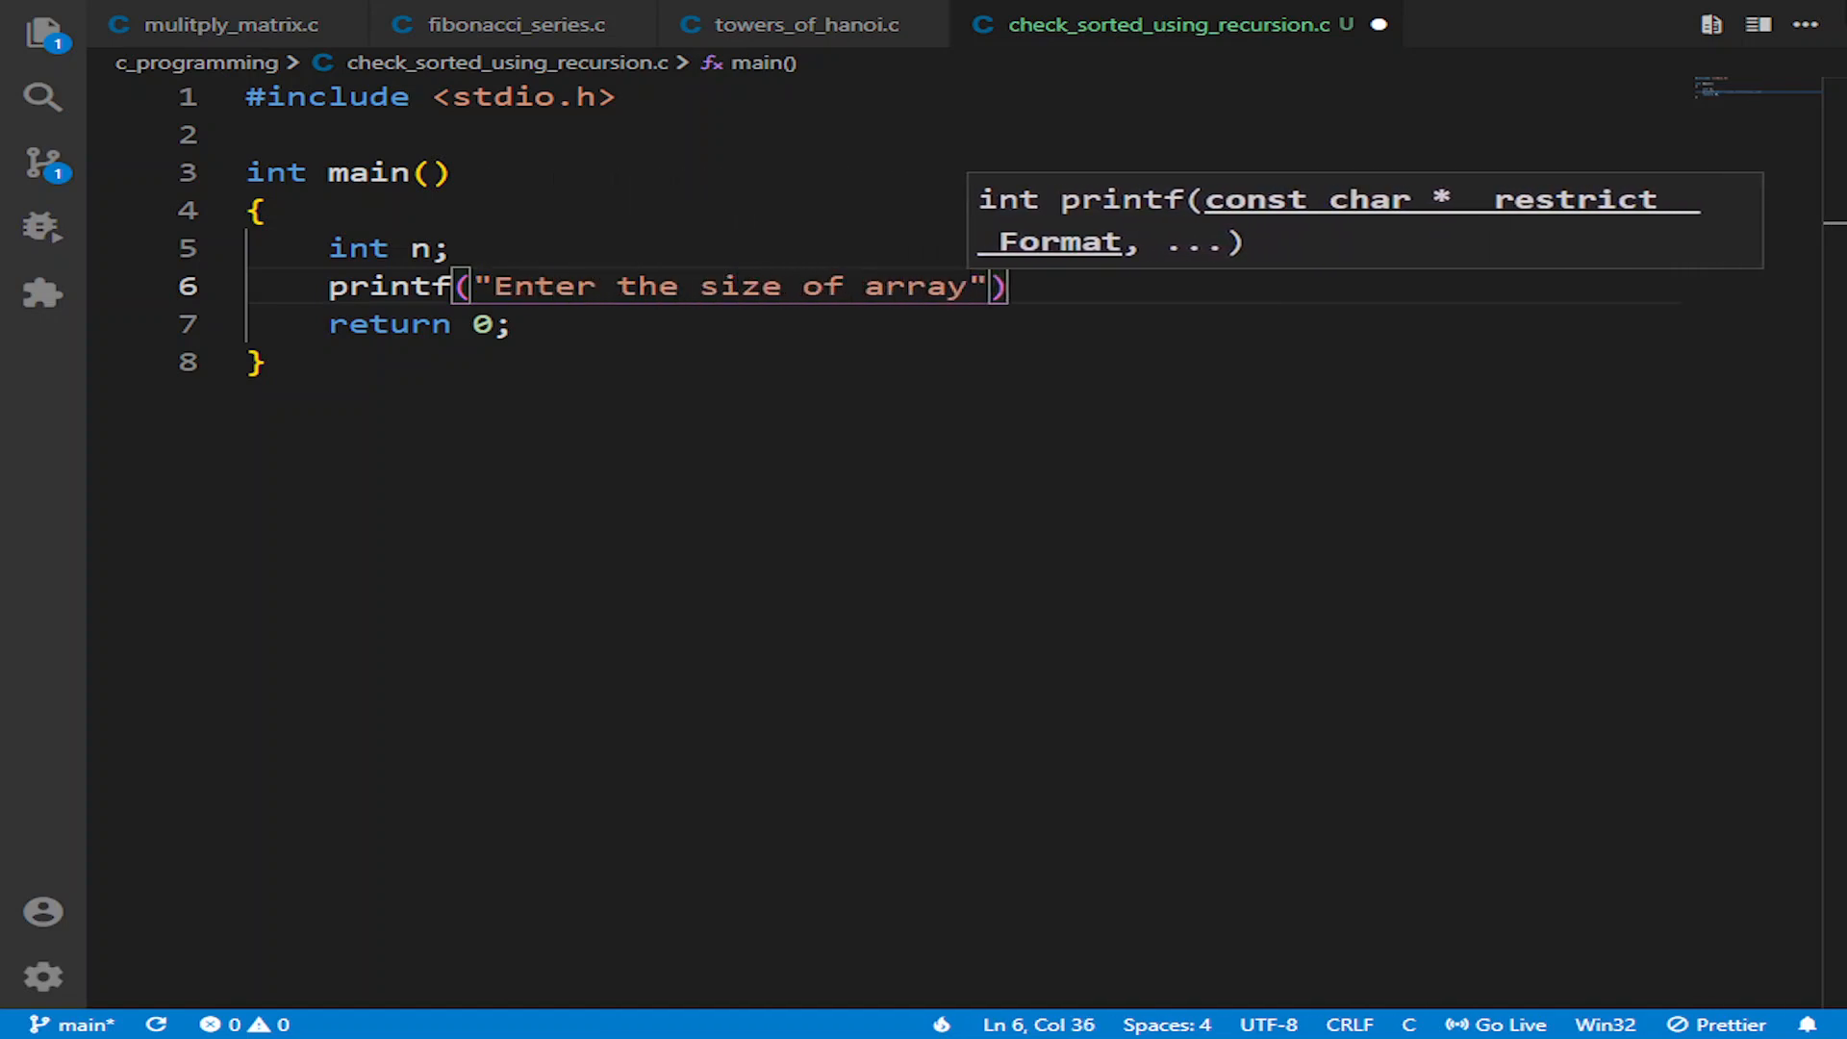
type(":")
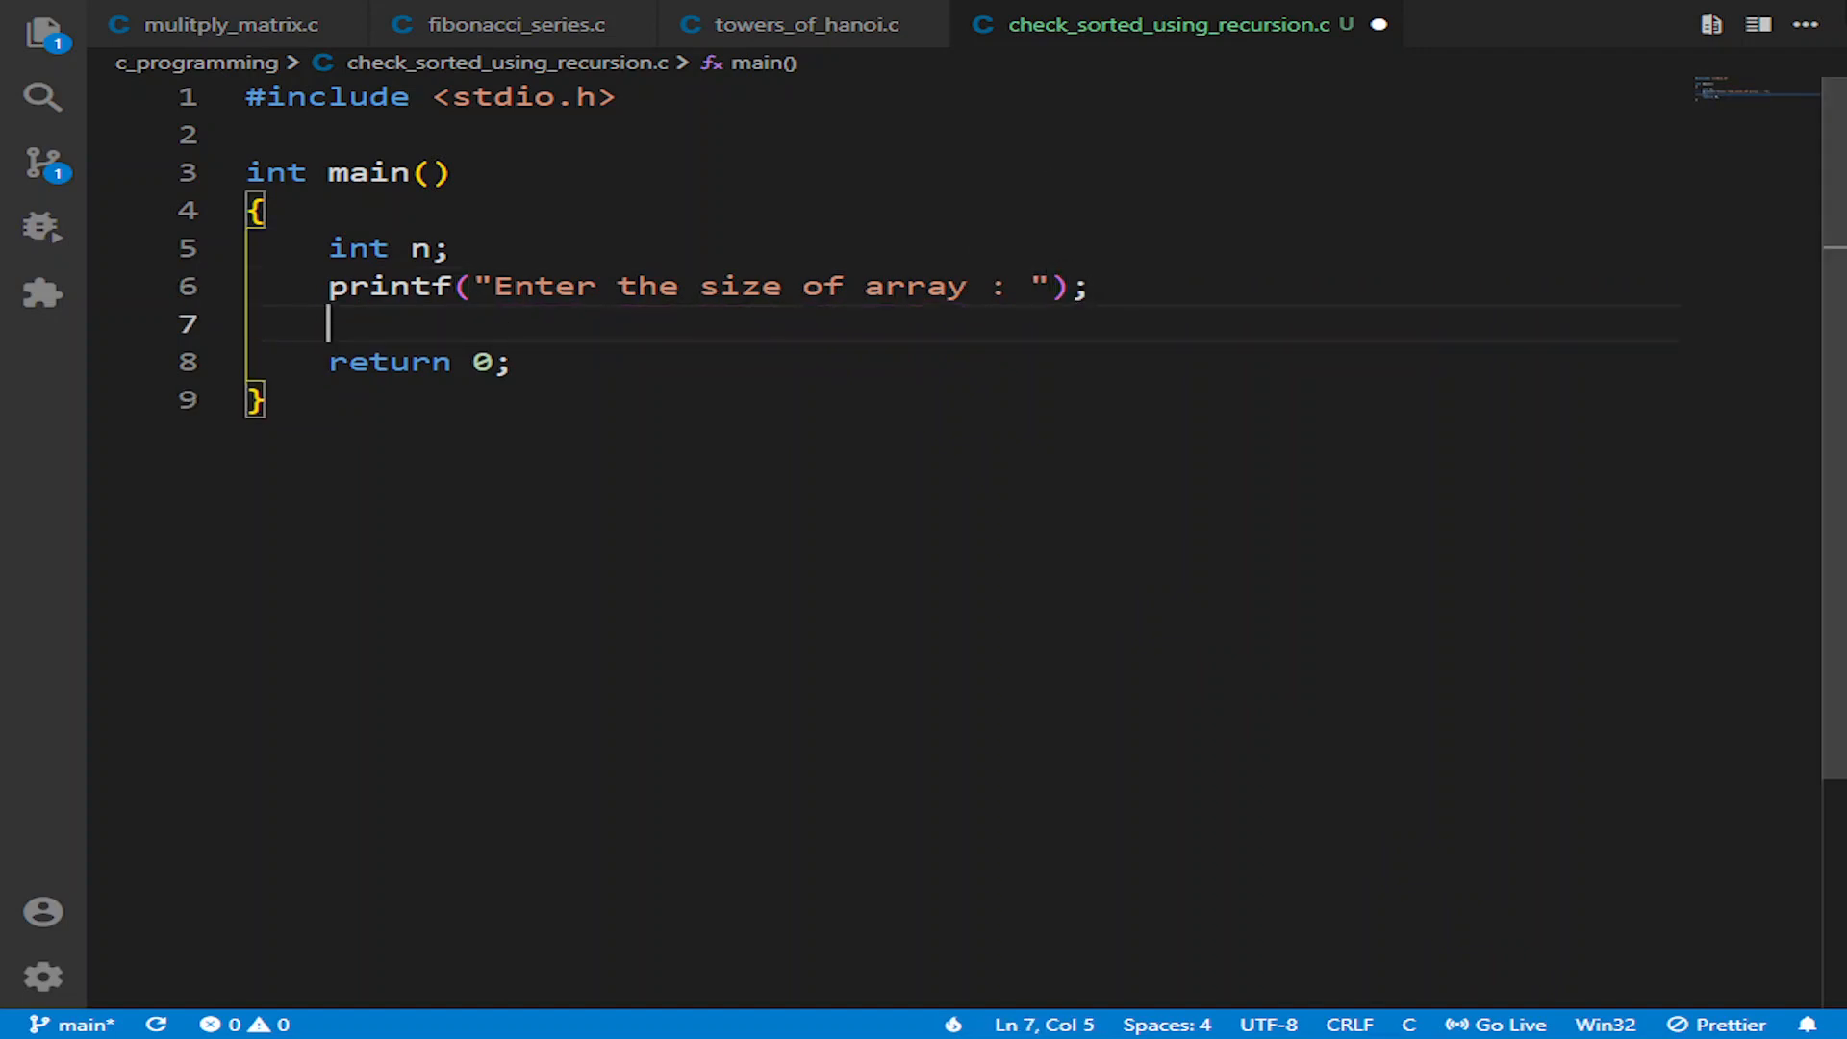
type("scnaf")
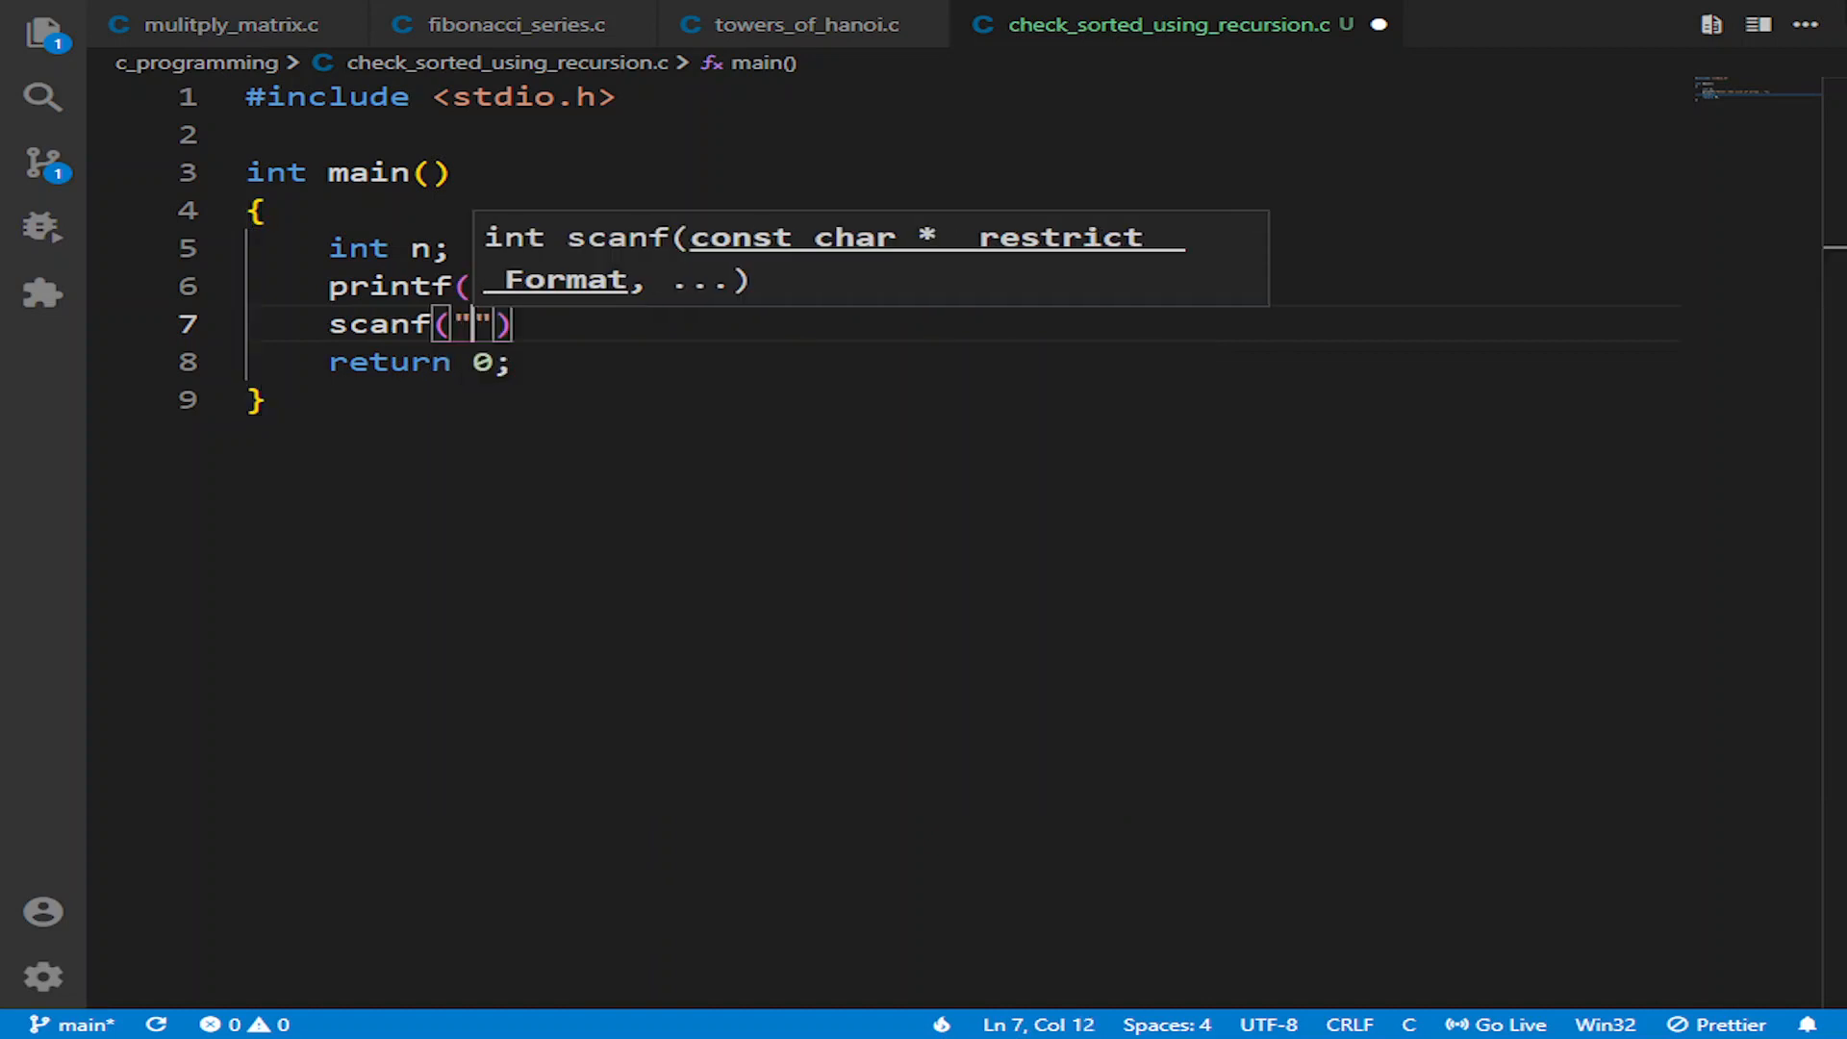
type("%d")
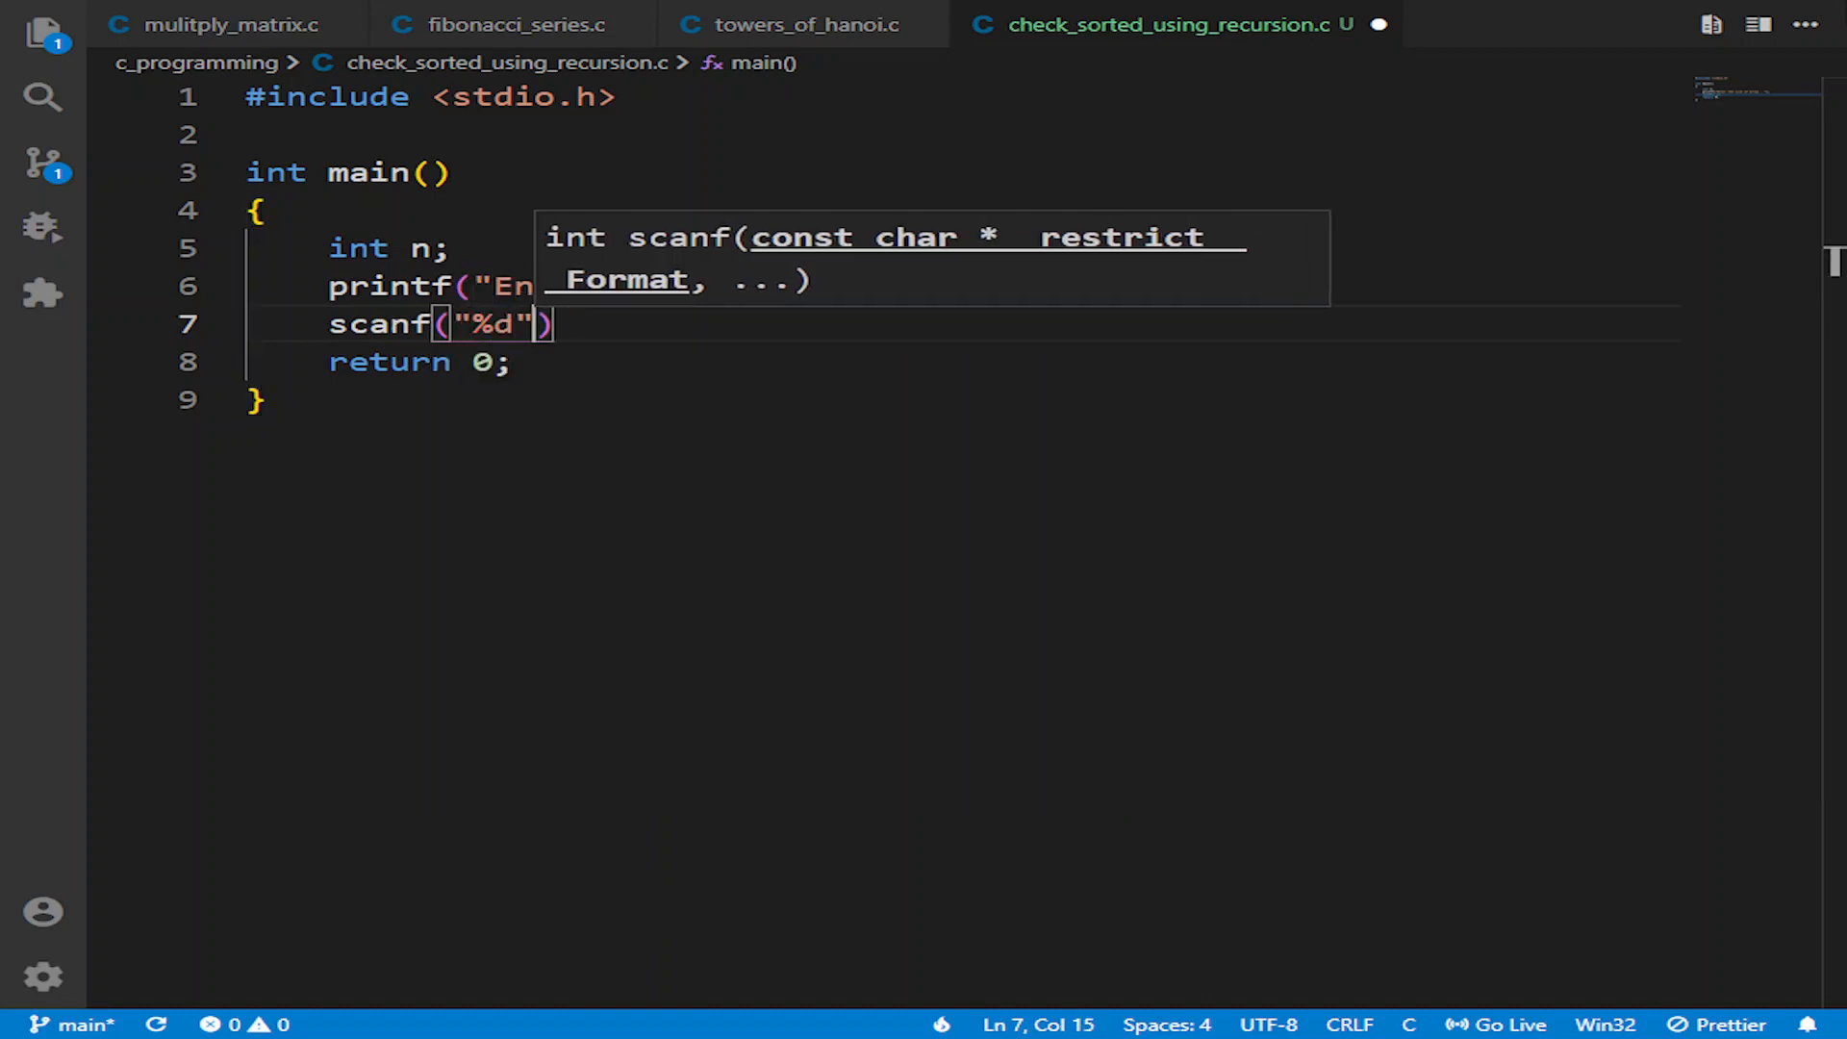
type(",&n")
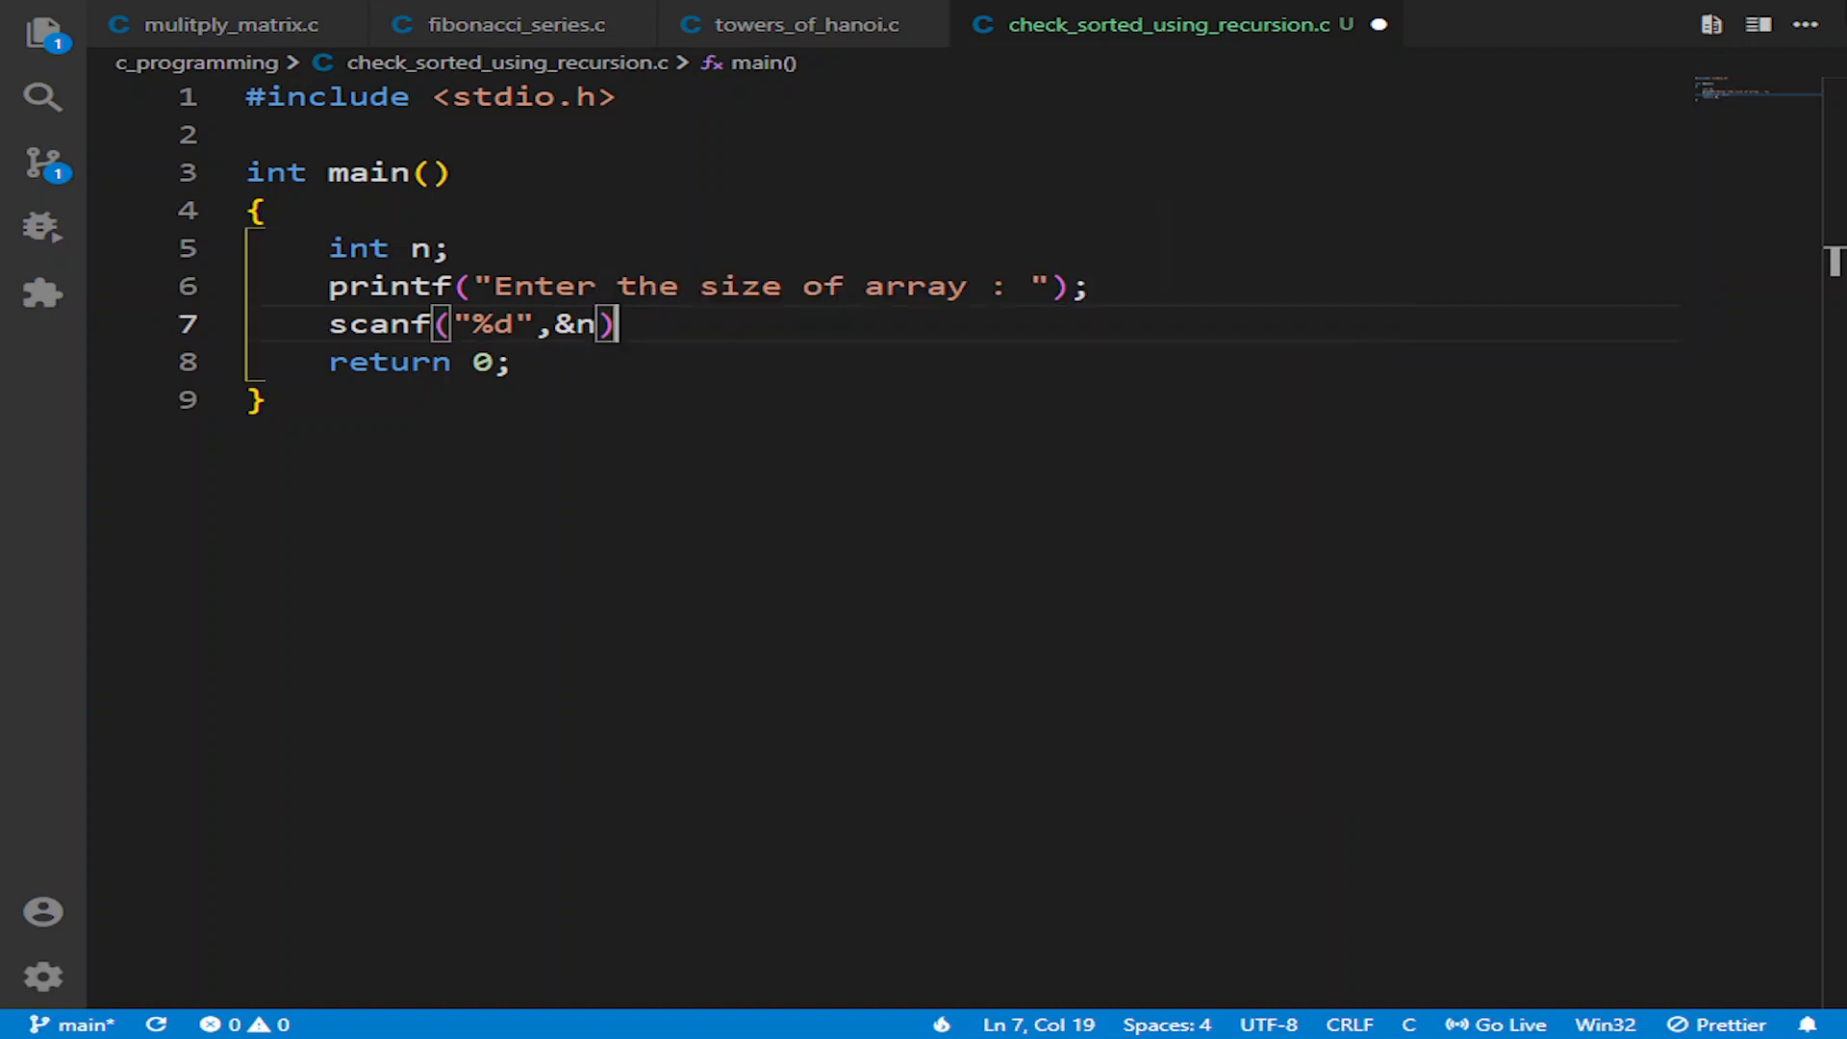
key("Enter")
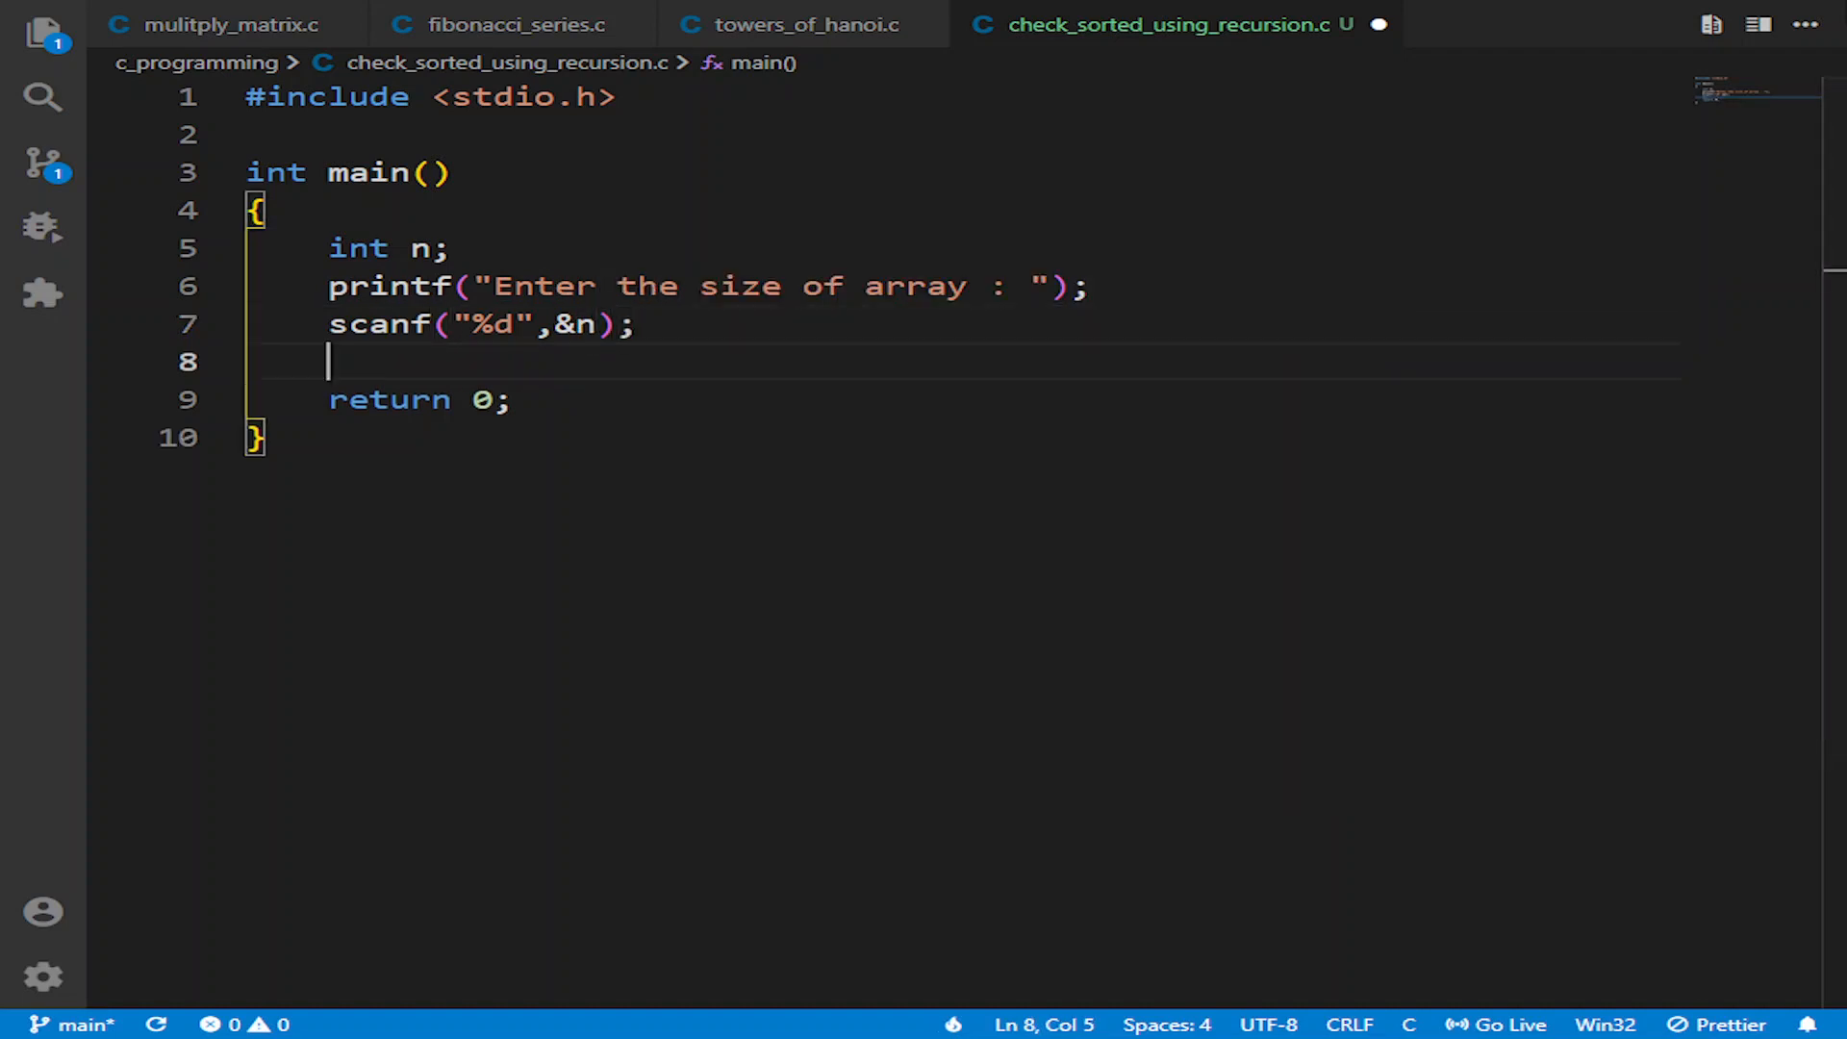
Step: Declare int arr[n] and start a for loop running i from 0 to n
type("int arr[n];")
type("f")
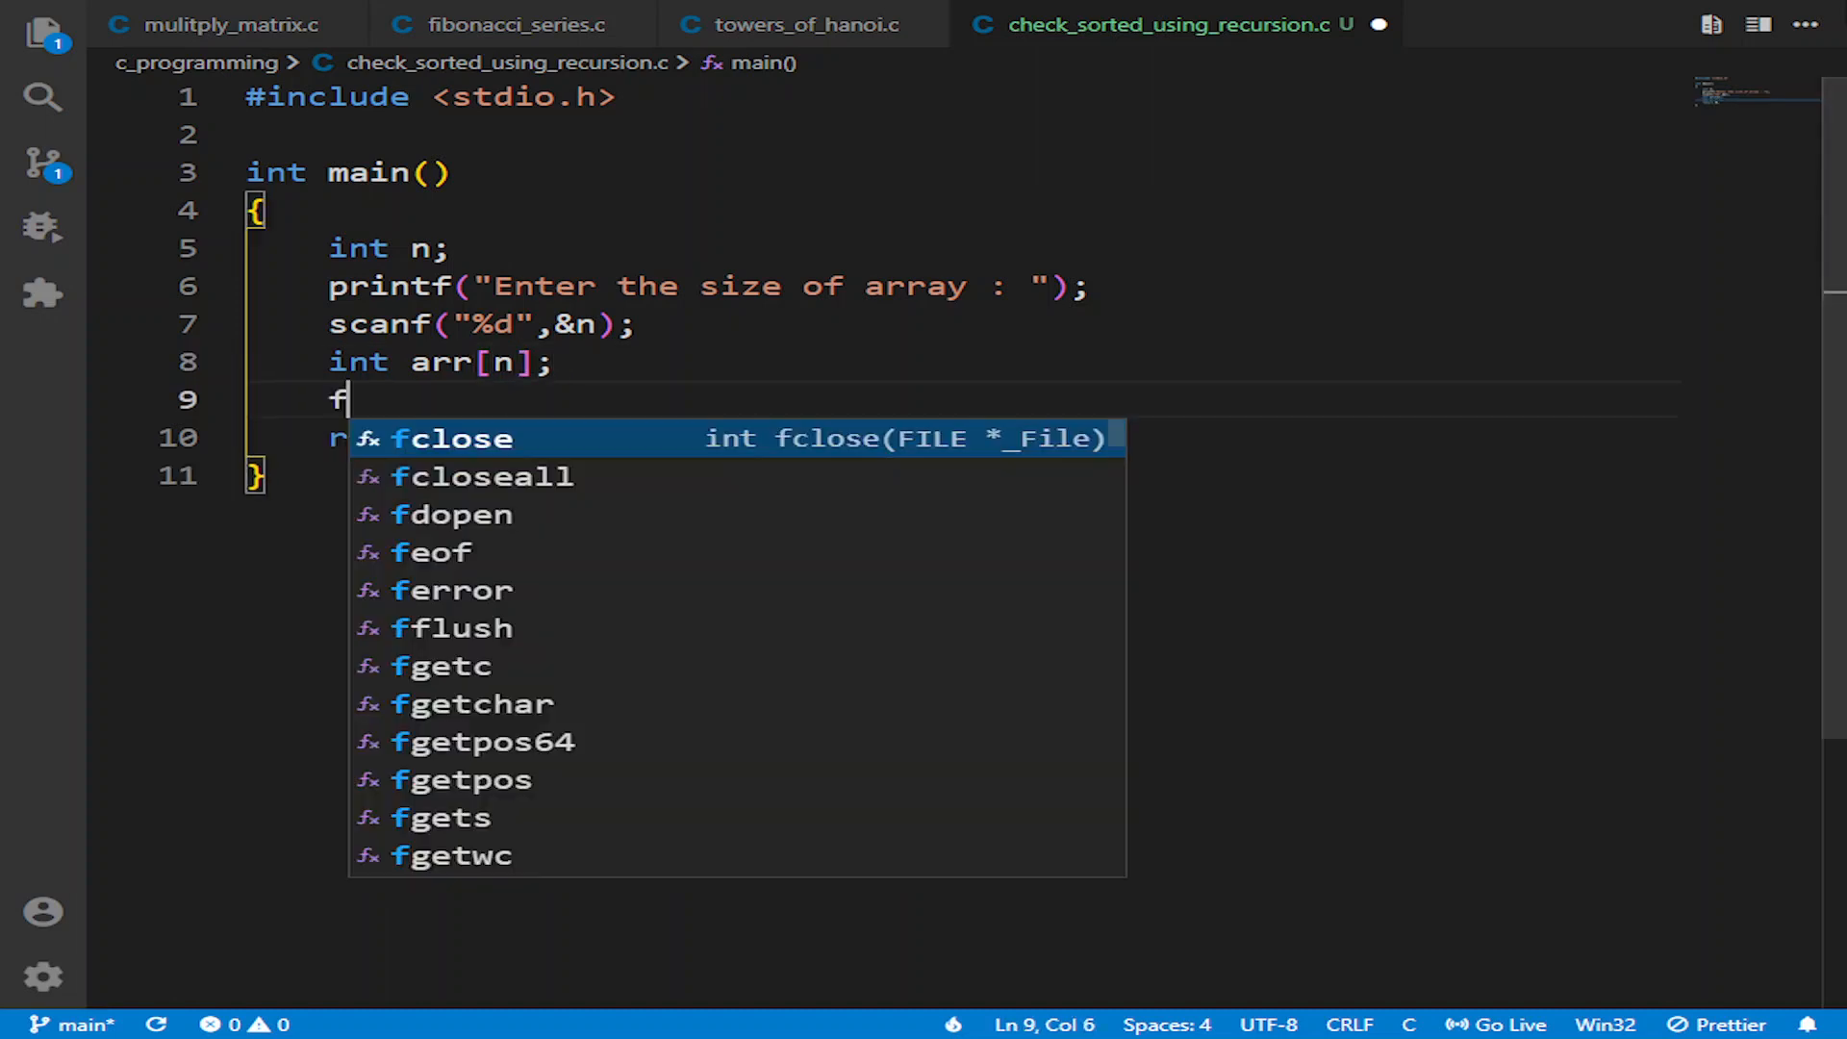
type("or (int i = 0; i < count; i++")
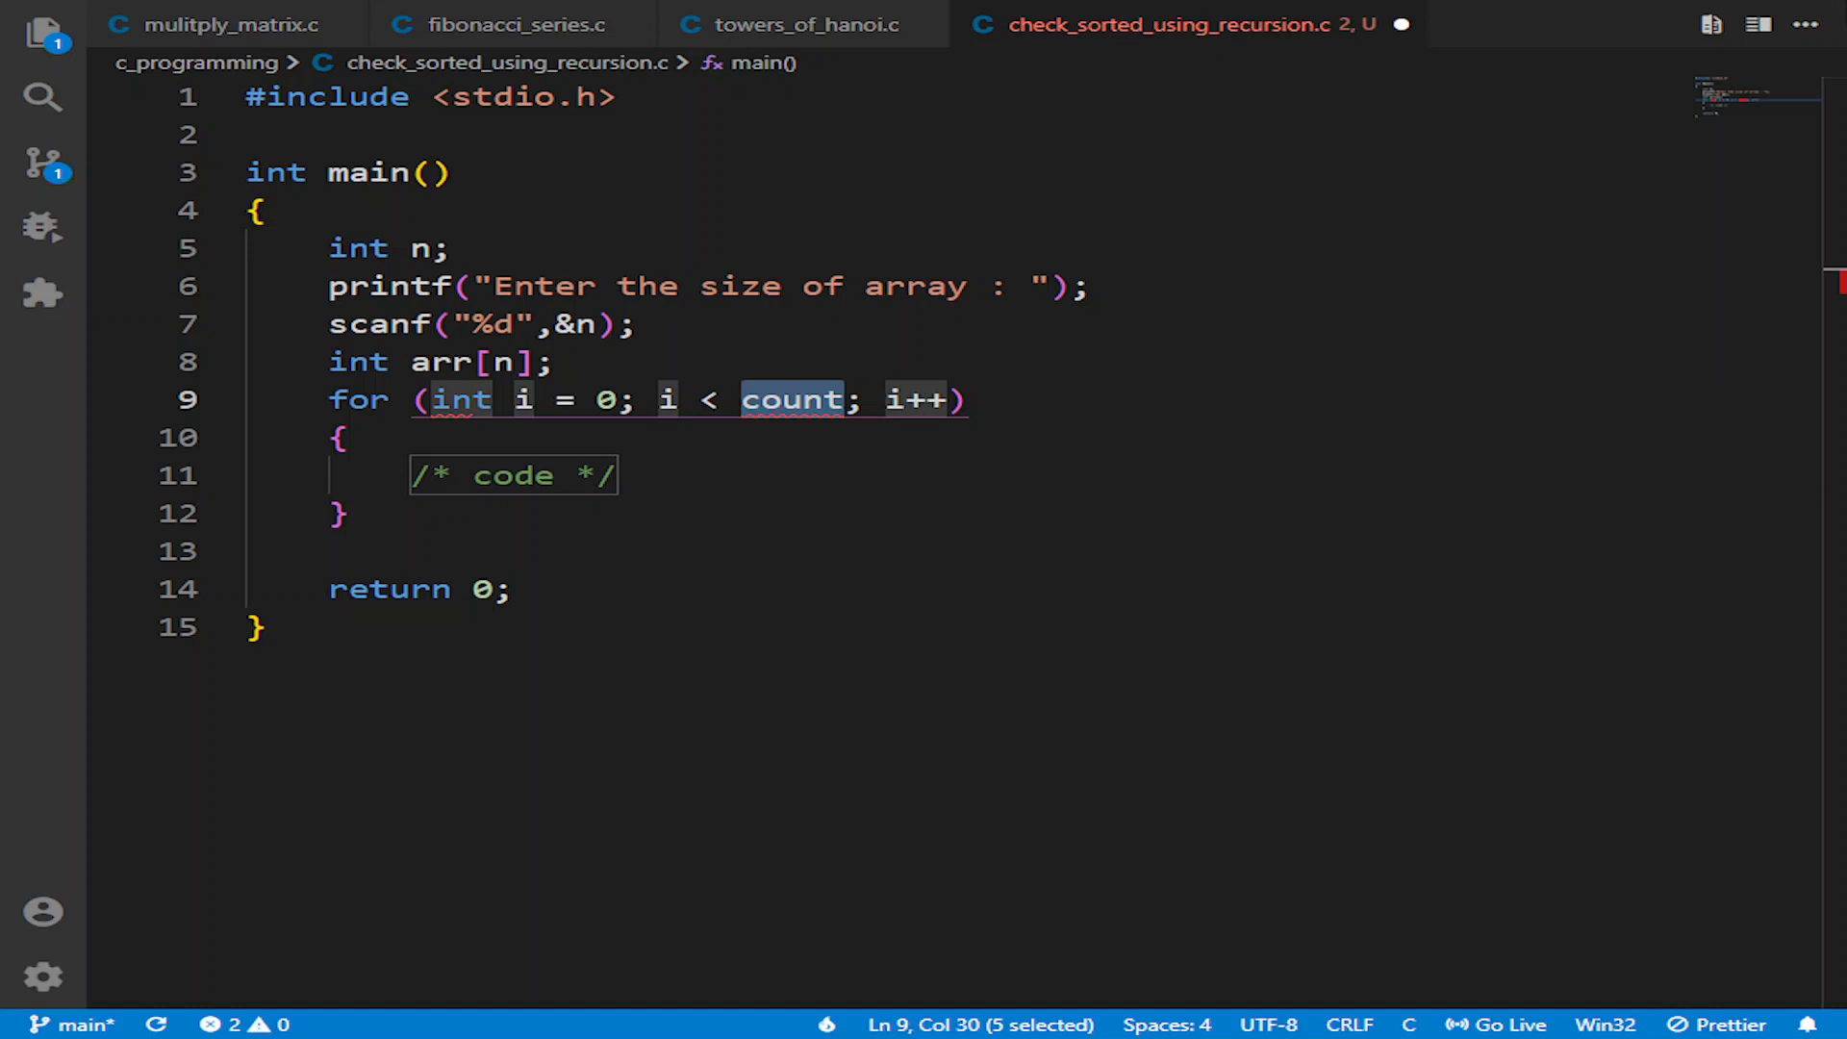
type("n")
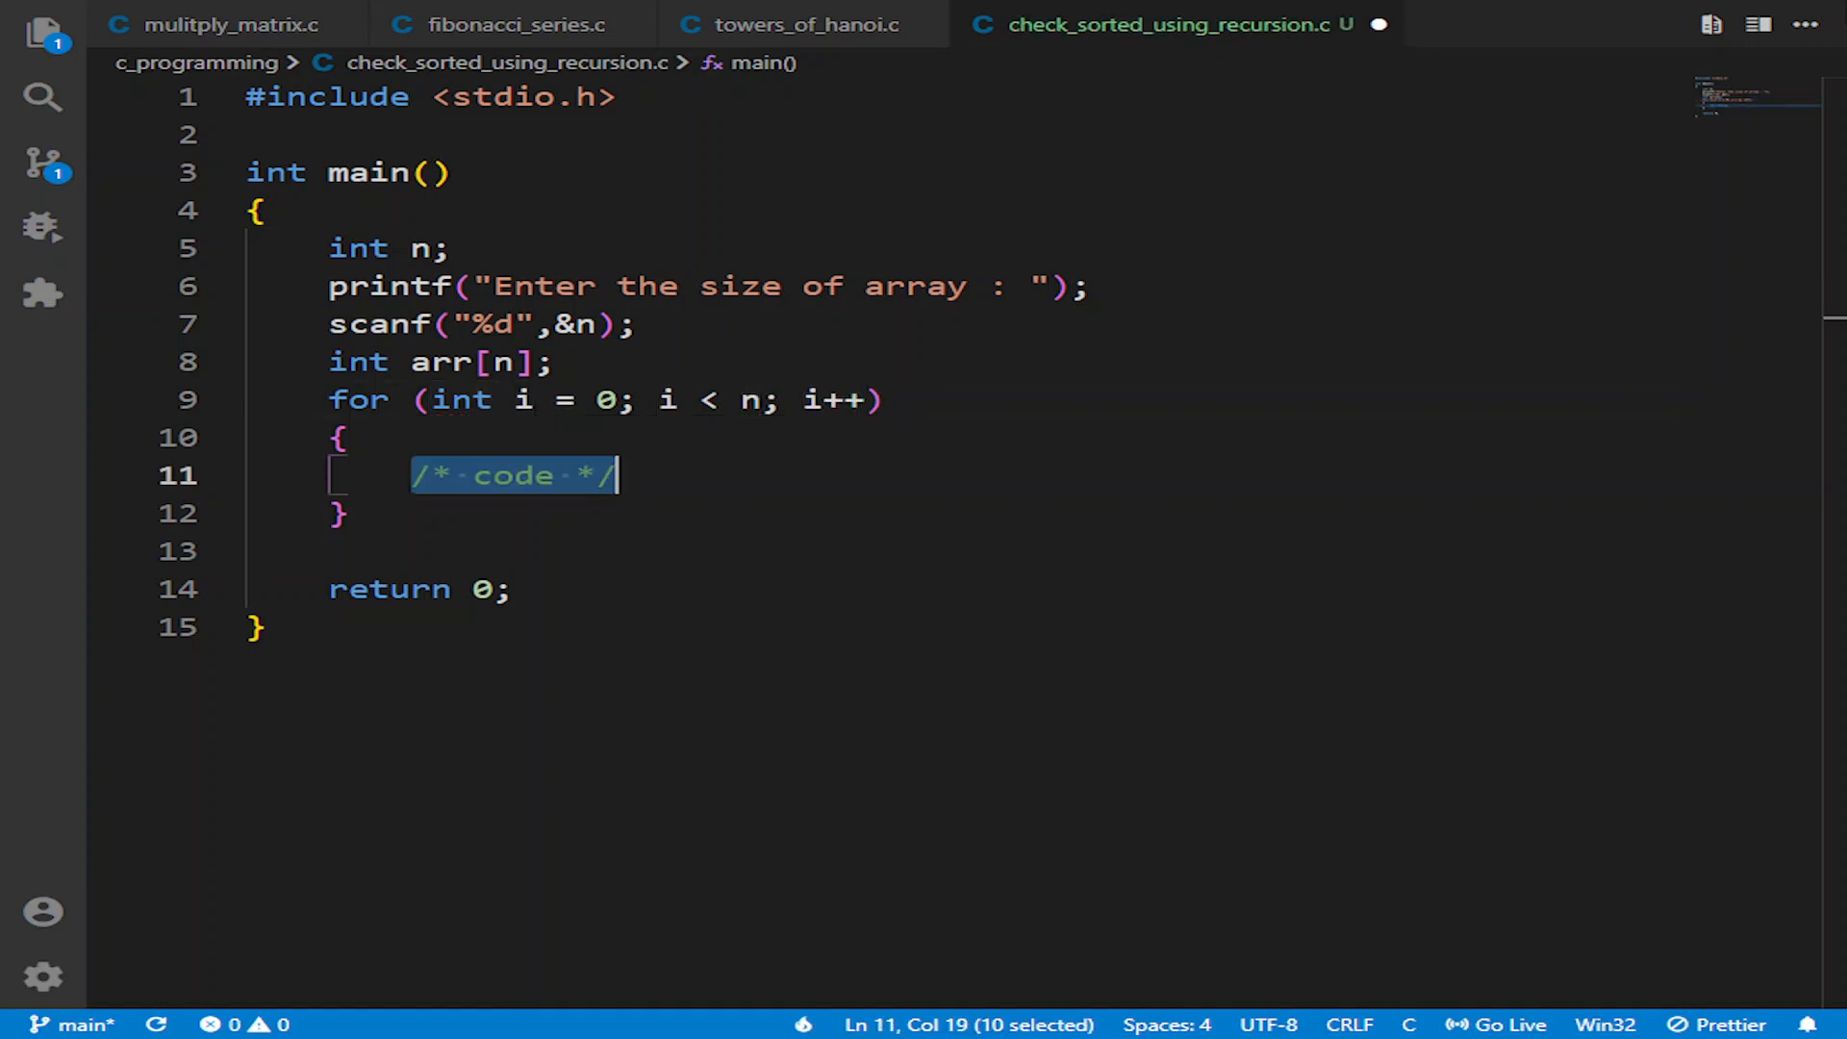
Step: Inside the loop, prompt for element i+1 and read it into arr[i] with scanf
type("printf(\"\")")
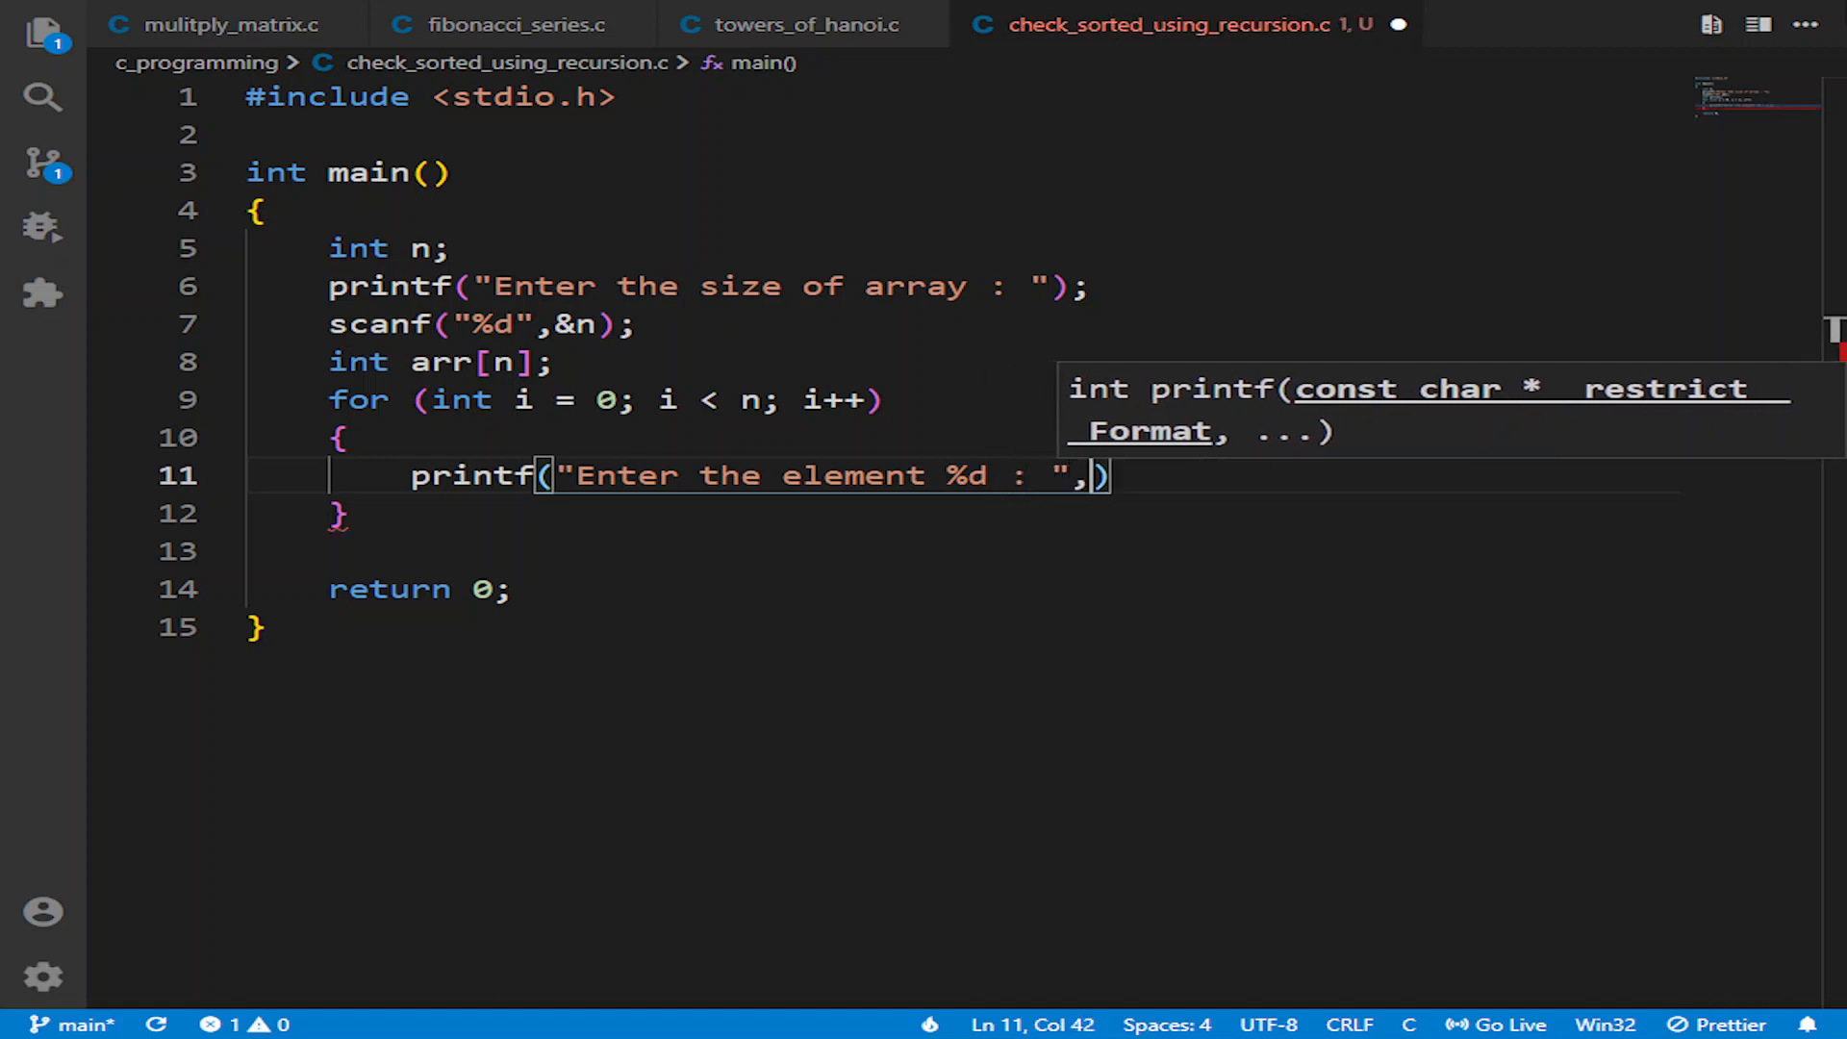
type("i")
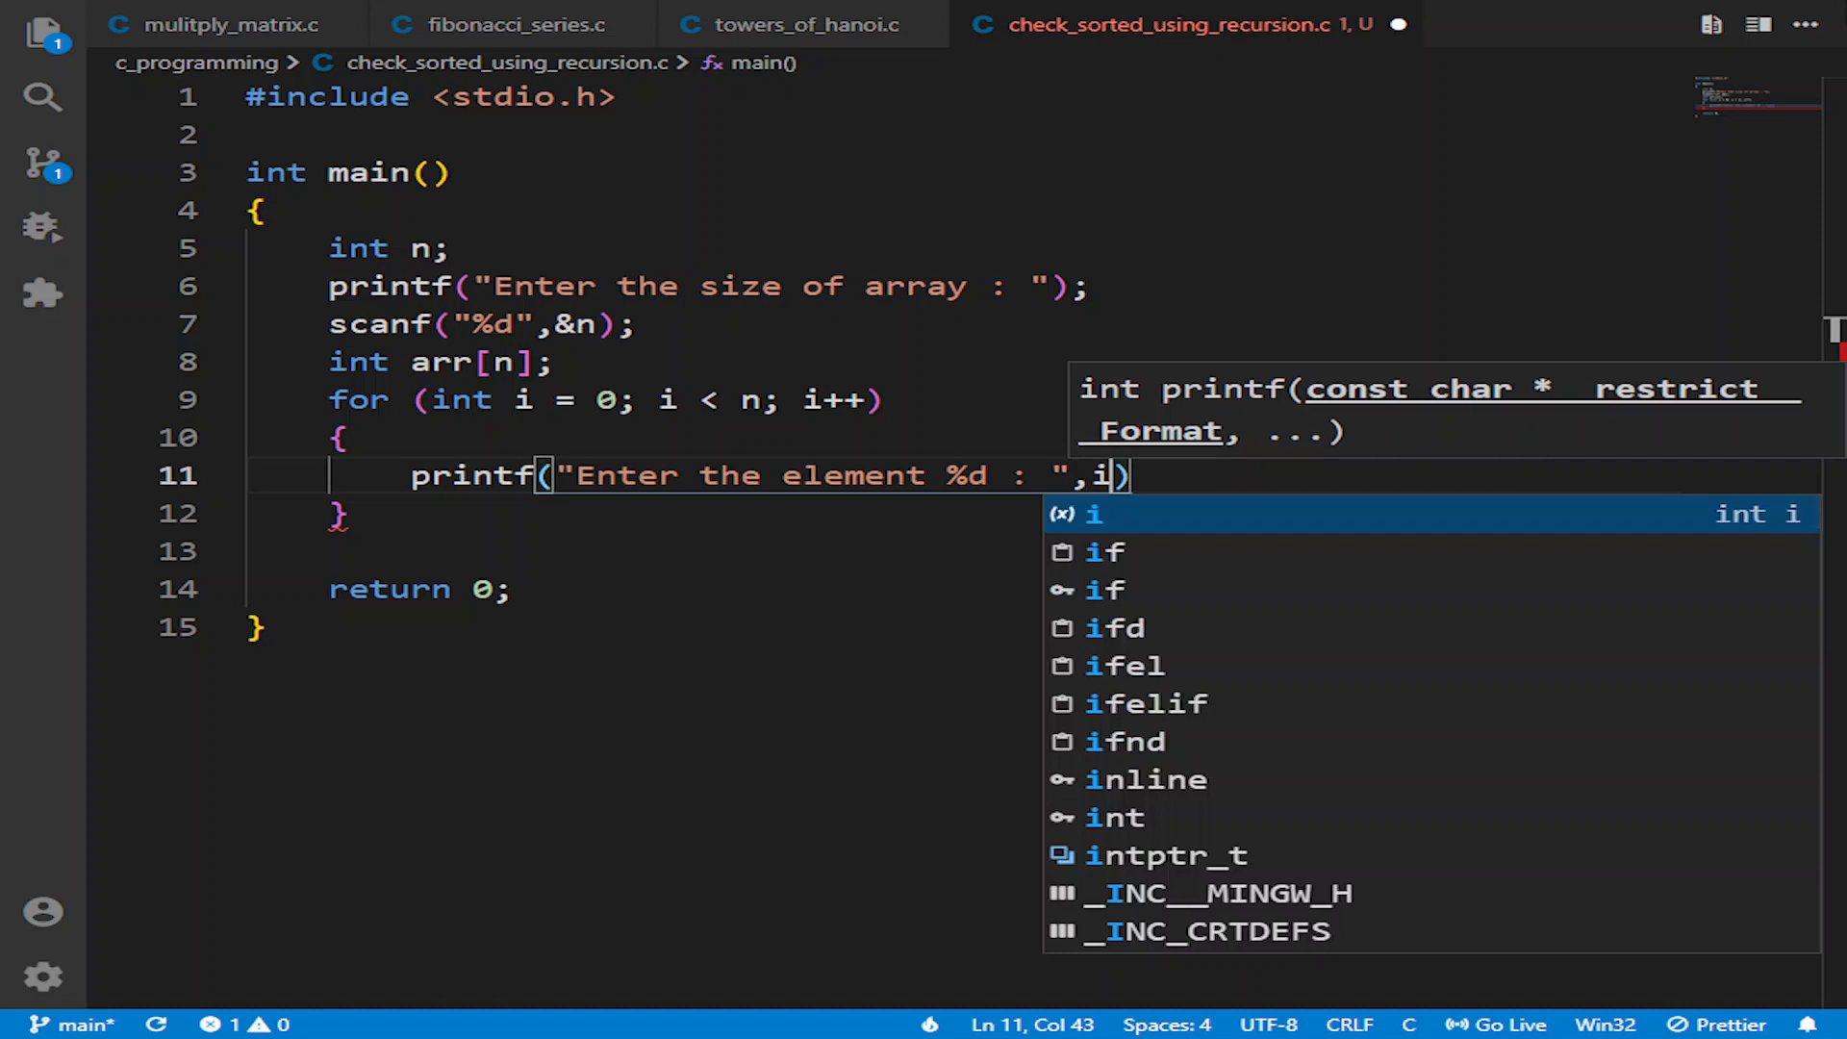
type("+1);")
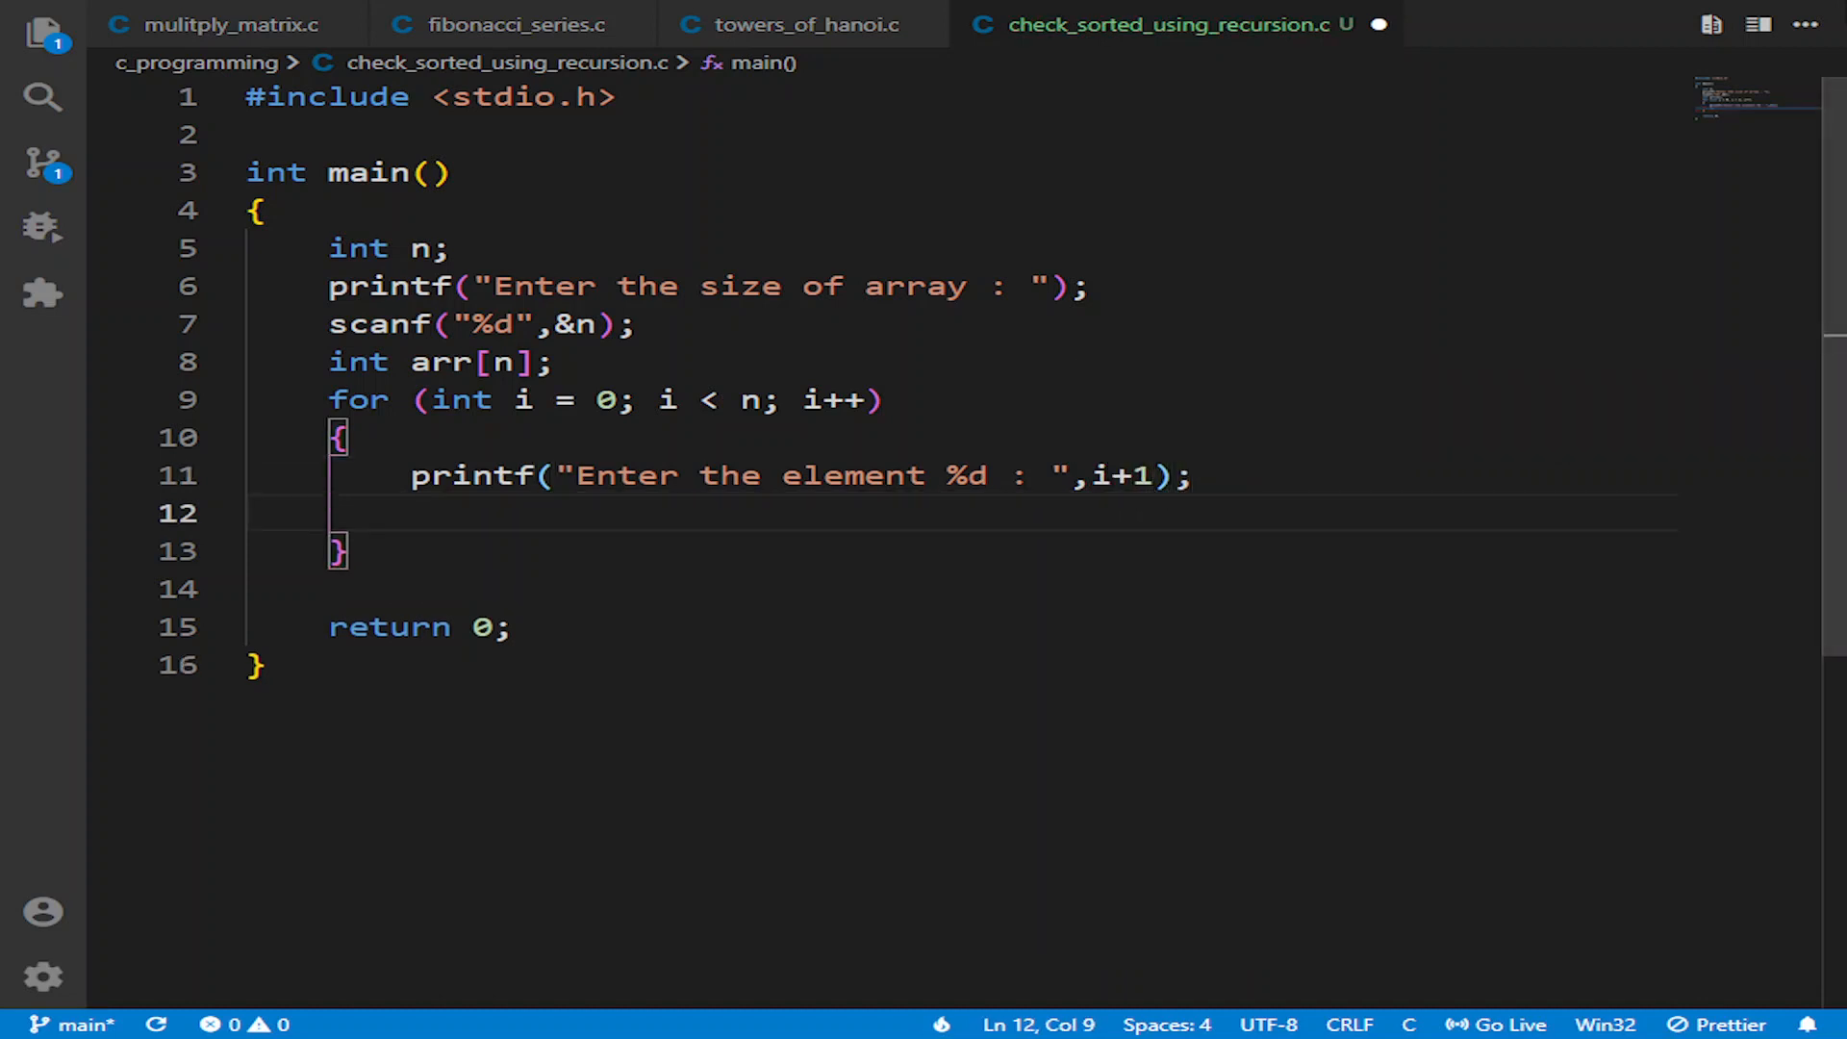
type("scanf")
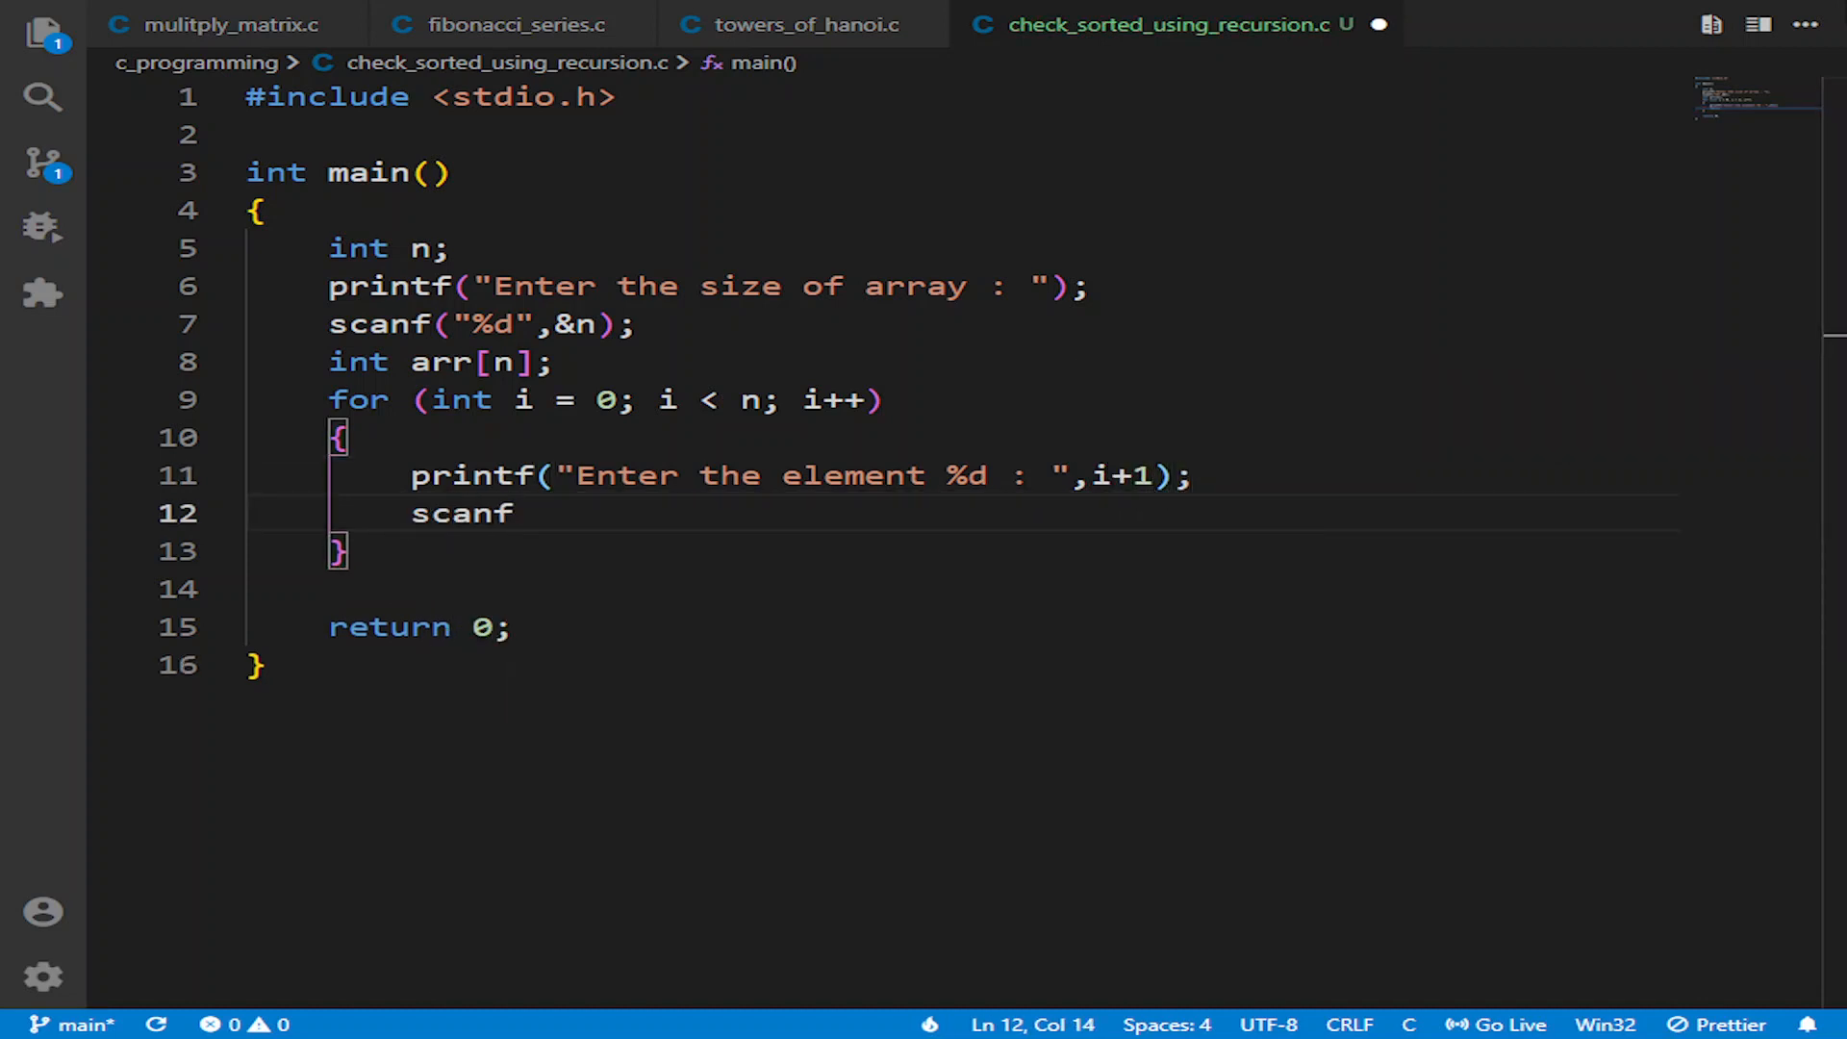
type("(\"%d\")")
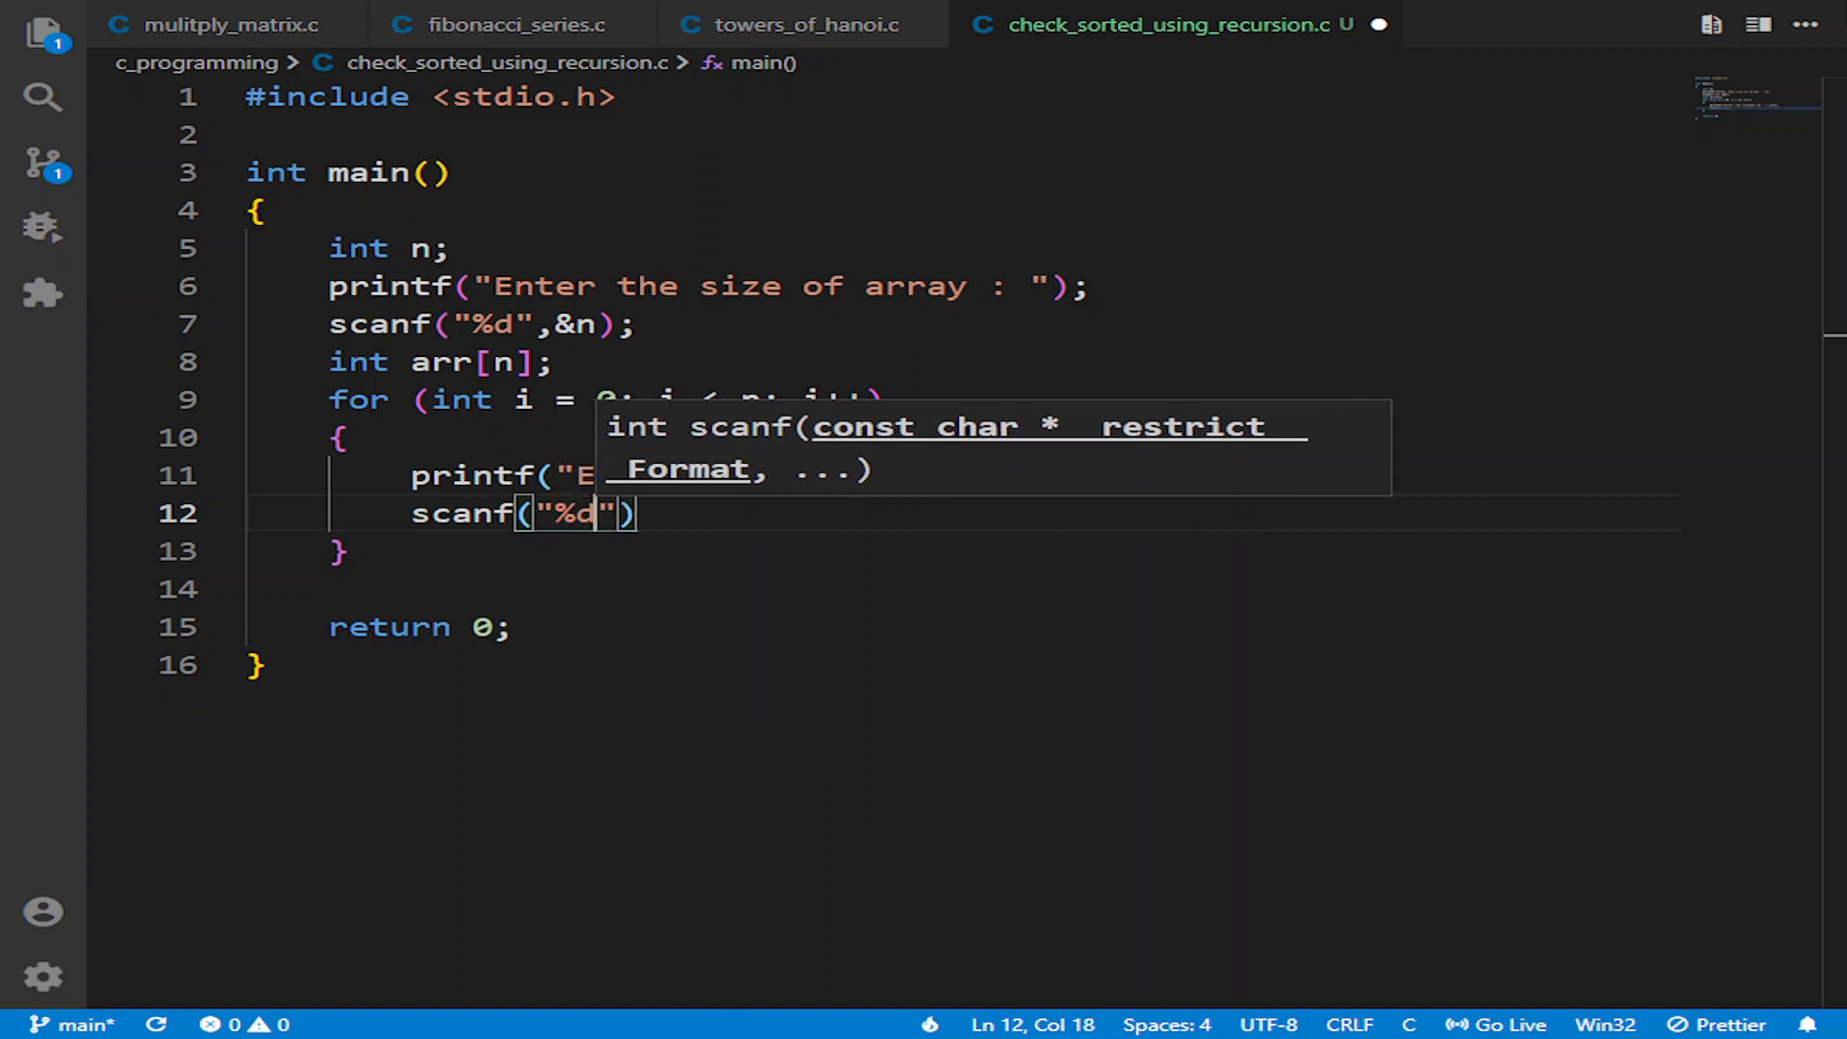
type("&arr[i")
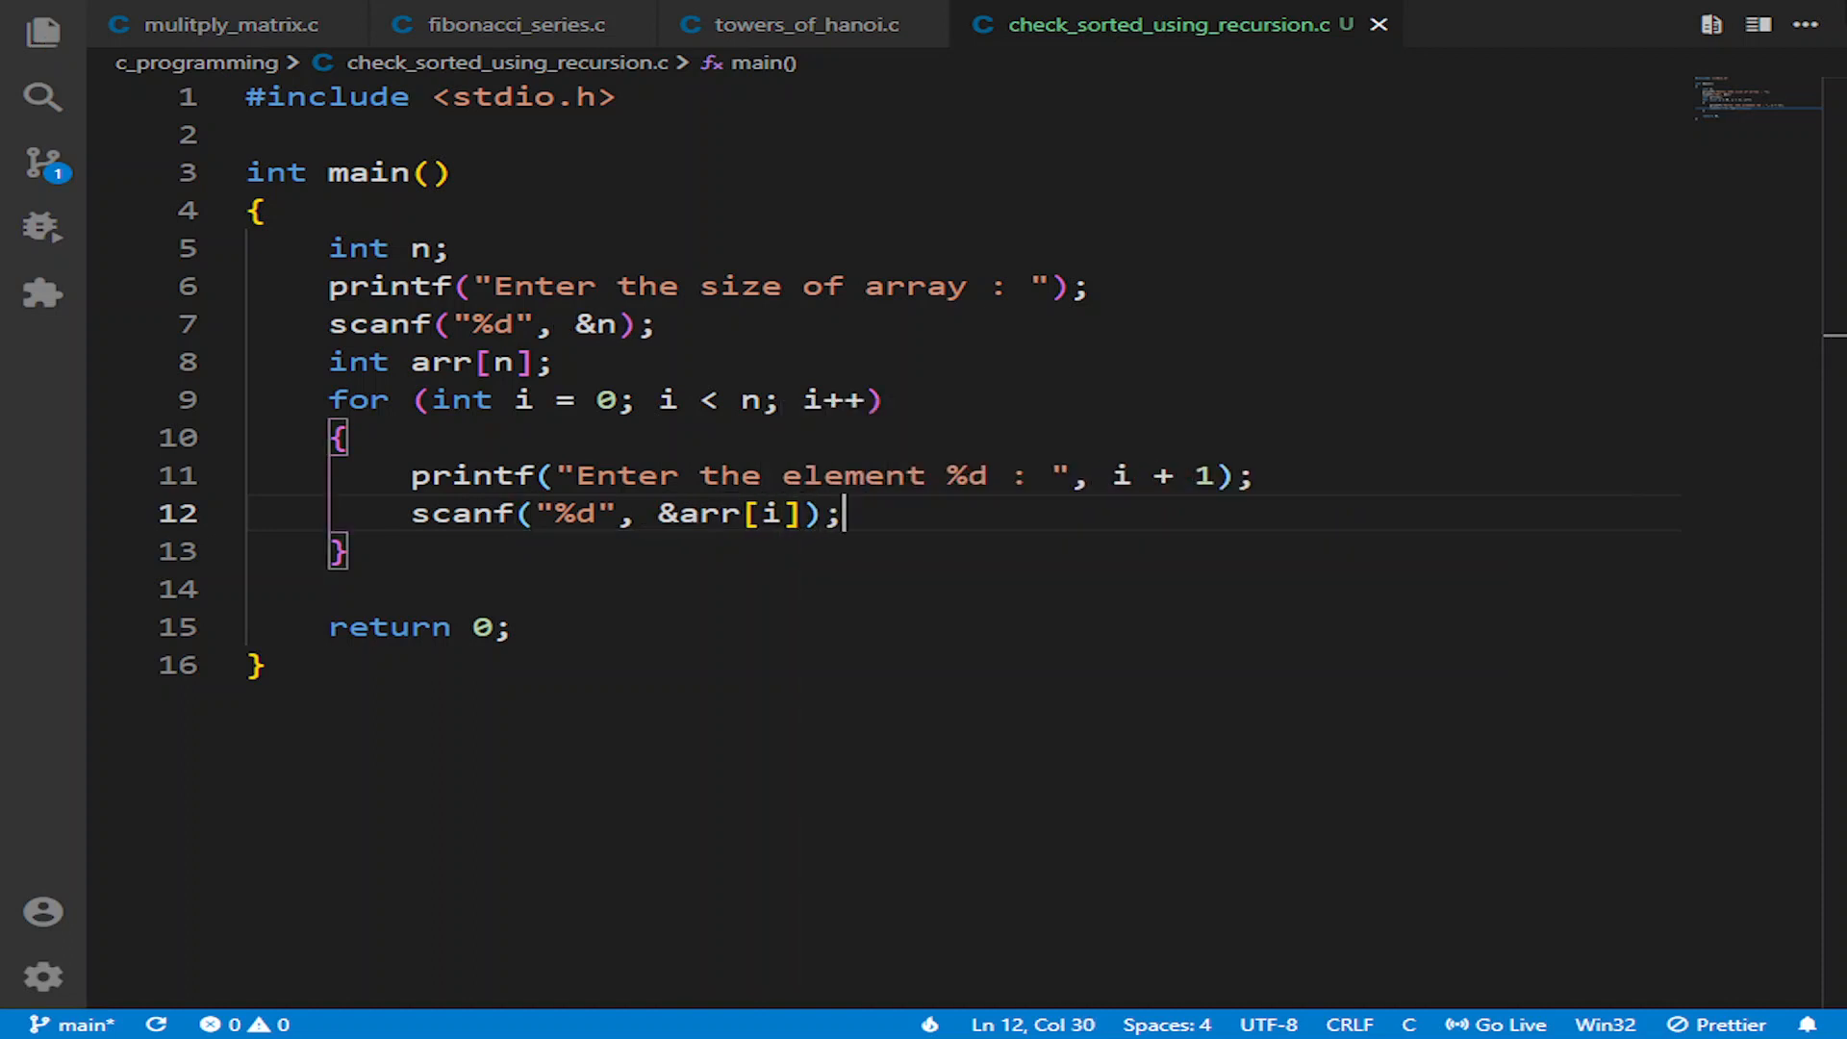
key("Enter")
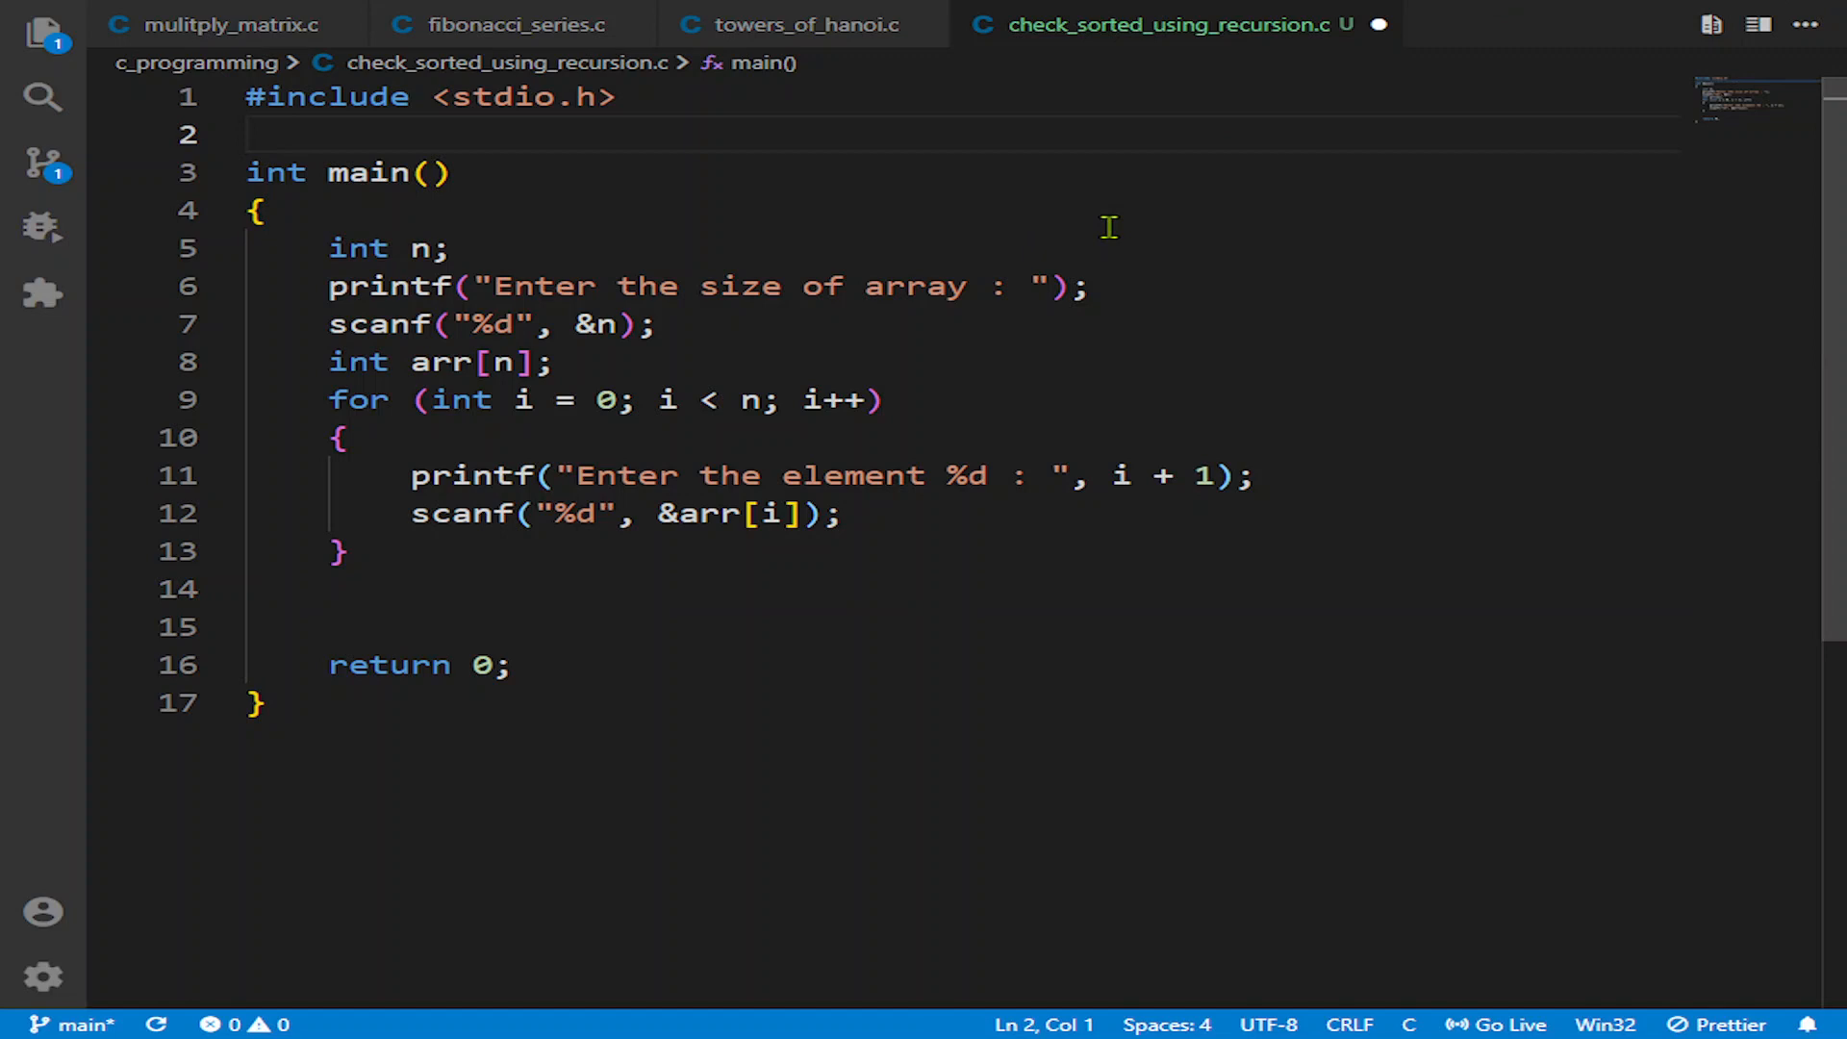
Step: Define the function header int isArraySorted(int n, int arr[])
type("int")
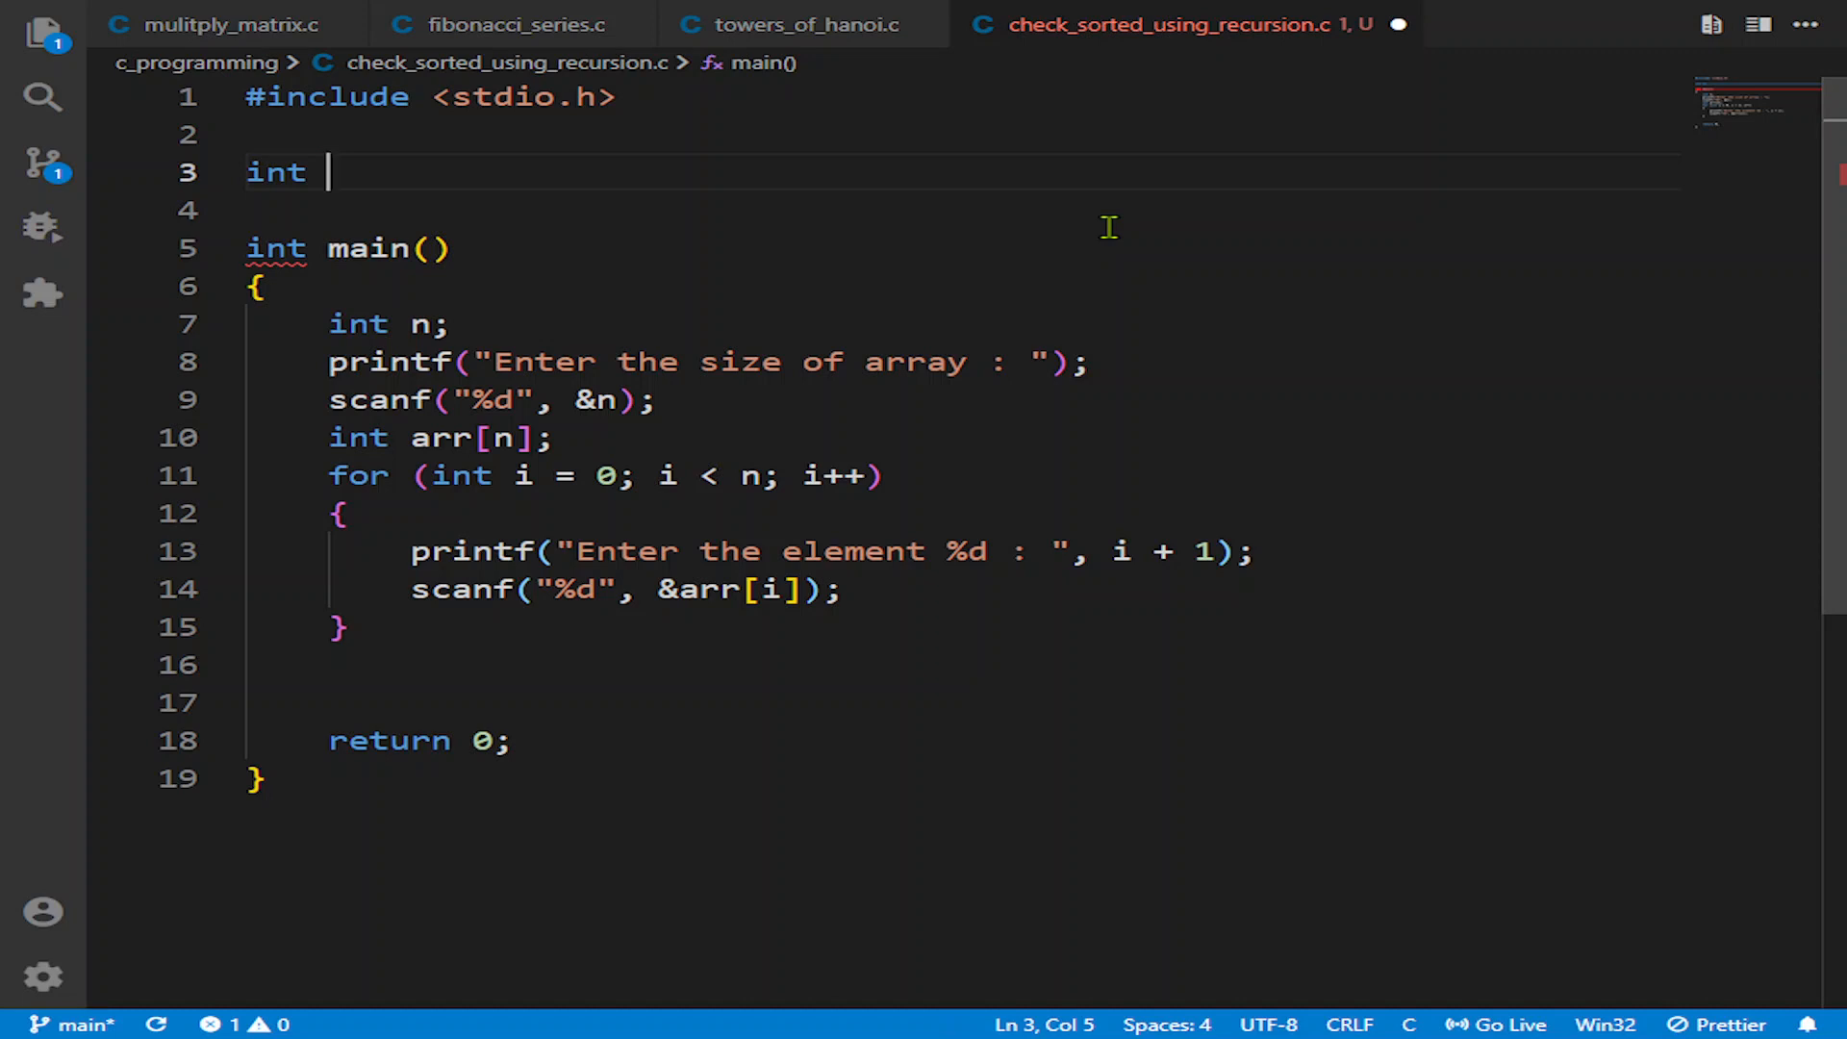
type("isArray")
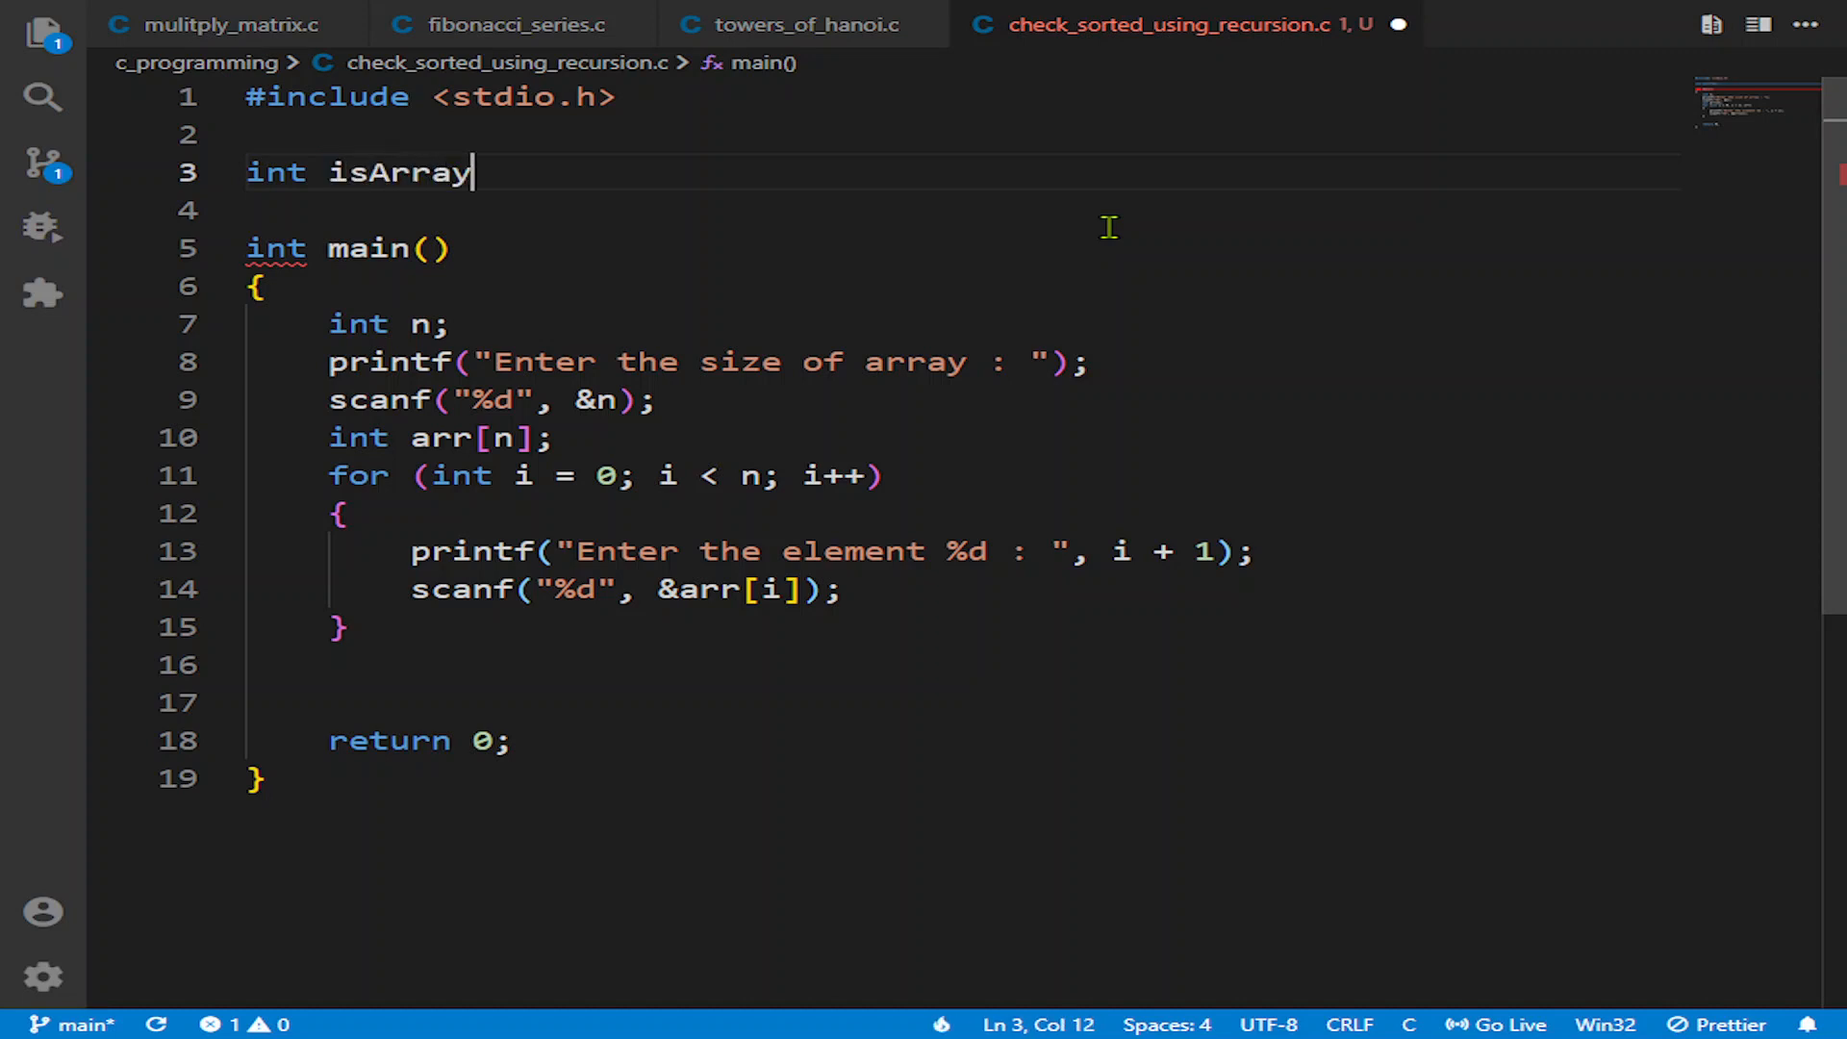
type("Sorted")
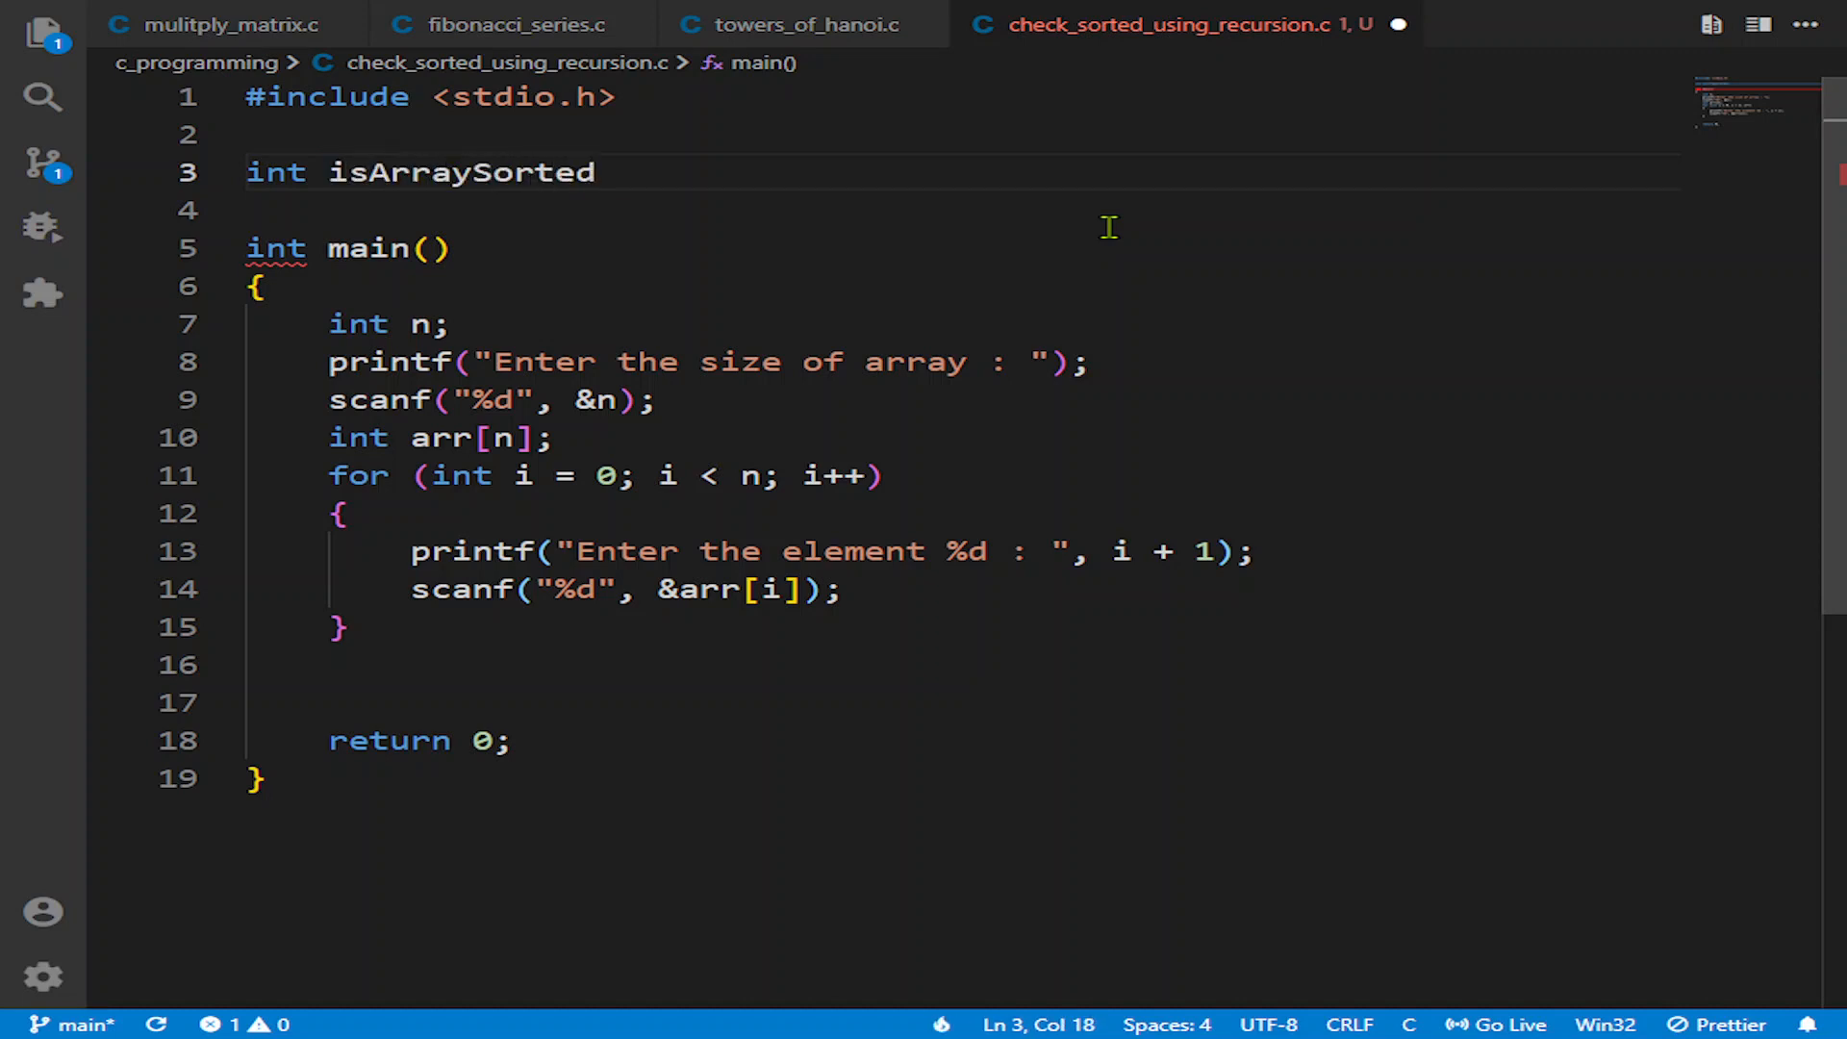
type("(int n,")
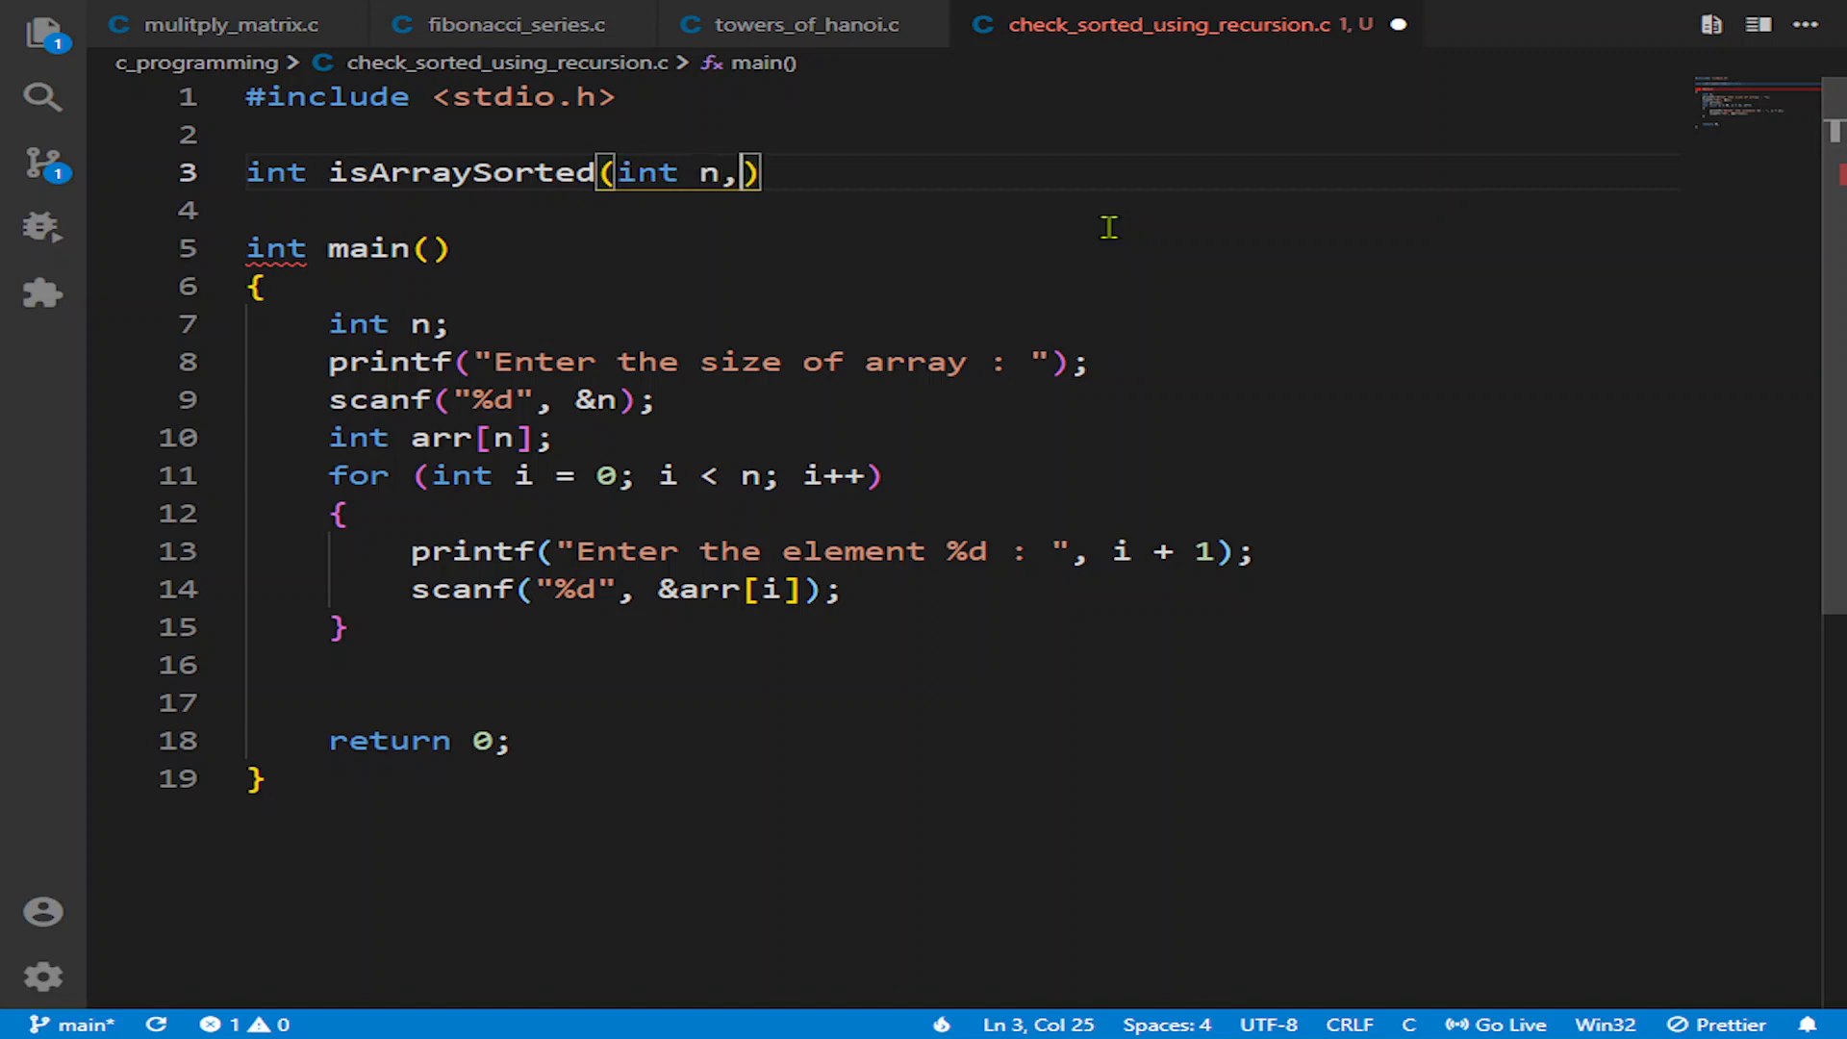
type("int arr[")
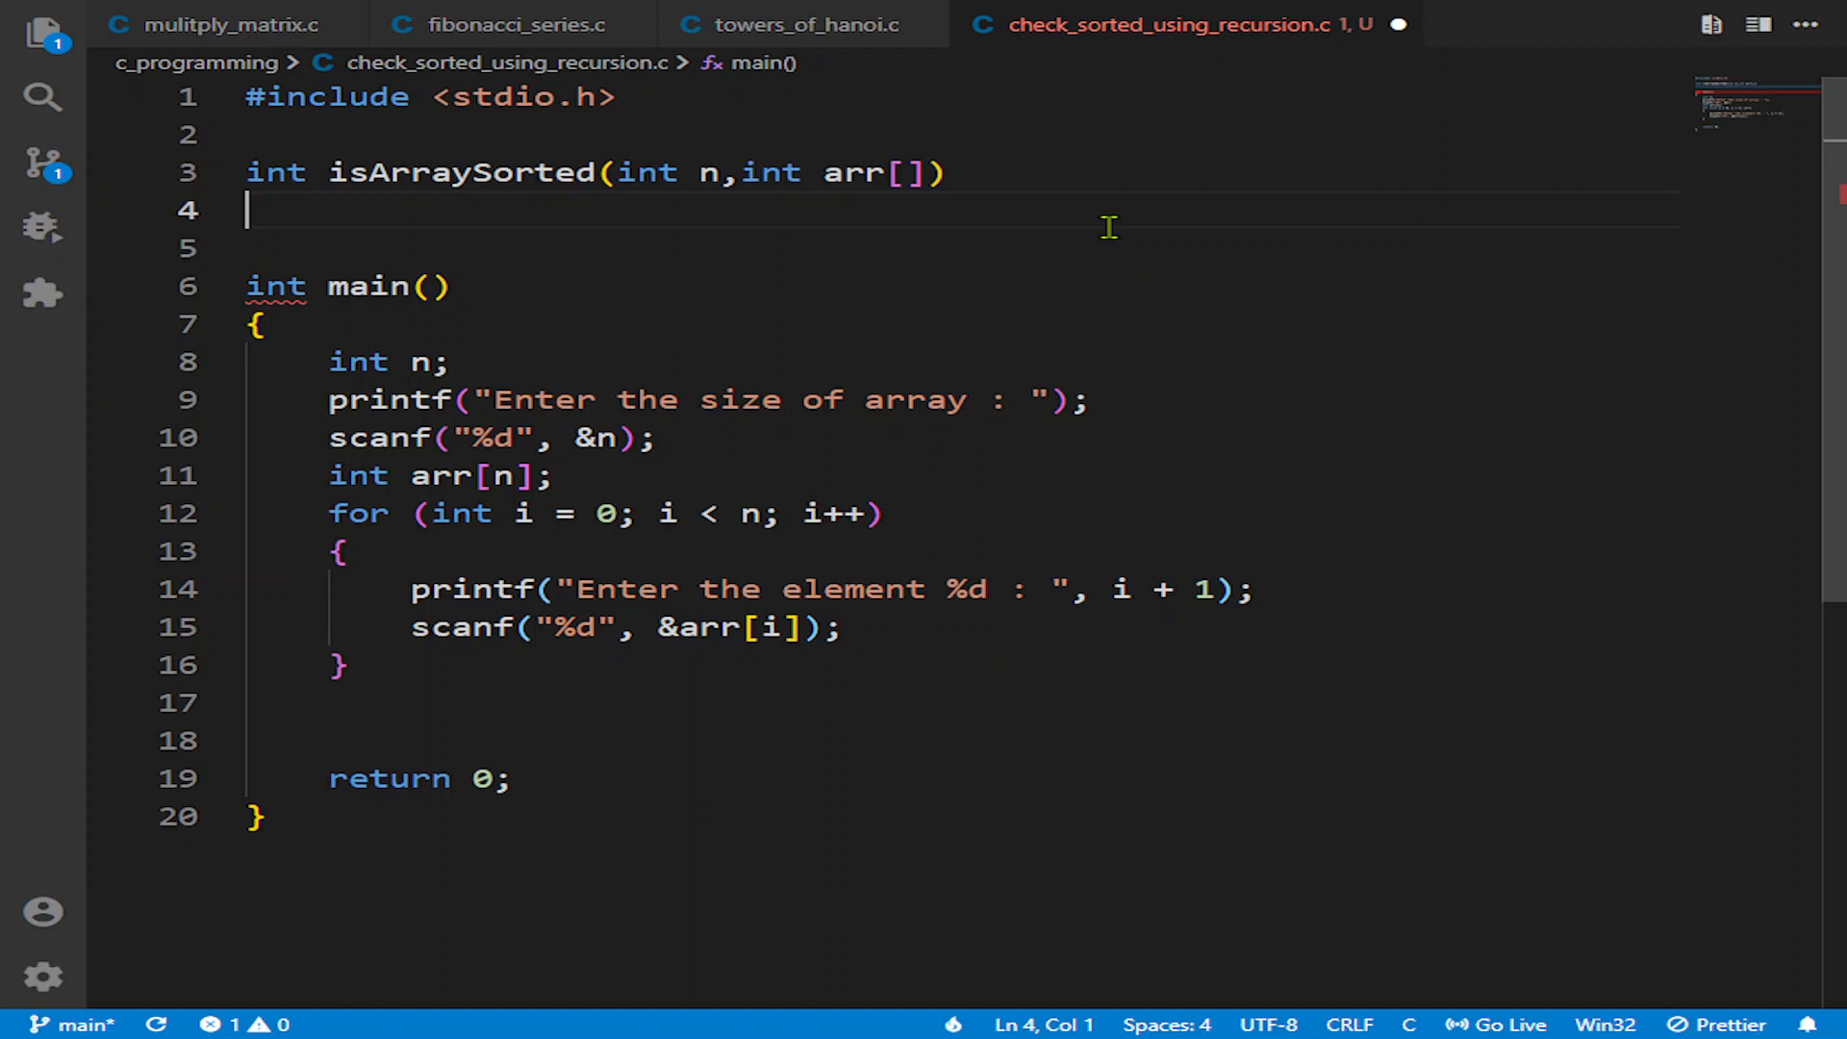
type("{")
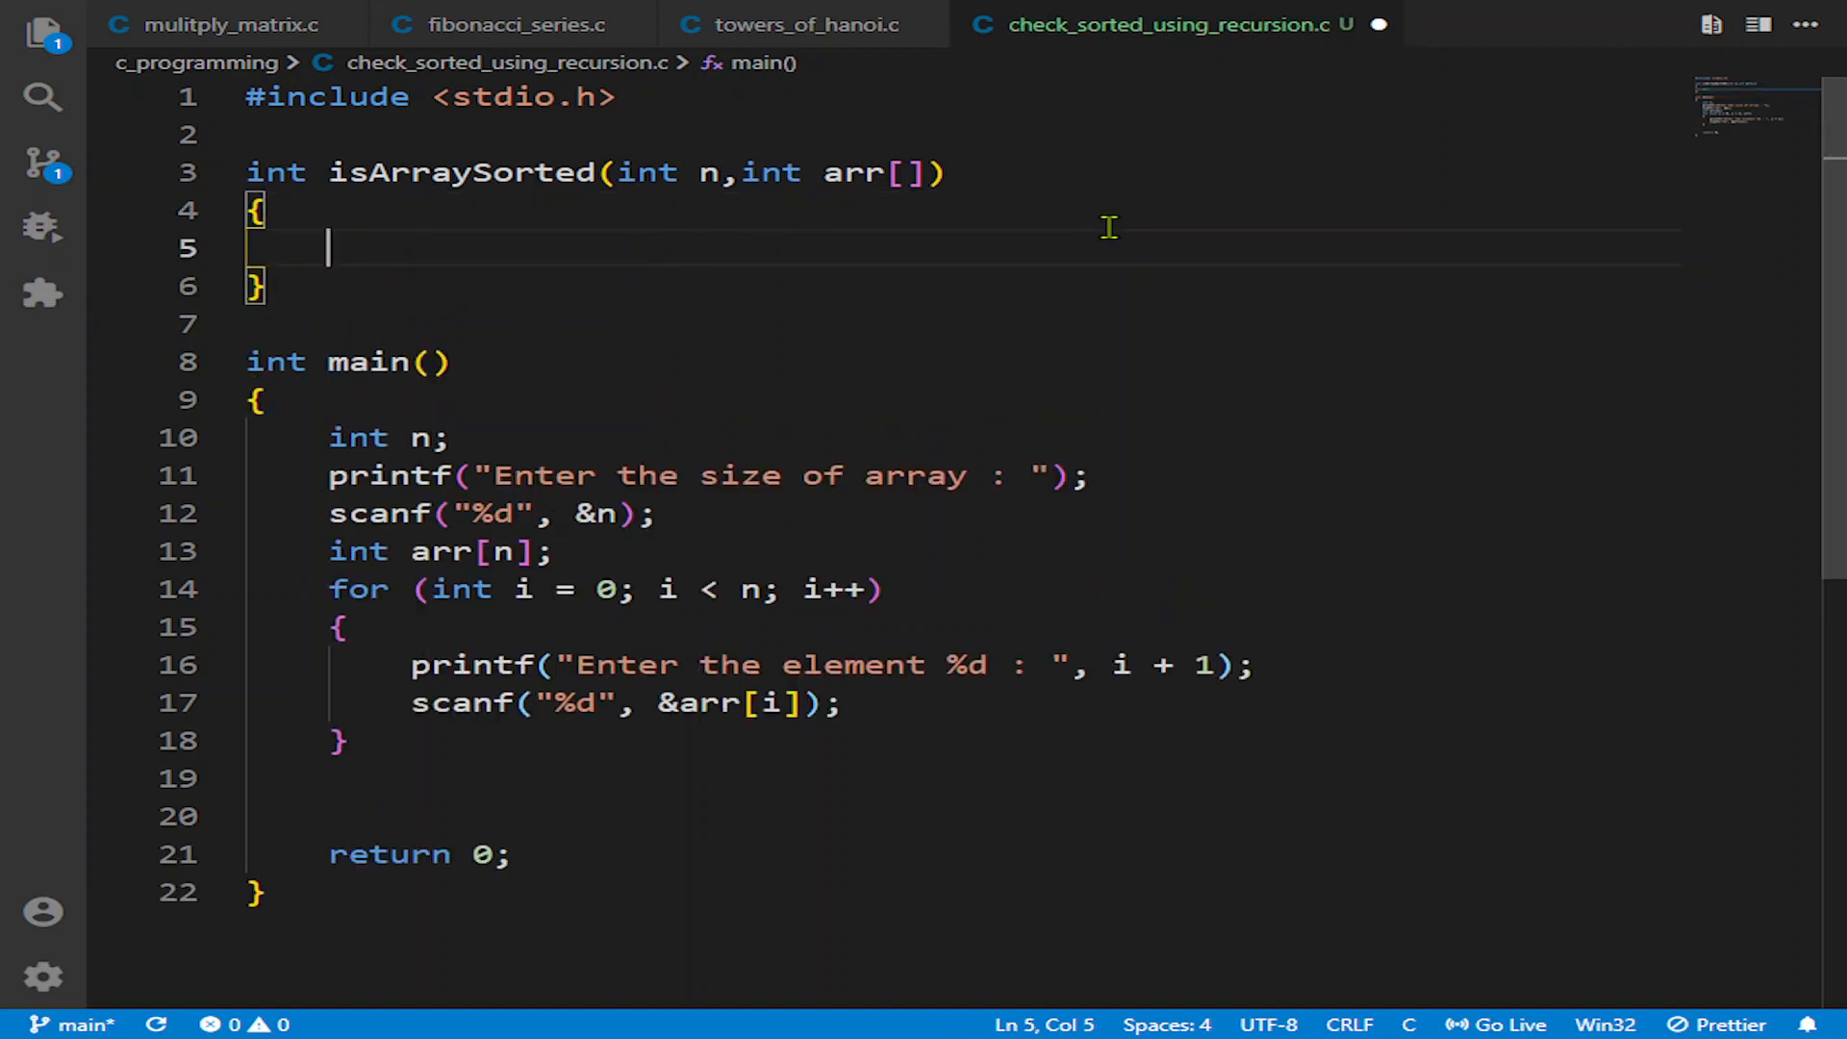
Step: Add the base case returning 1 when n == 1
type("if")
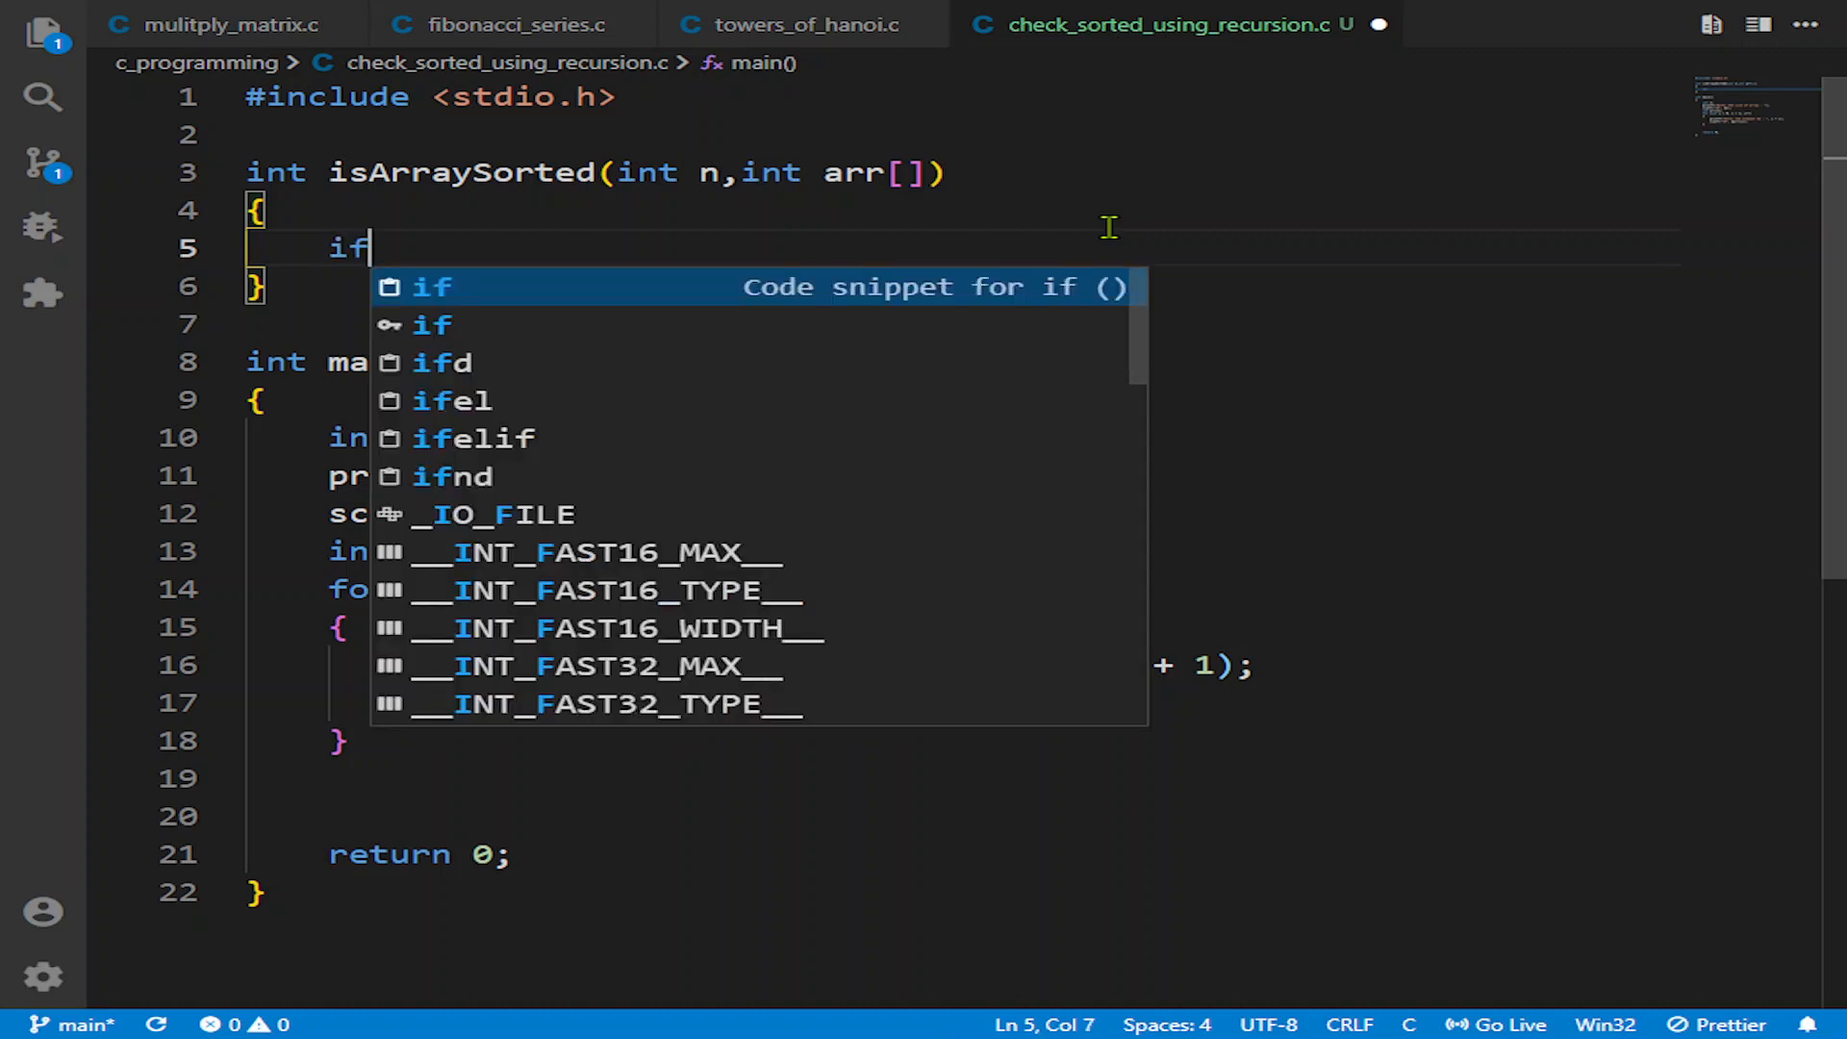
type("(n==1)")
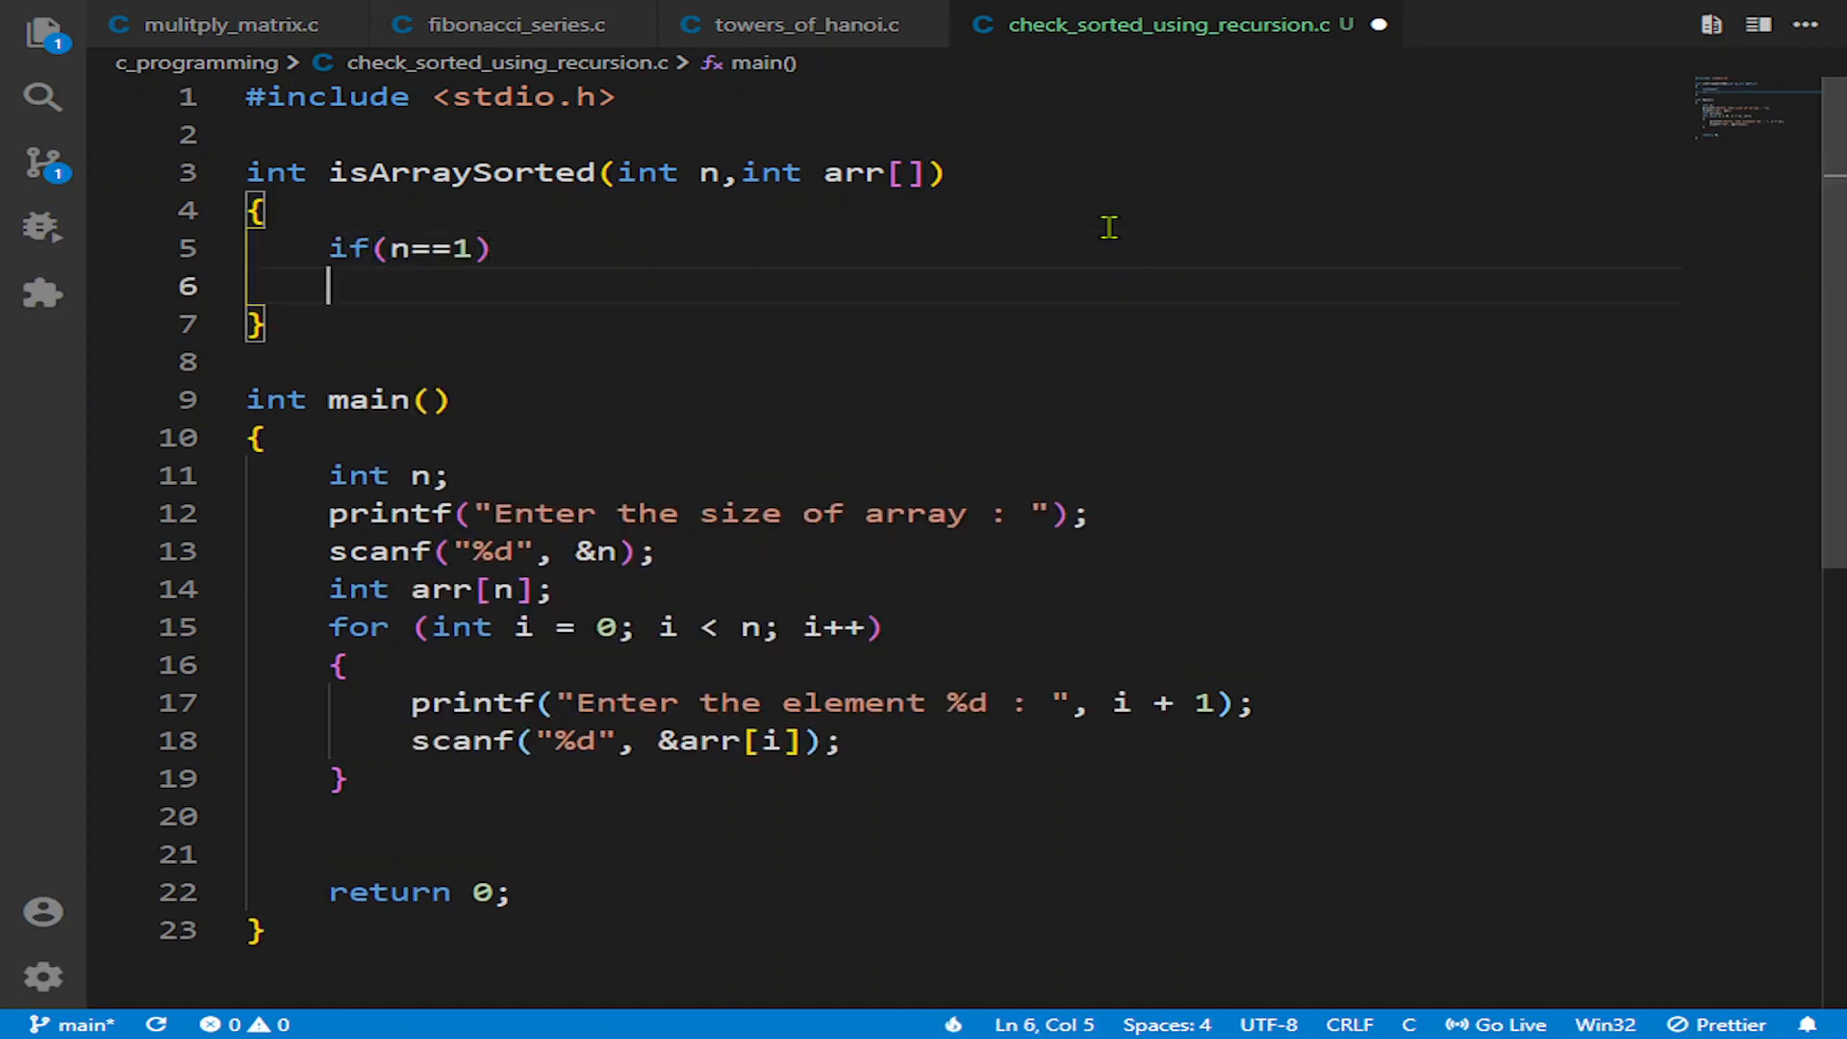
type("{")
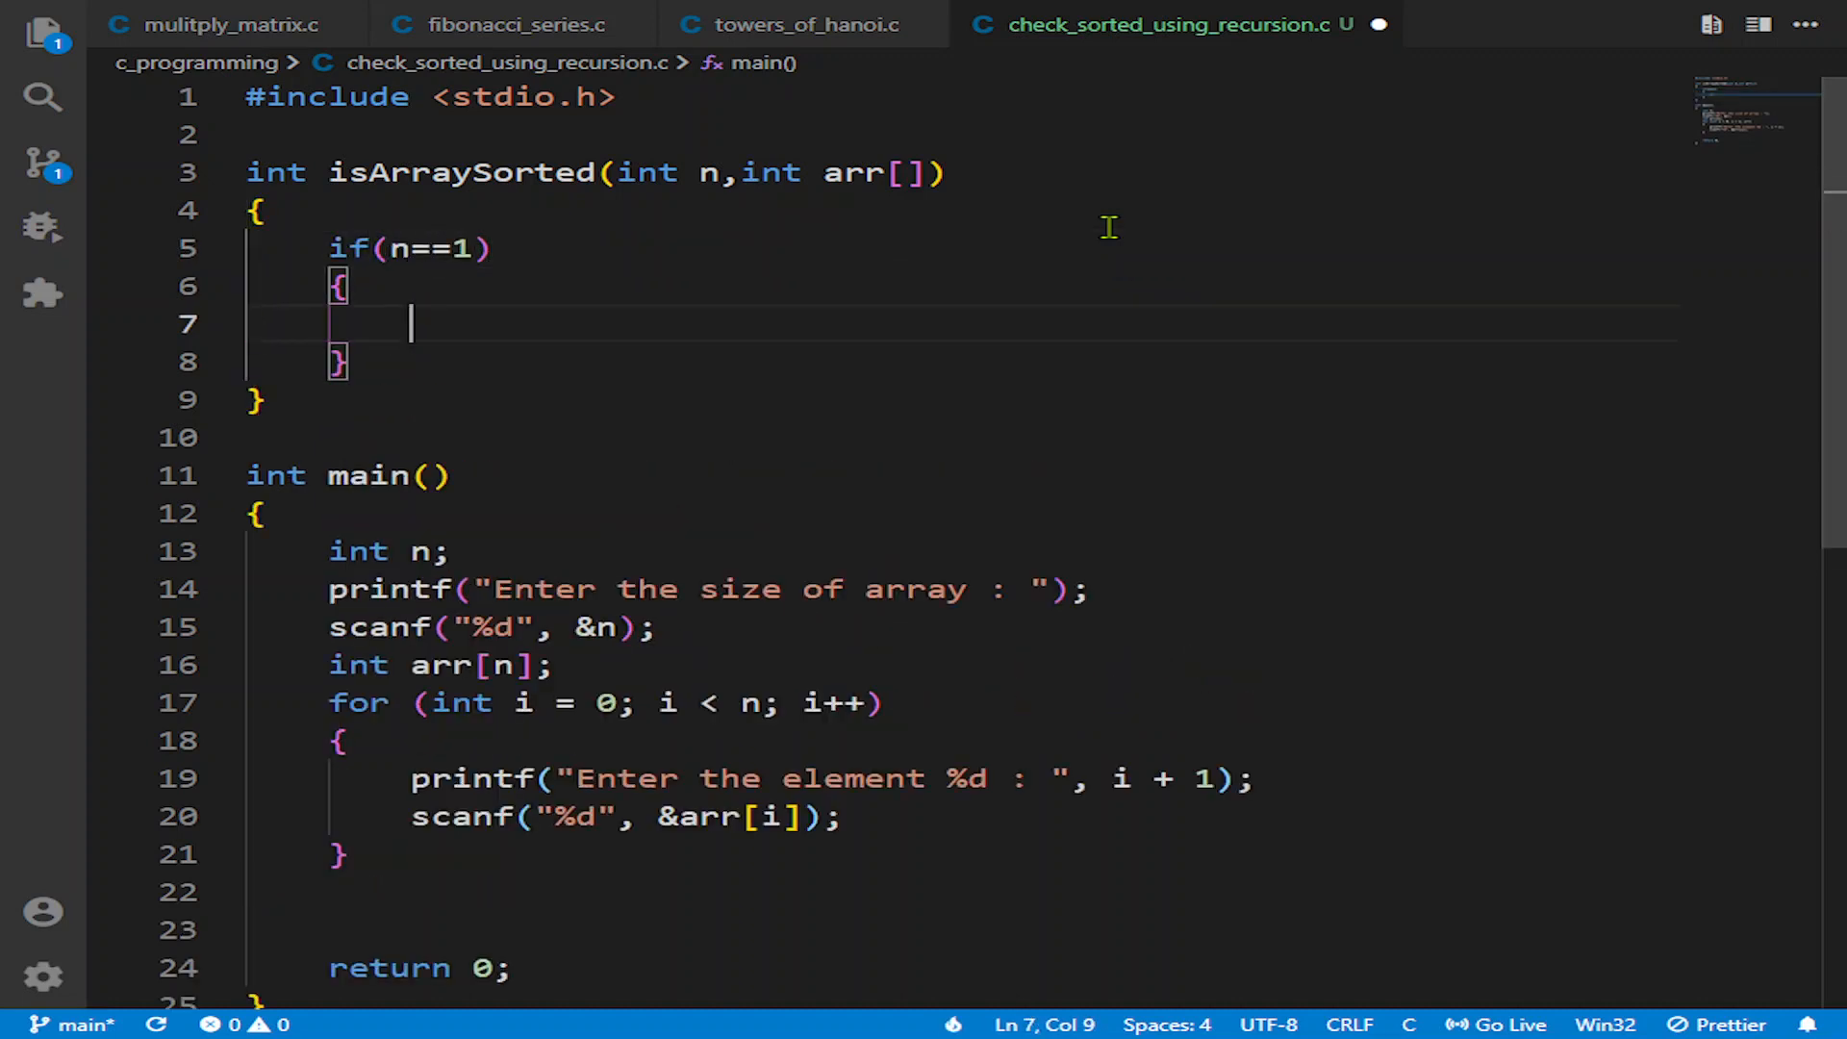
type("return 1;")
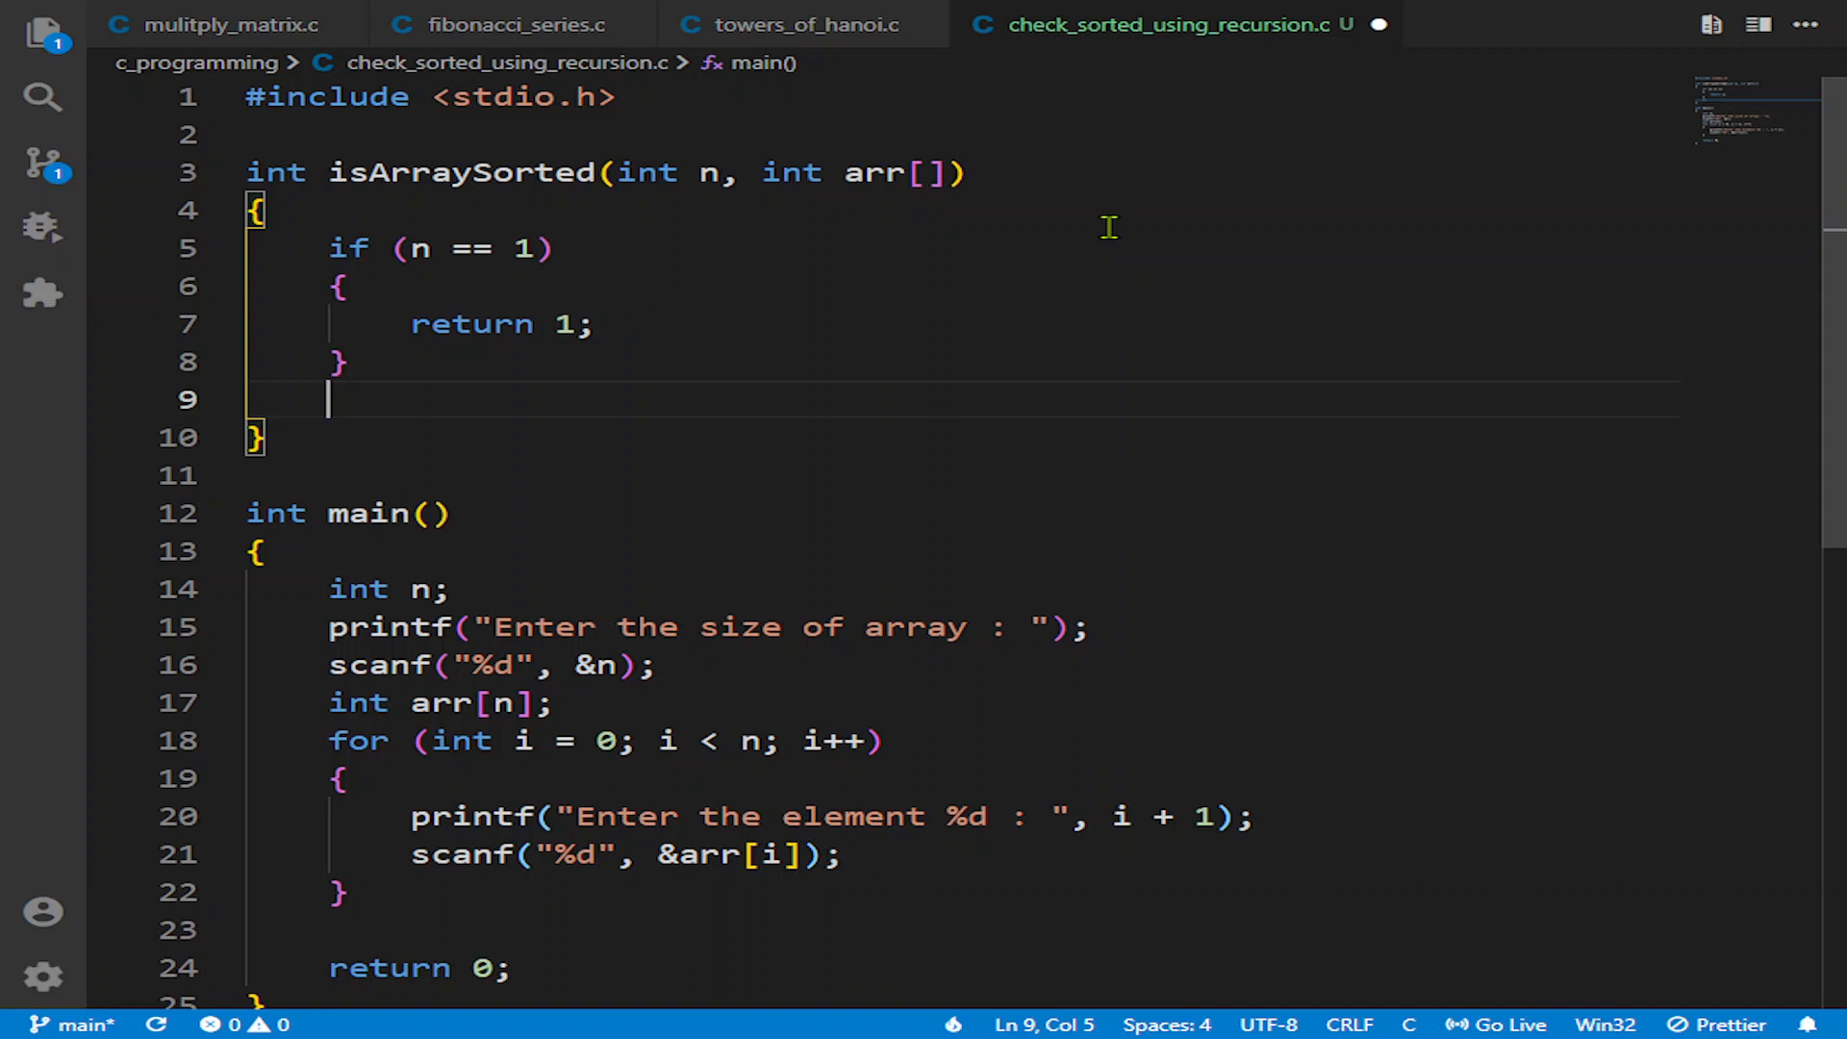
type("return")
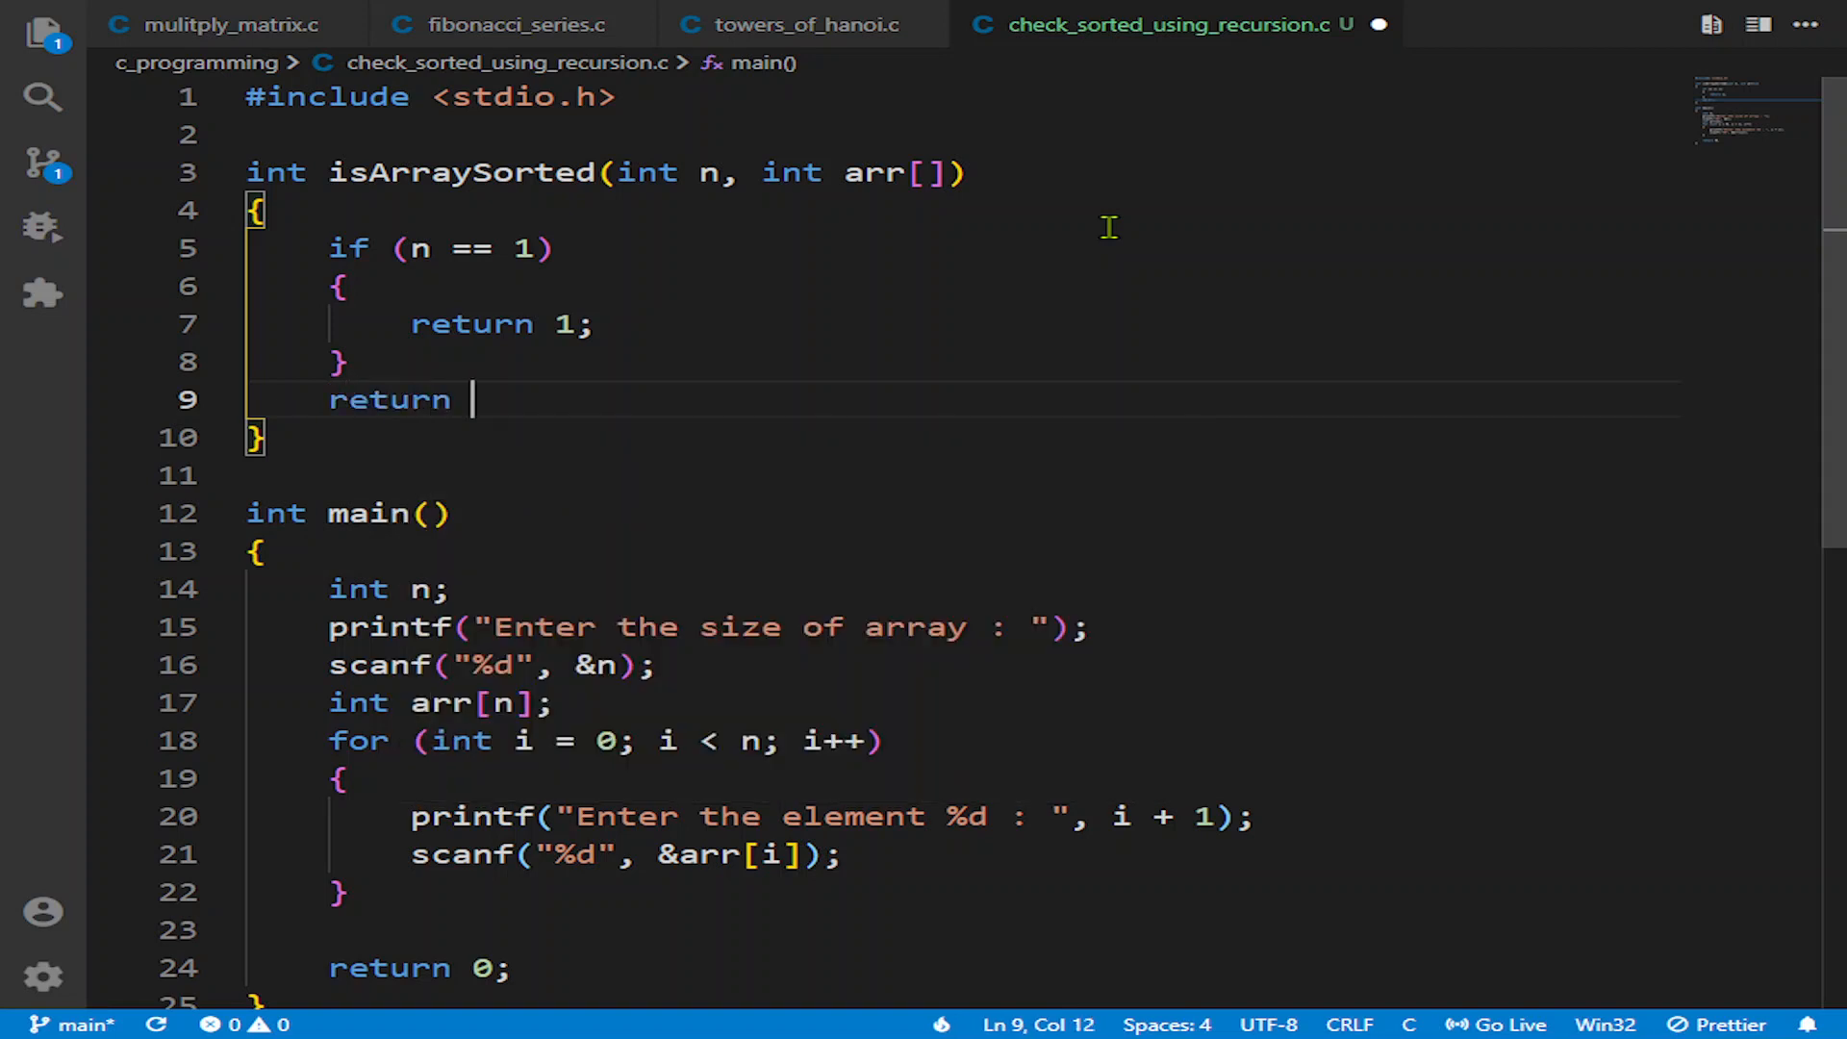
Step: Return 0 via a ternary when arr[n-2] > arr[n-1]
type("(")
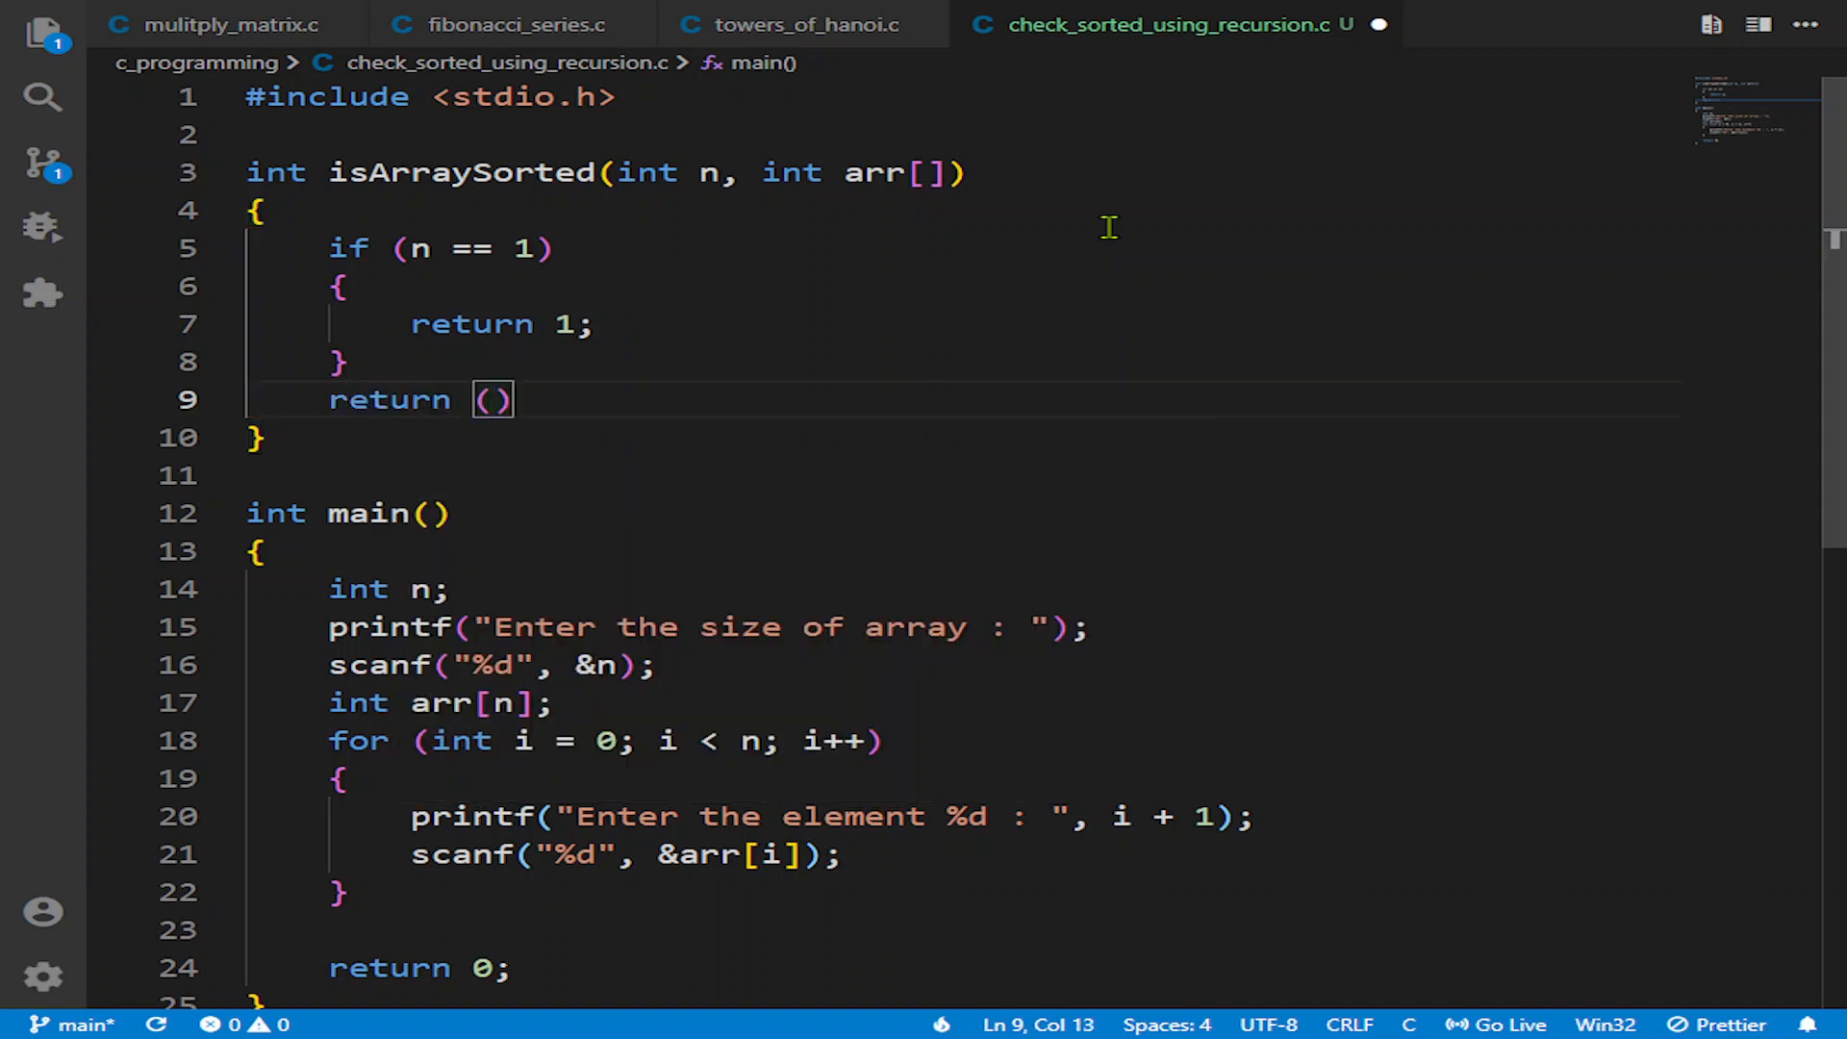
type("arr[n")
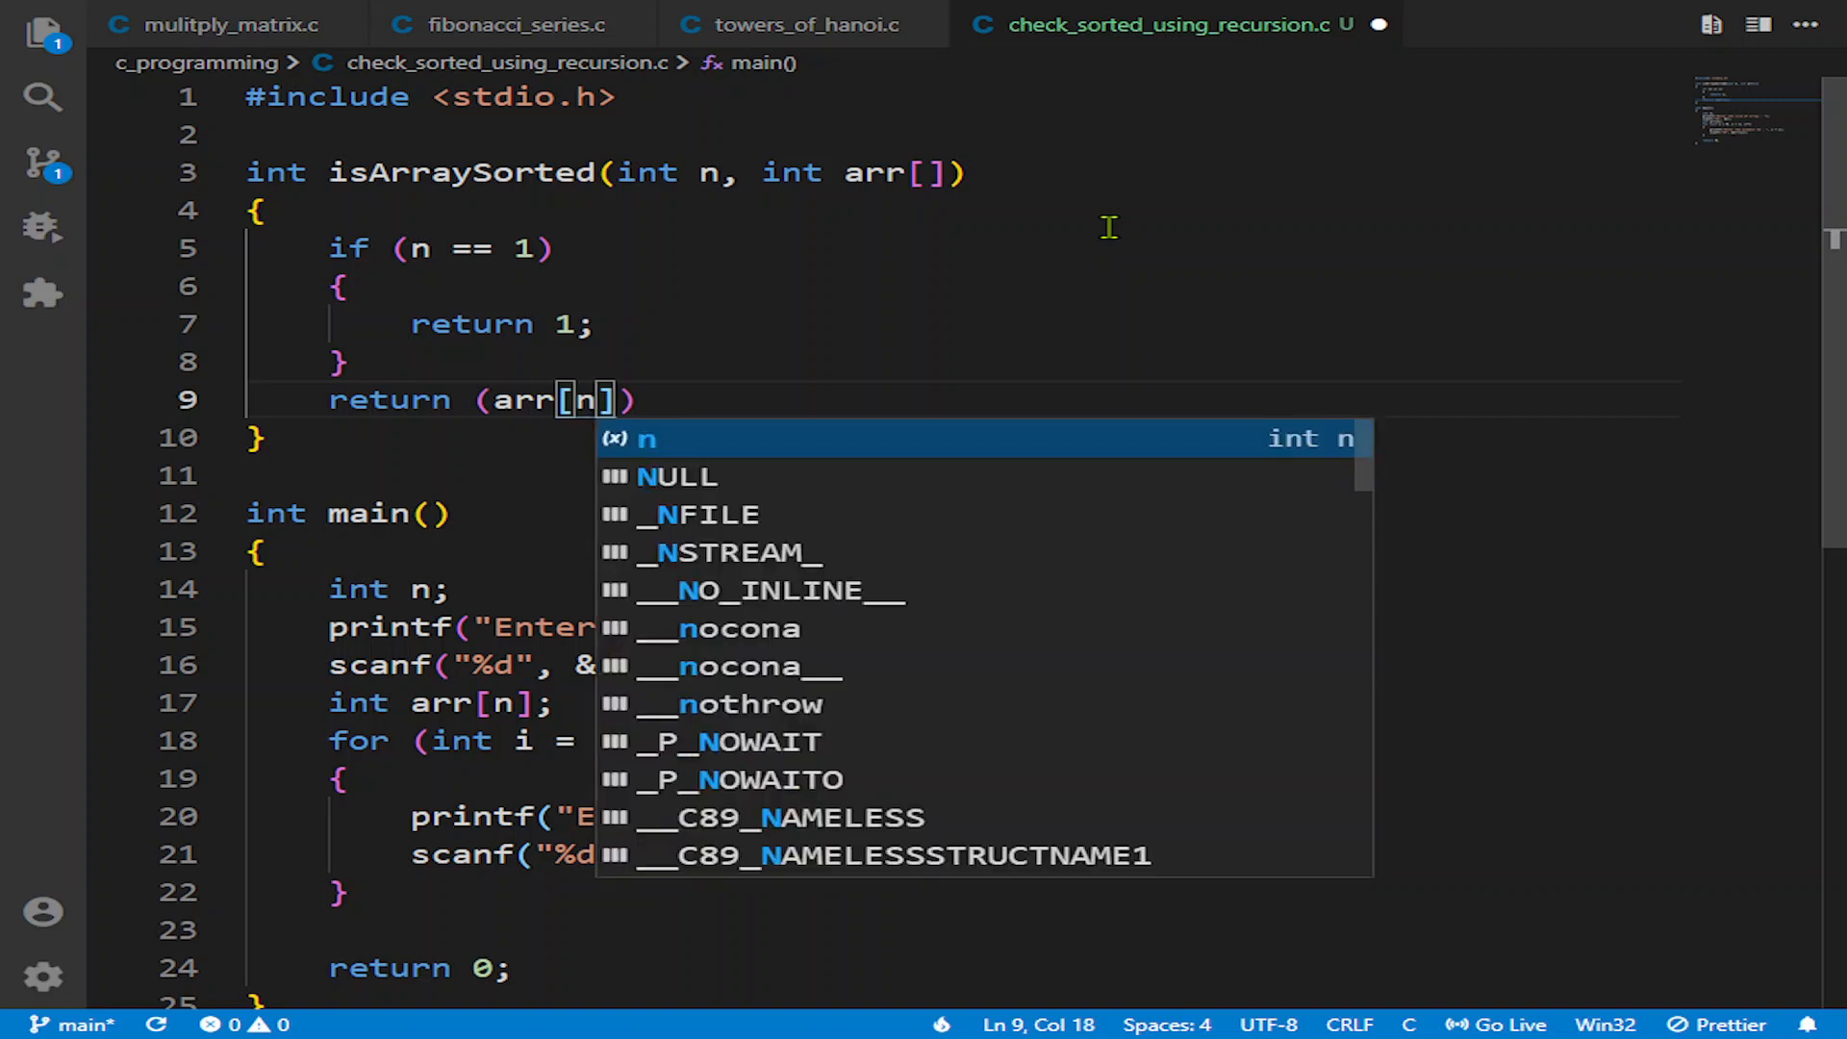
type("-2")
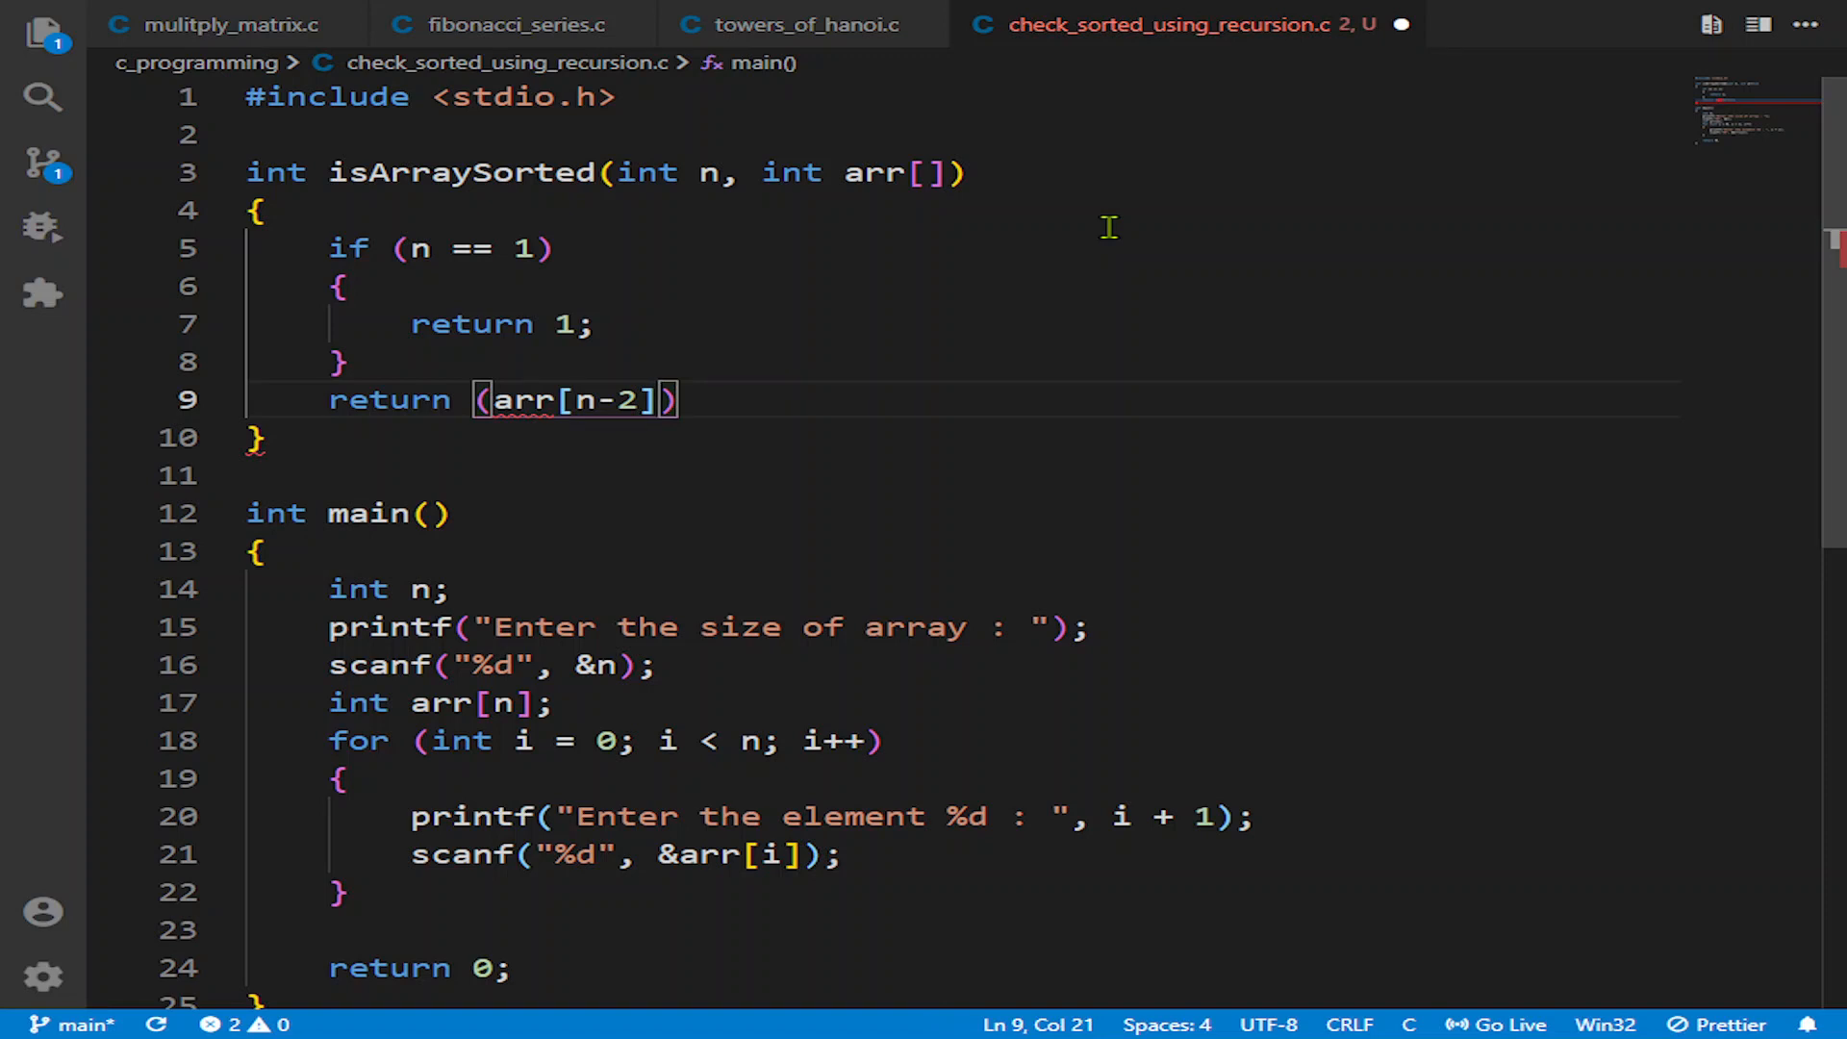
type(">arr")
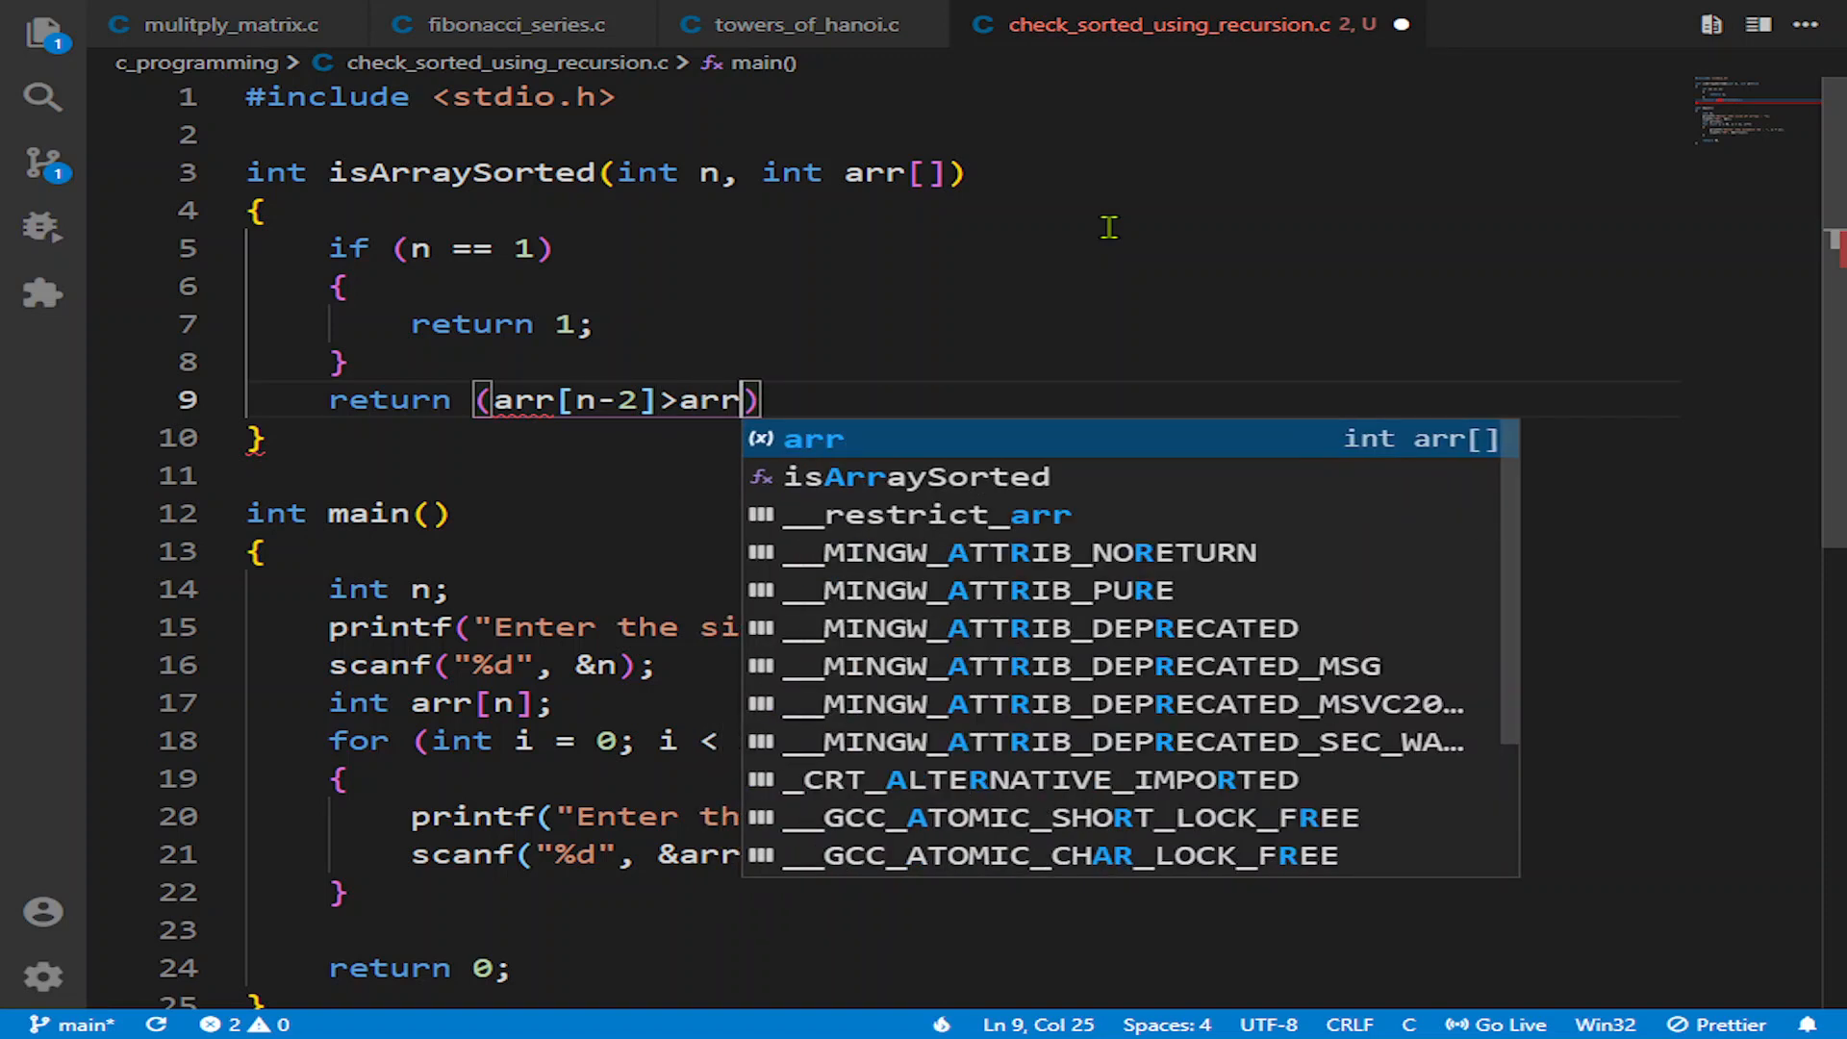
type("[n-")
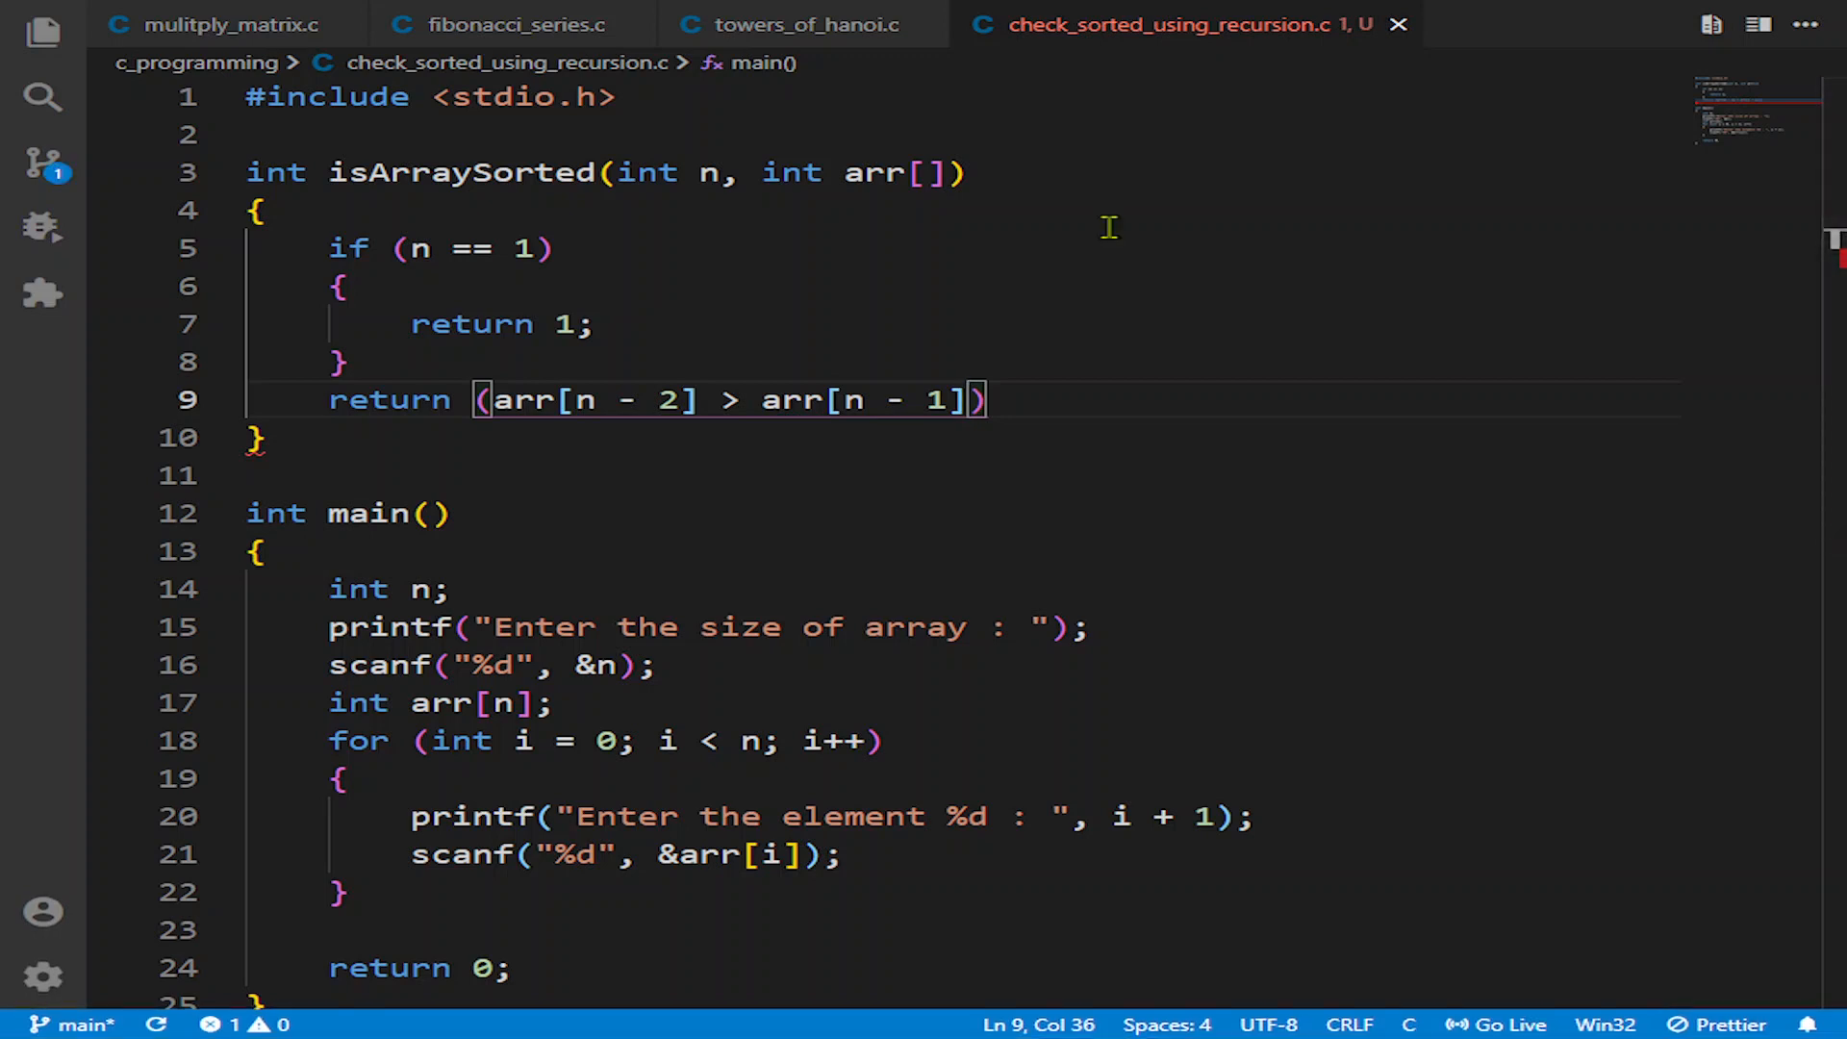
left_click(983, 400)
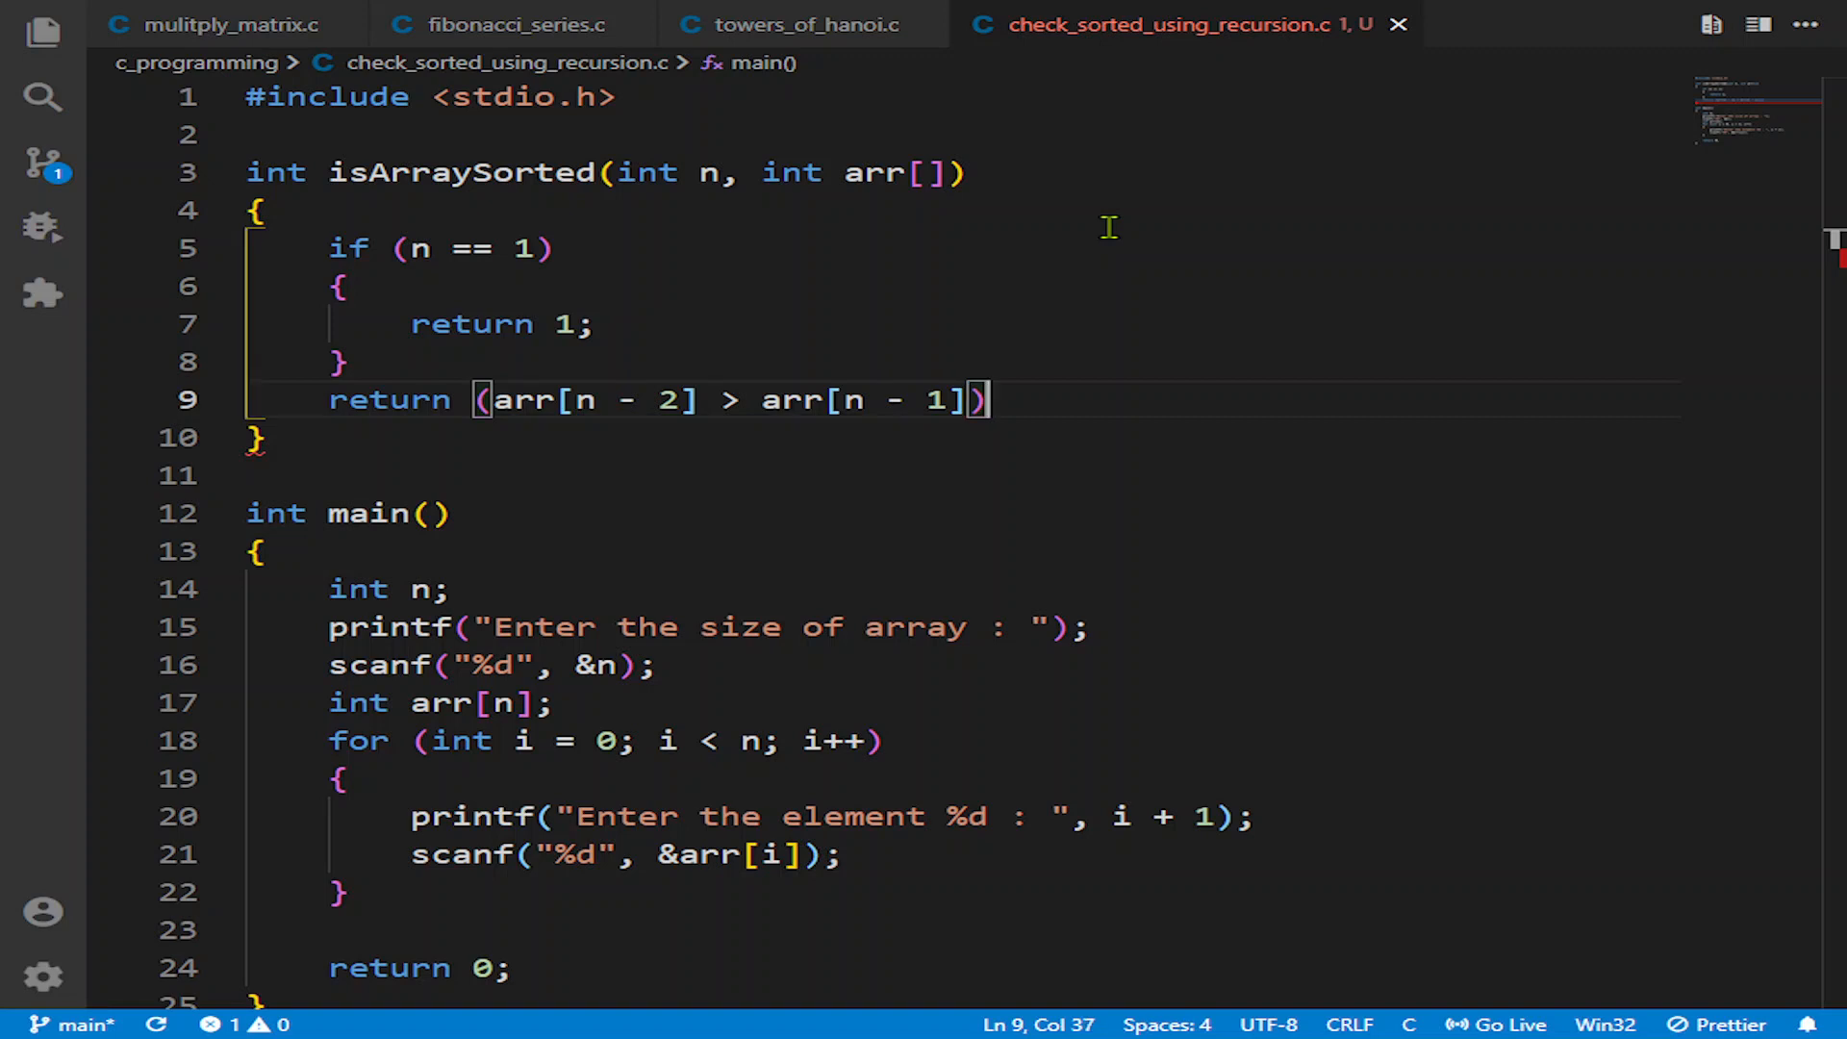
type("?0")
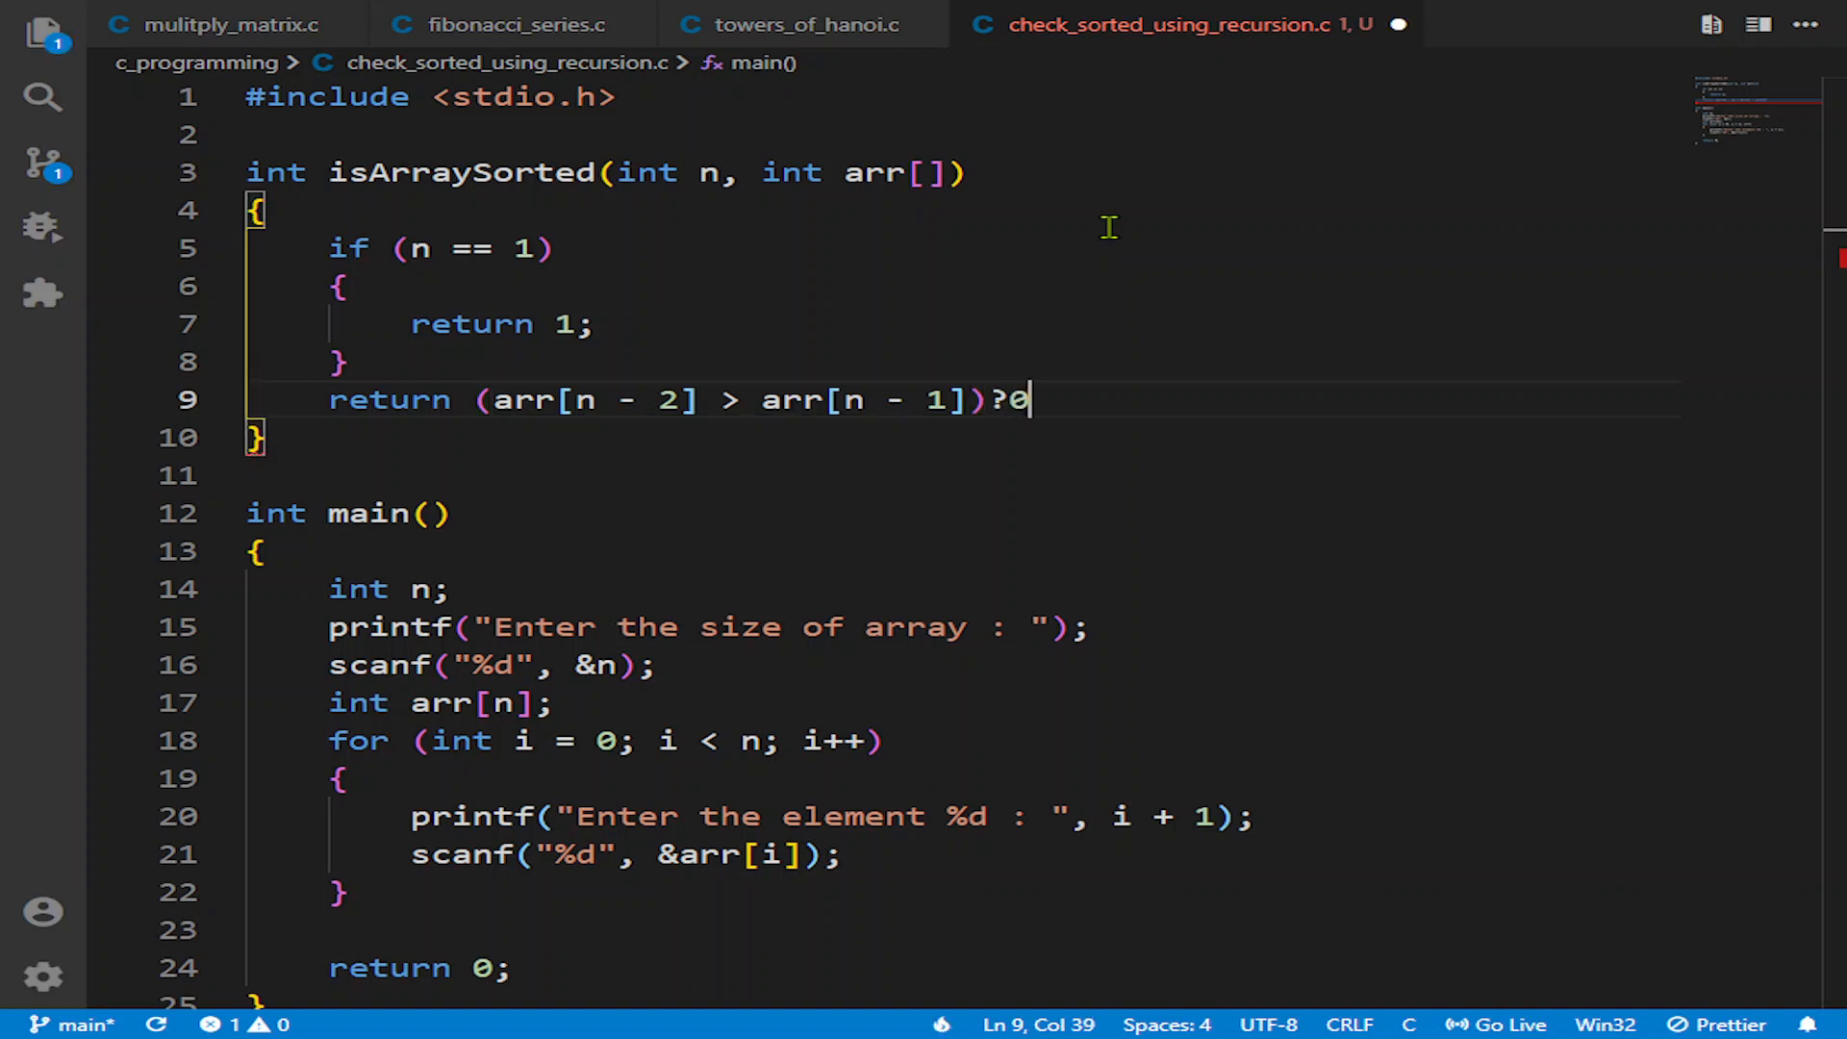
type(":isArraySorted(")
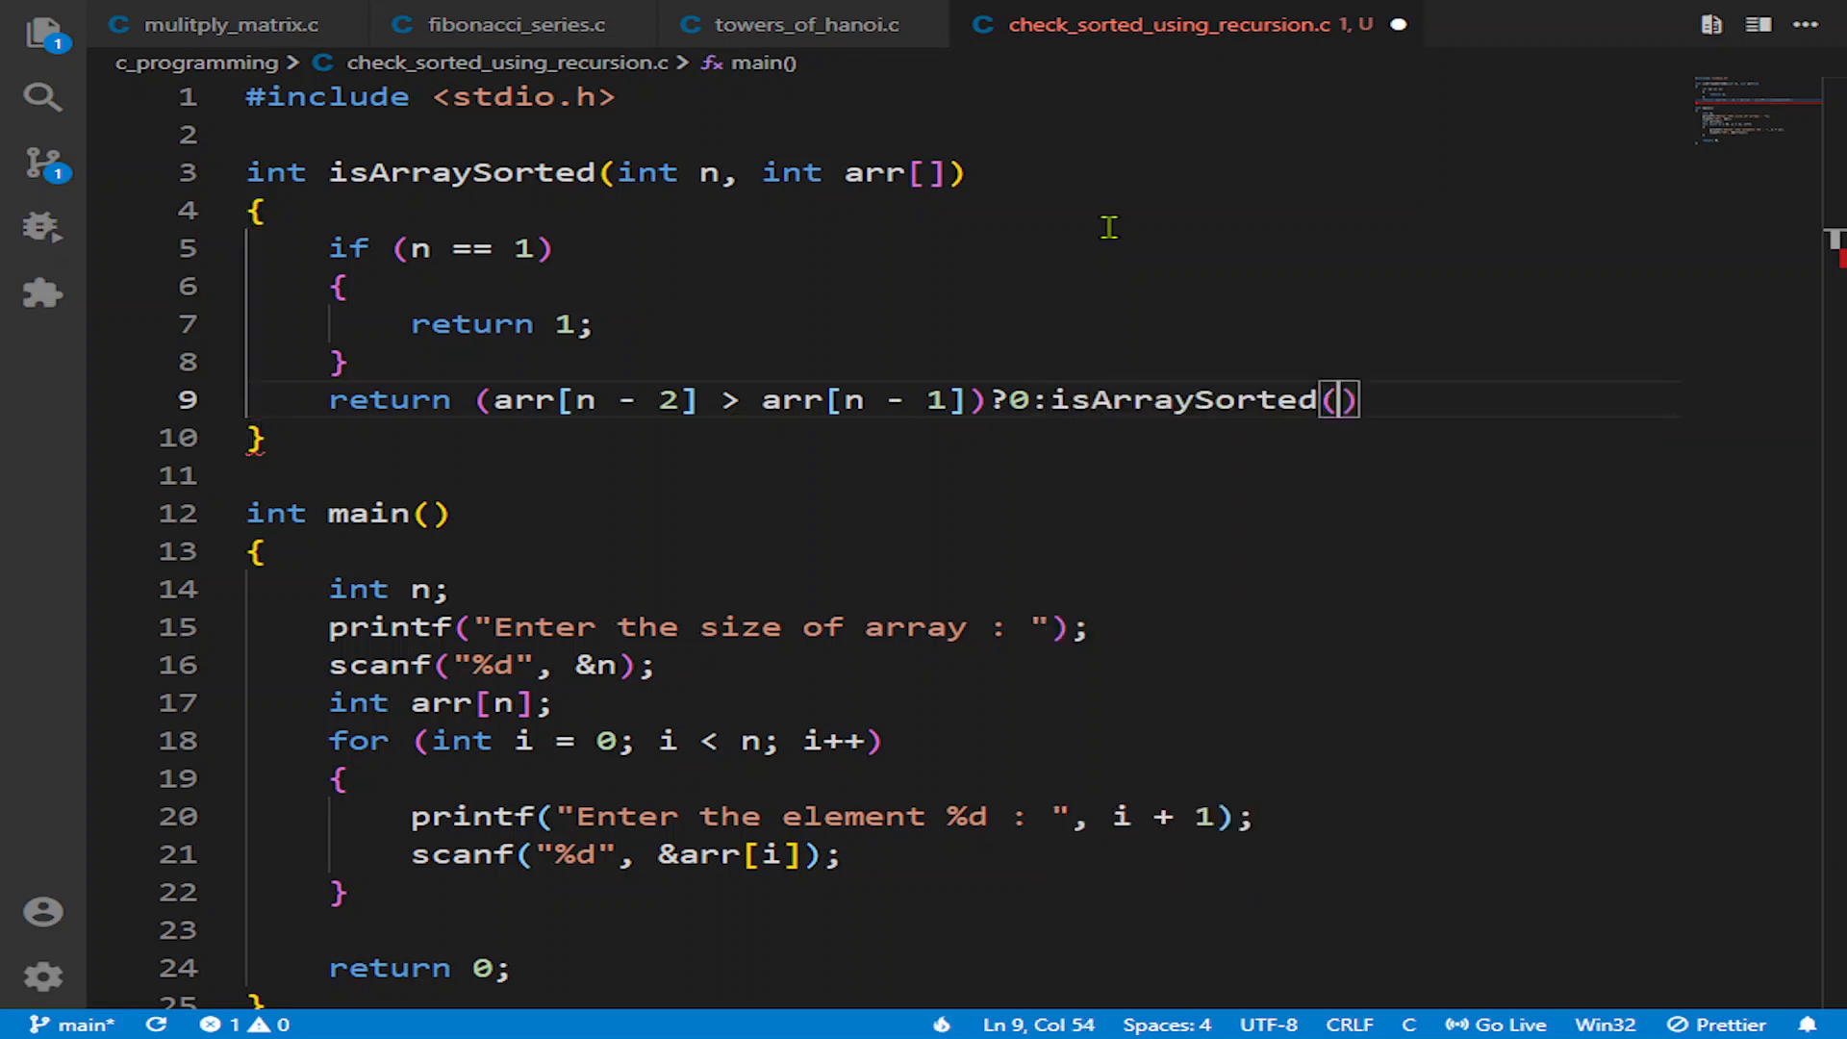
Step: Otherwise recurse with isArraySorted(n-1, arr) in the ternary's else branch
type("n")
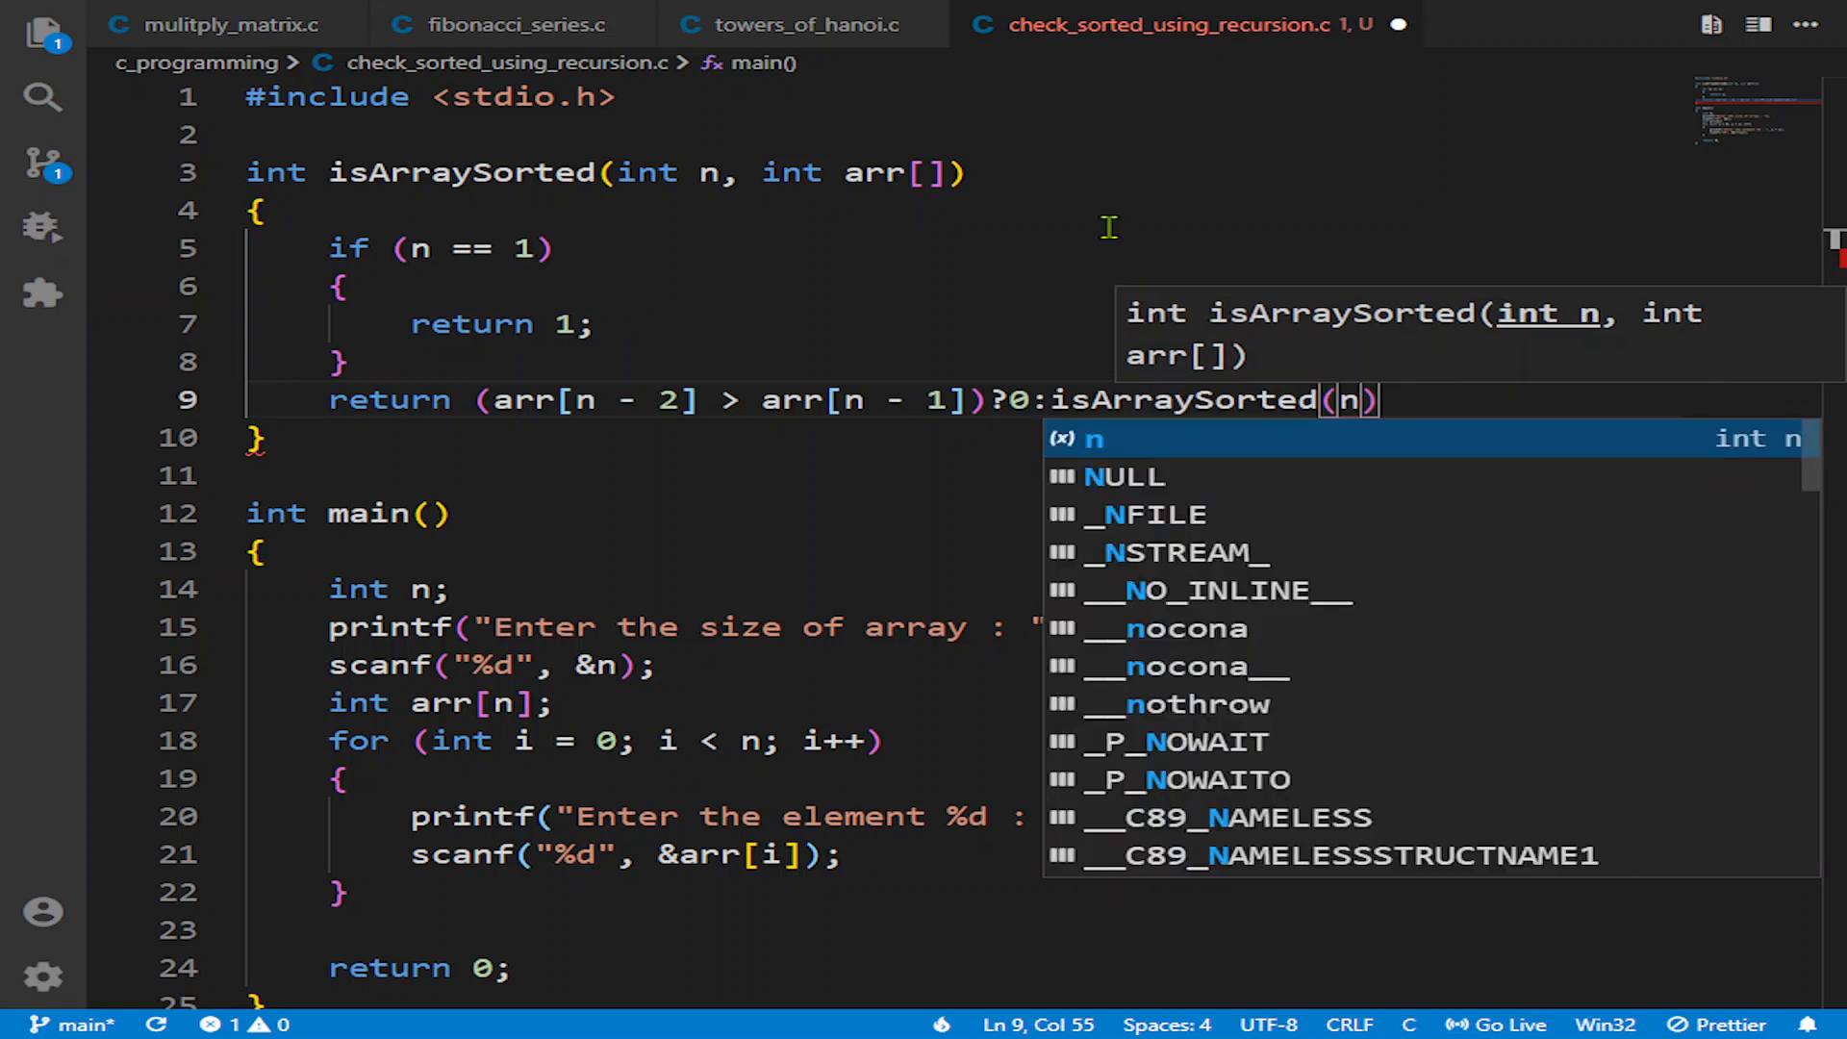
type("-1")
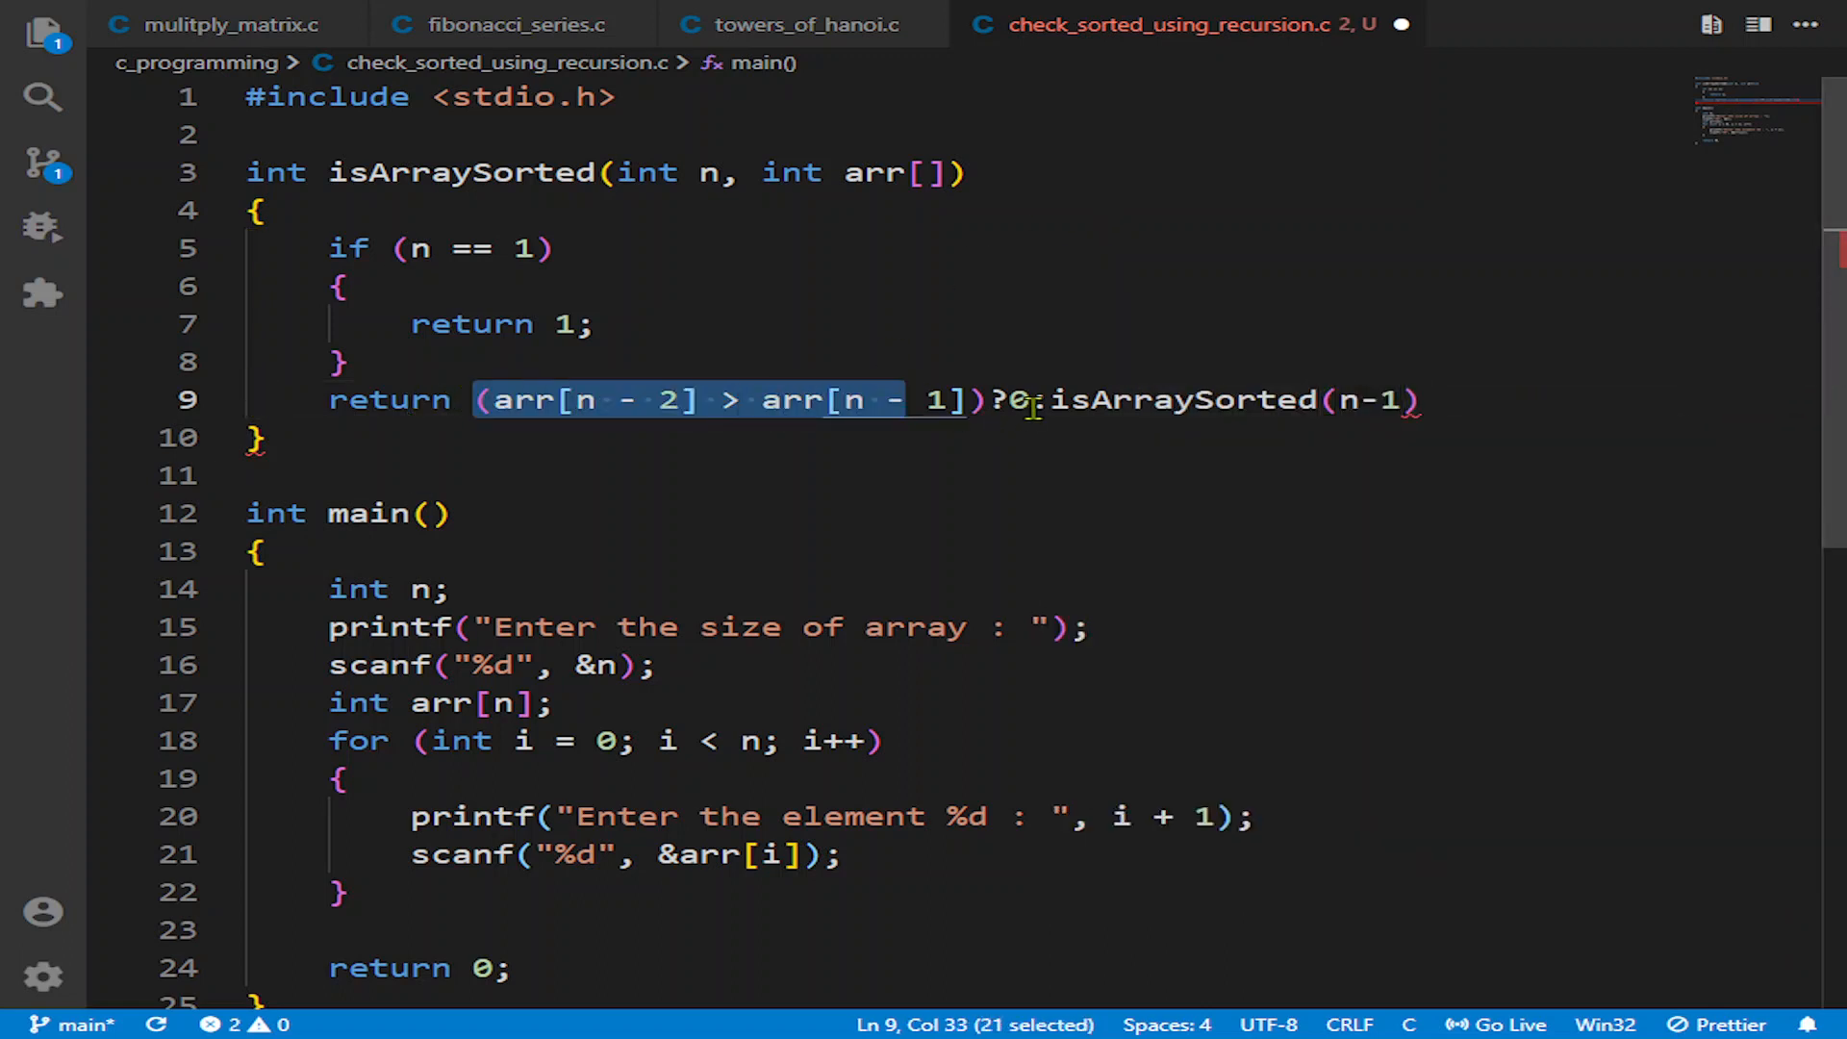
left_click(1018, 400)
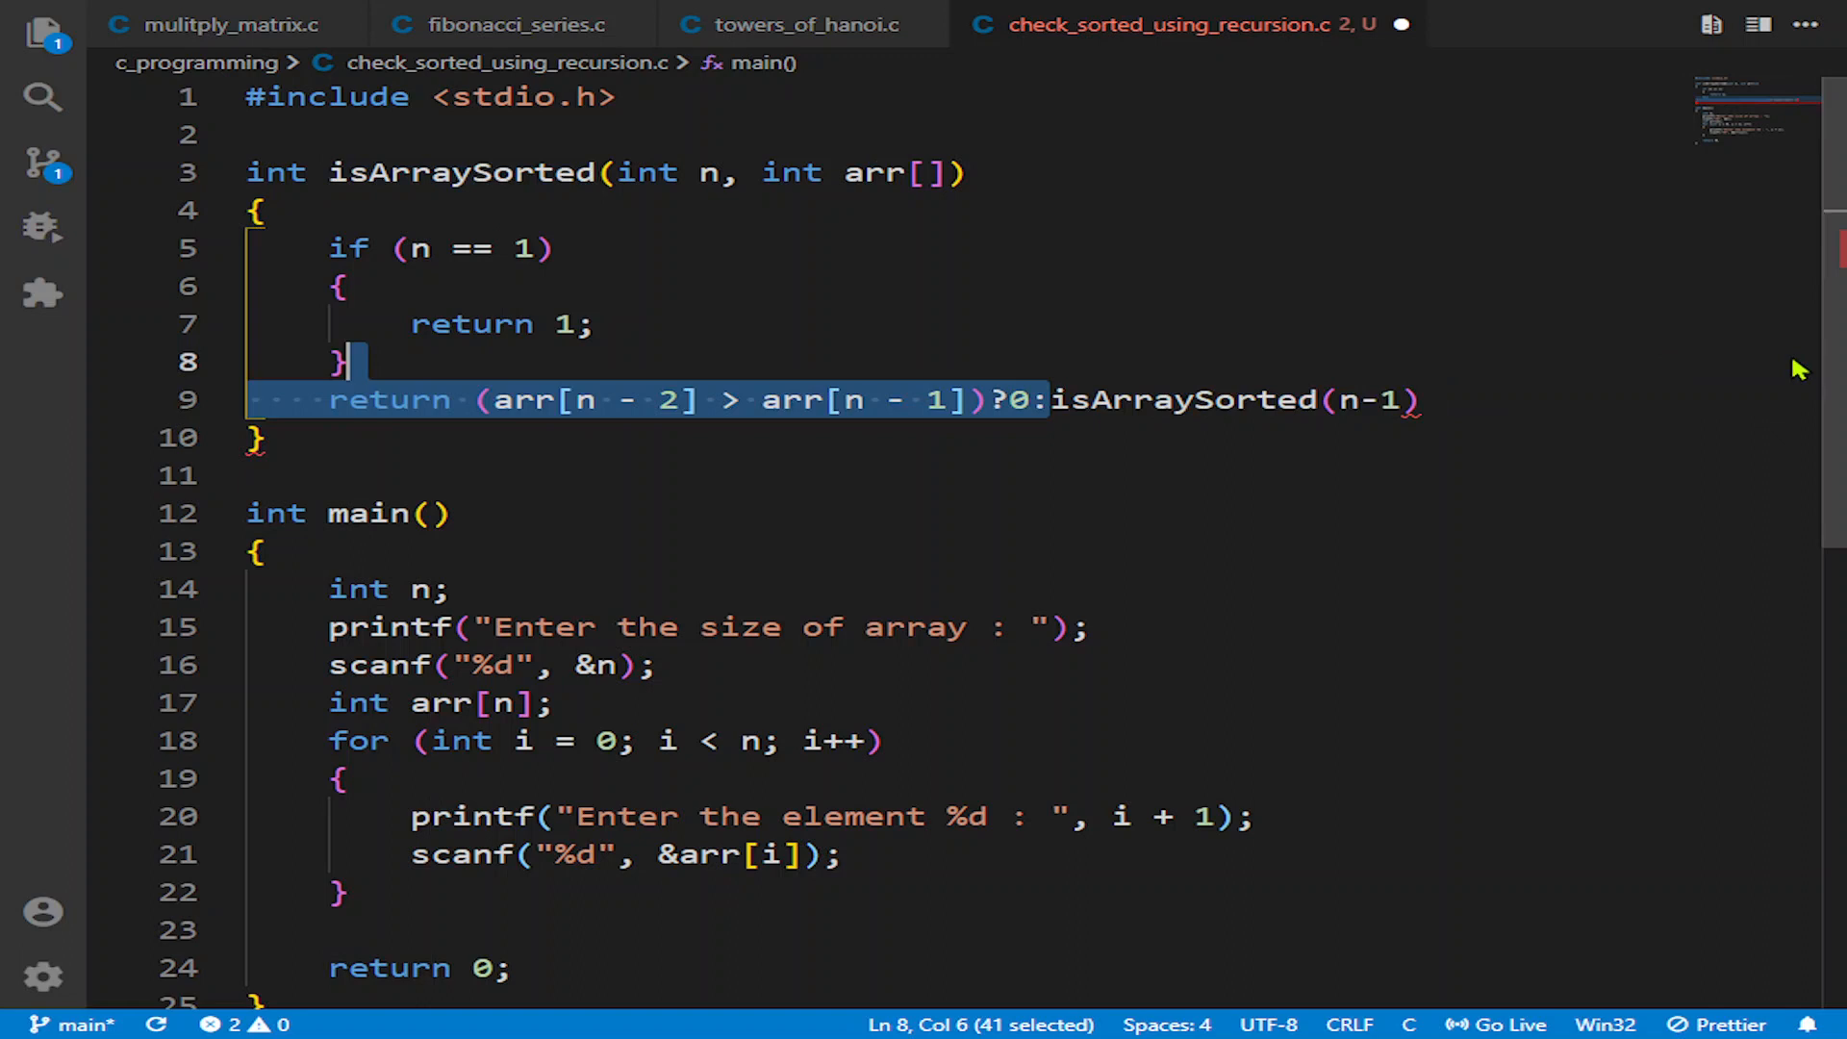
left_click(1396, 400)
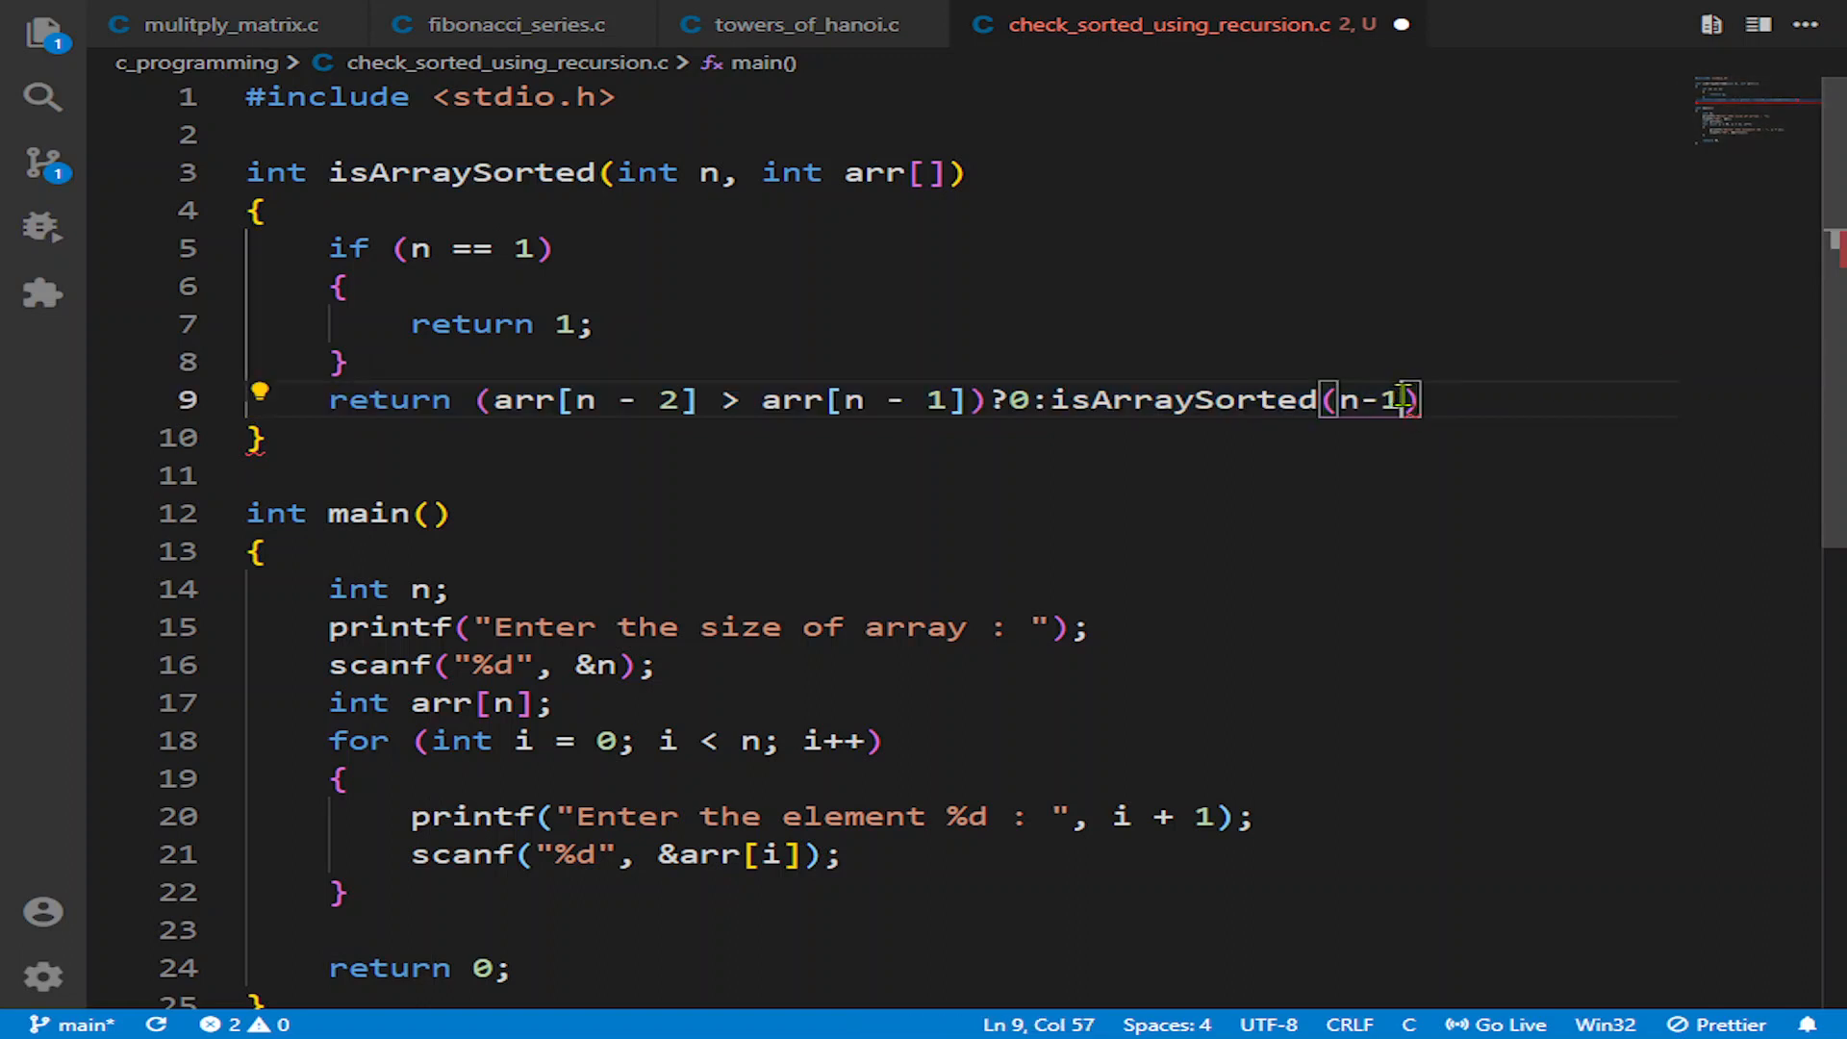
type(",arr")
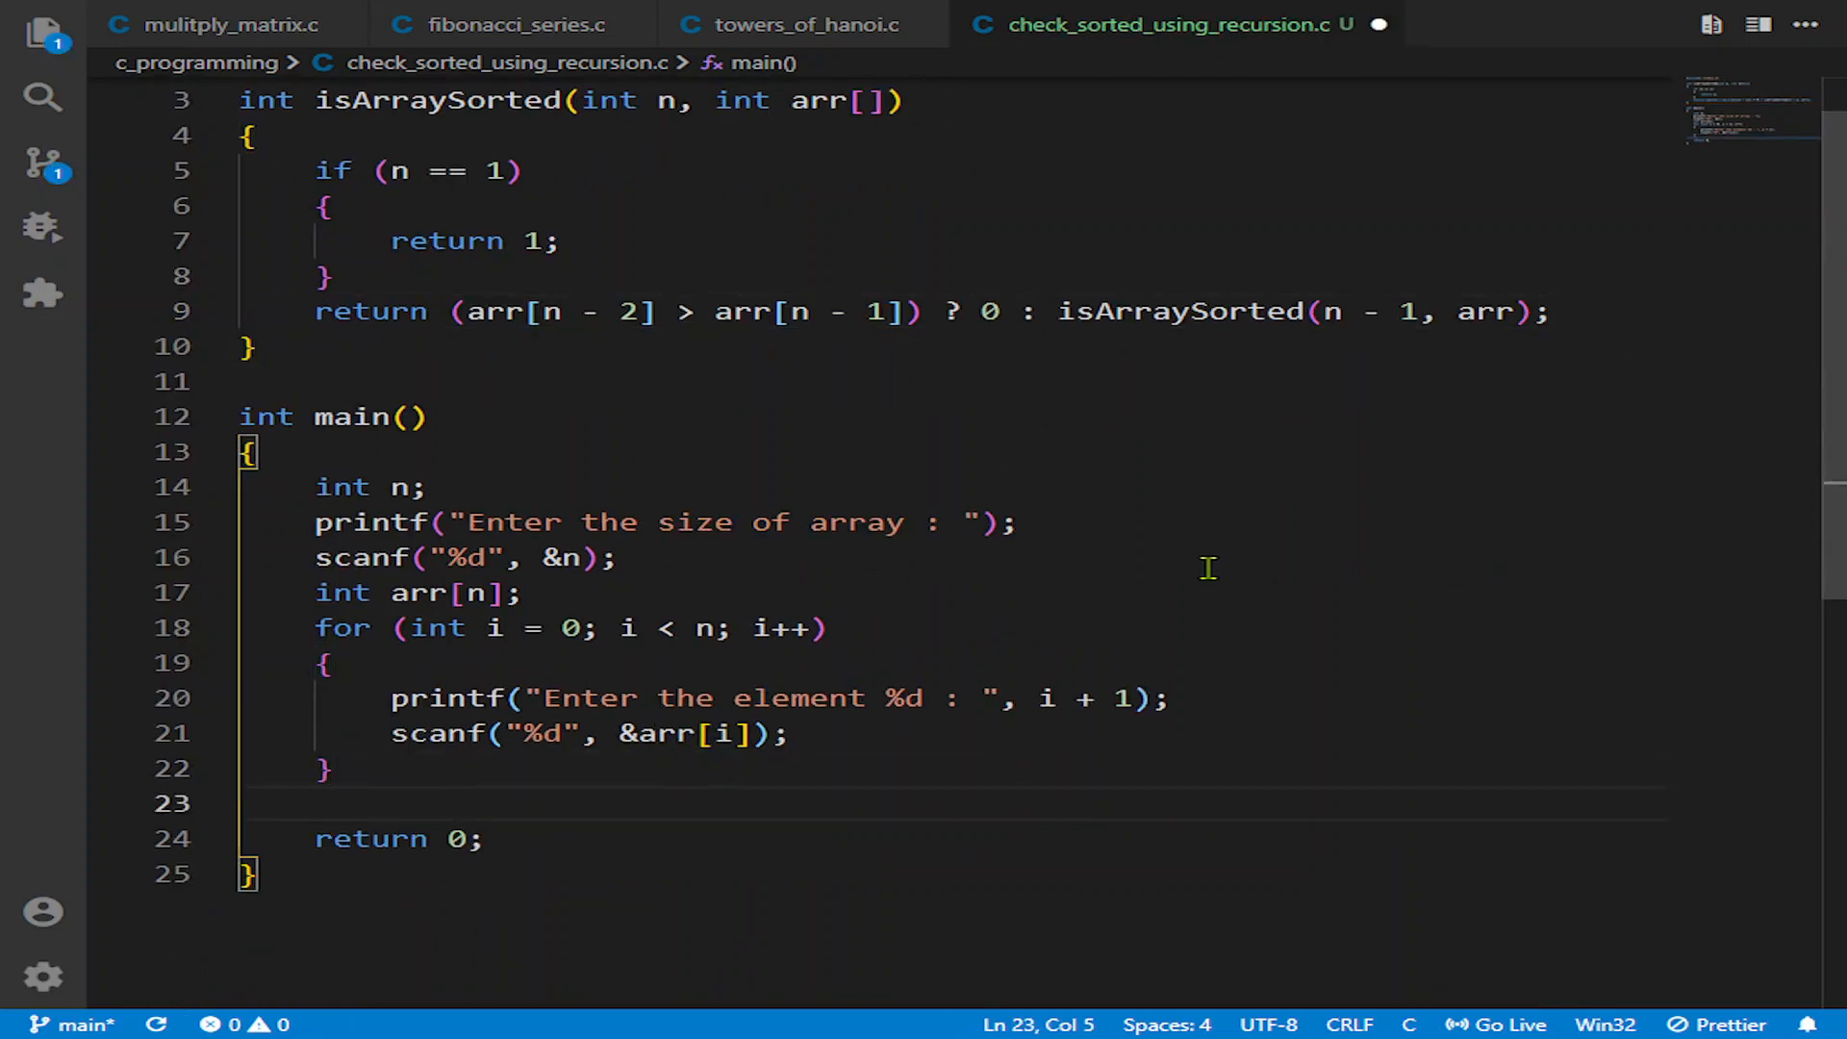
Step: Store isArraySorted(n, arr) in int res and begin printf("%d" to print it
type("int")
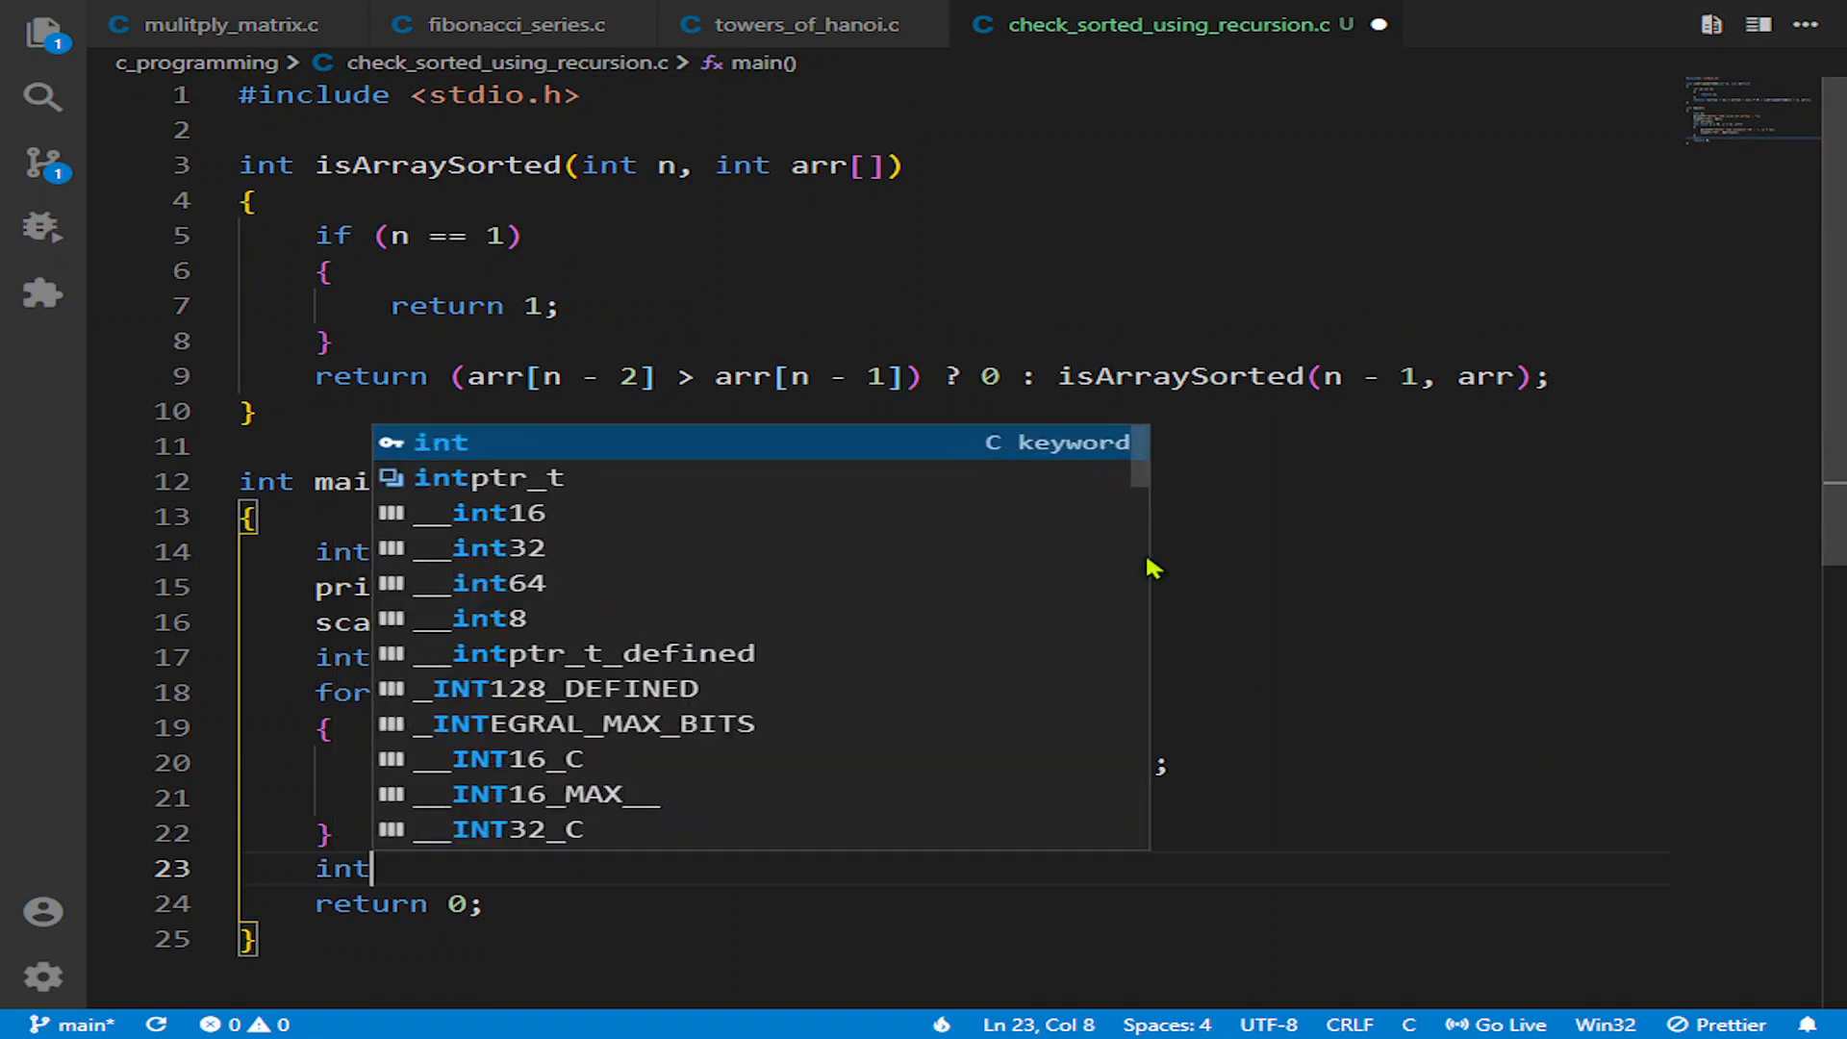
type("res=")
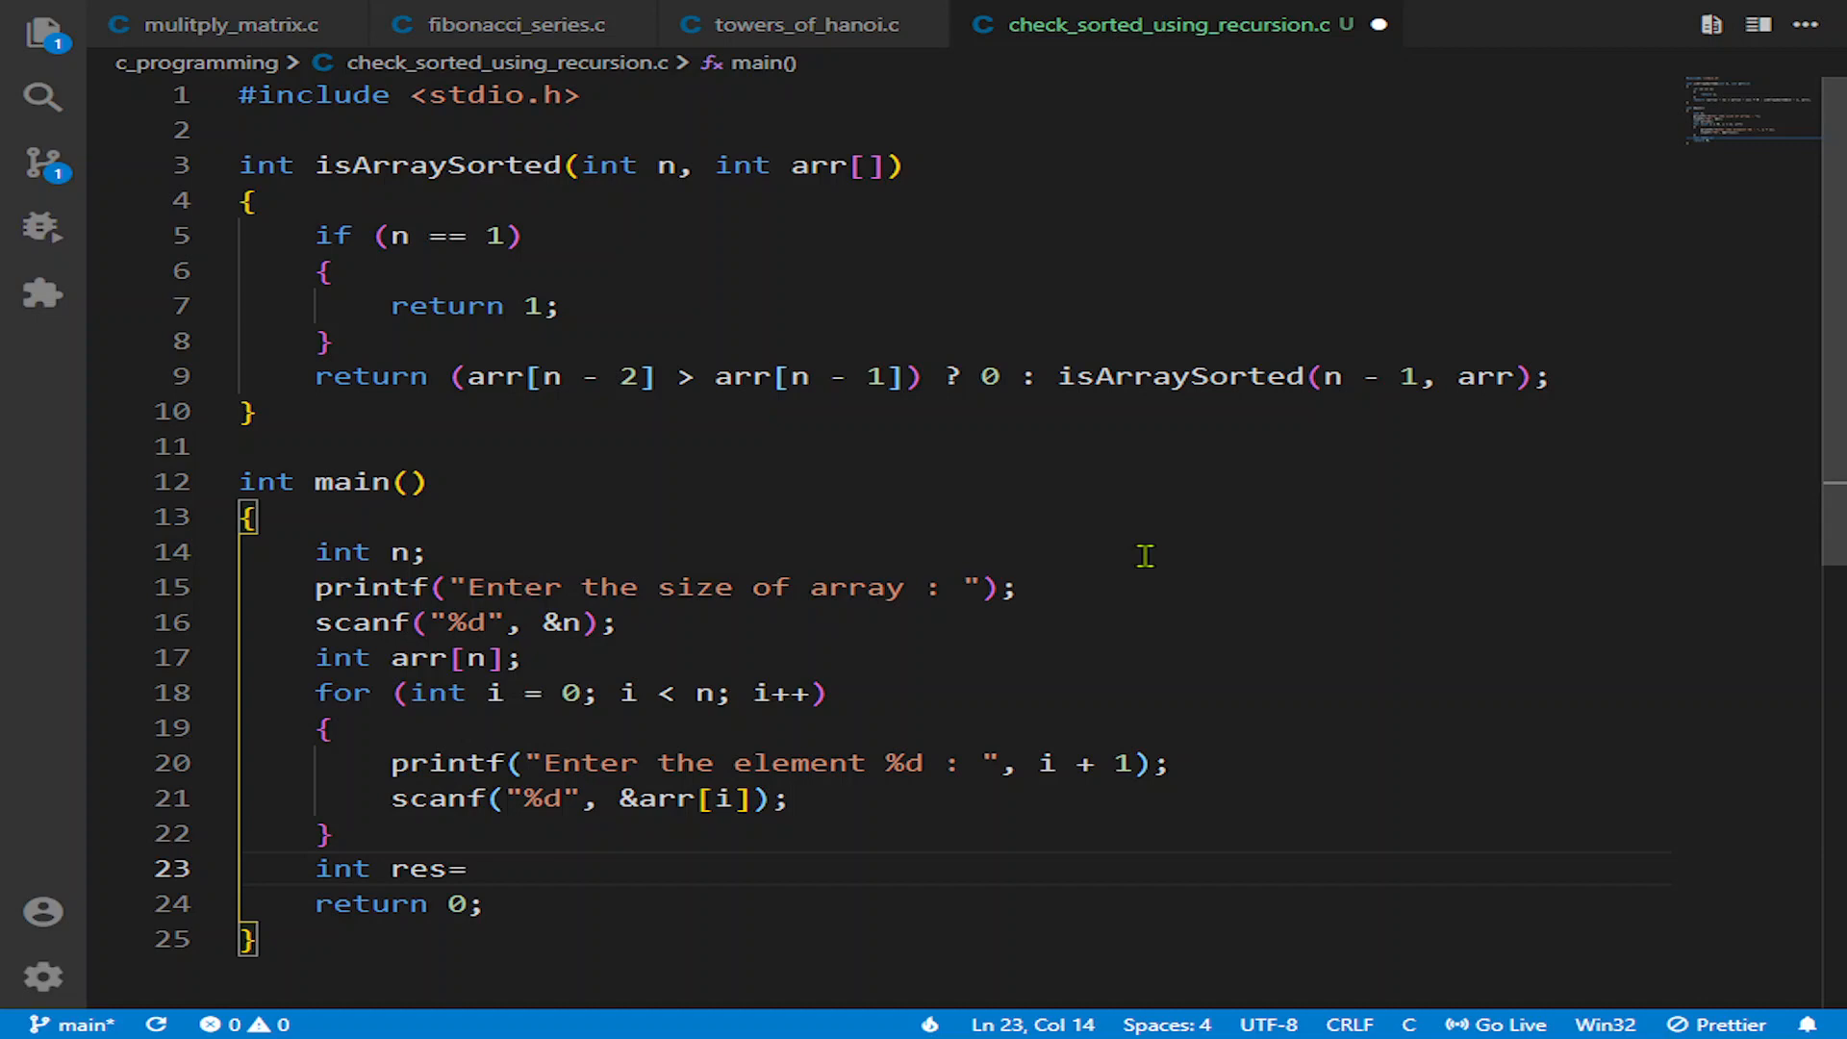
type("isArraySorted()")
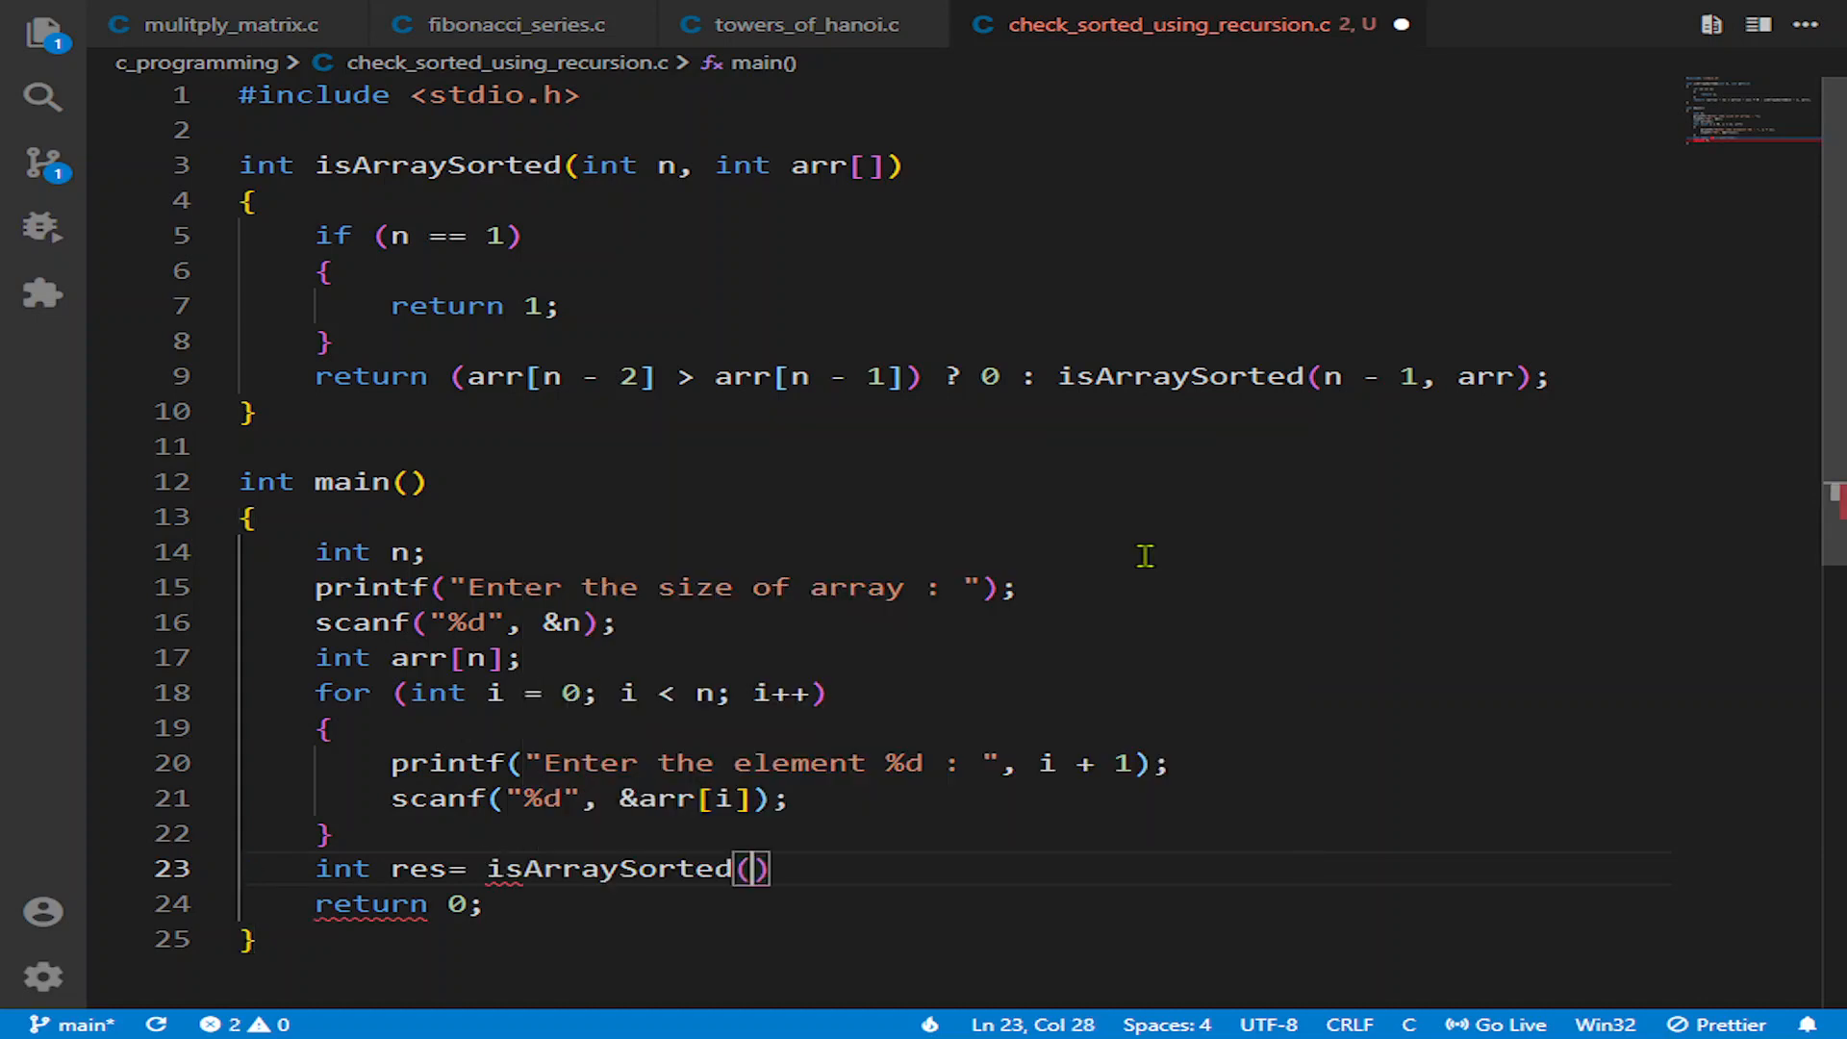
type("n,arr")
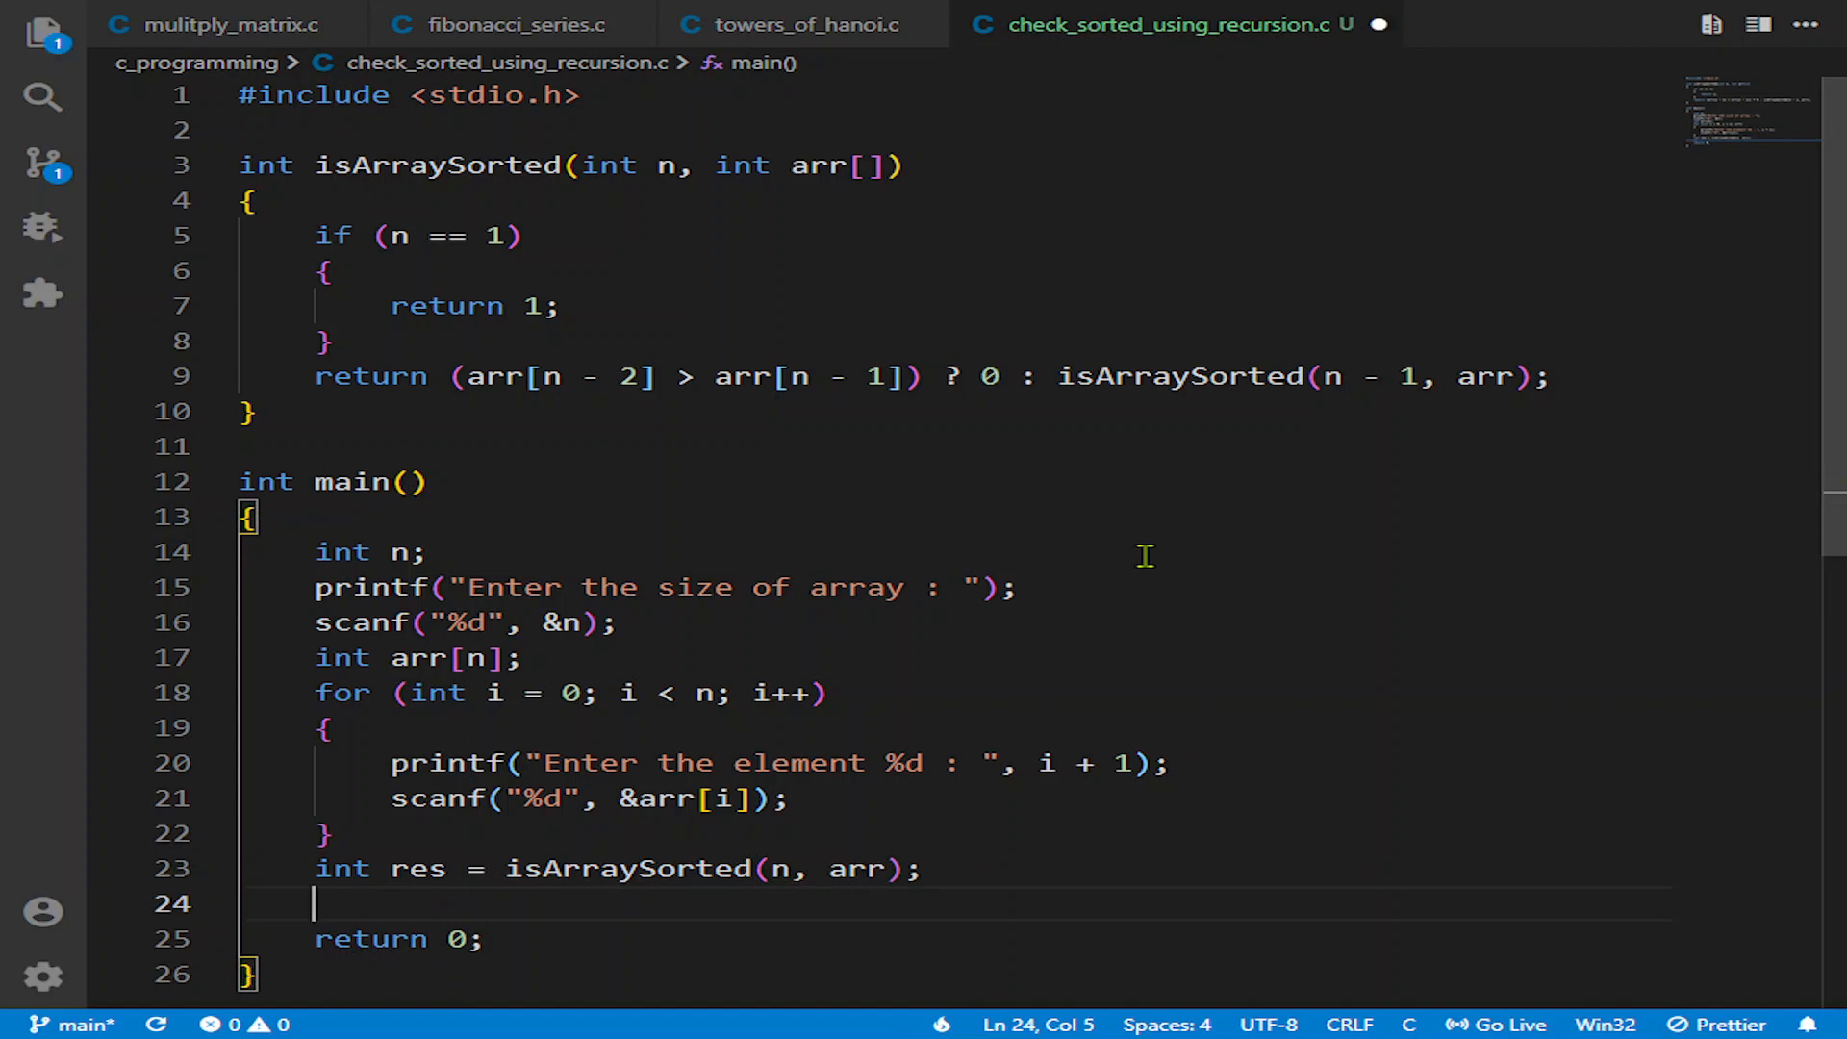
type("printf")
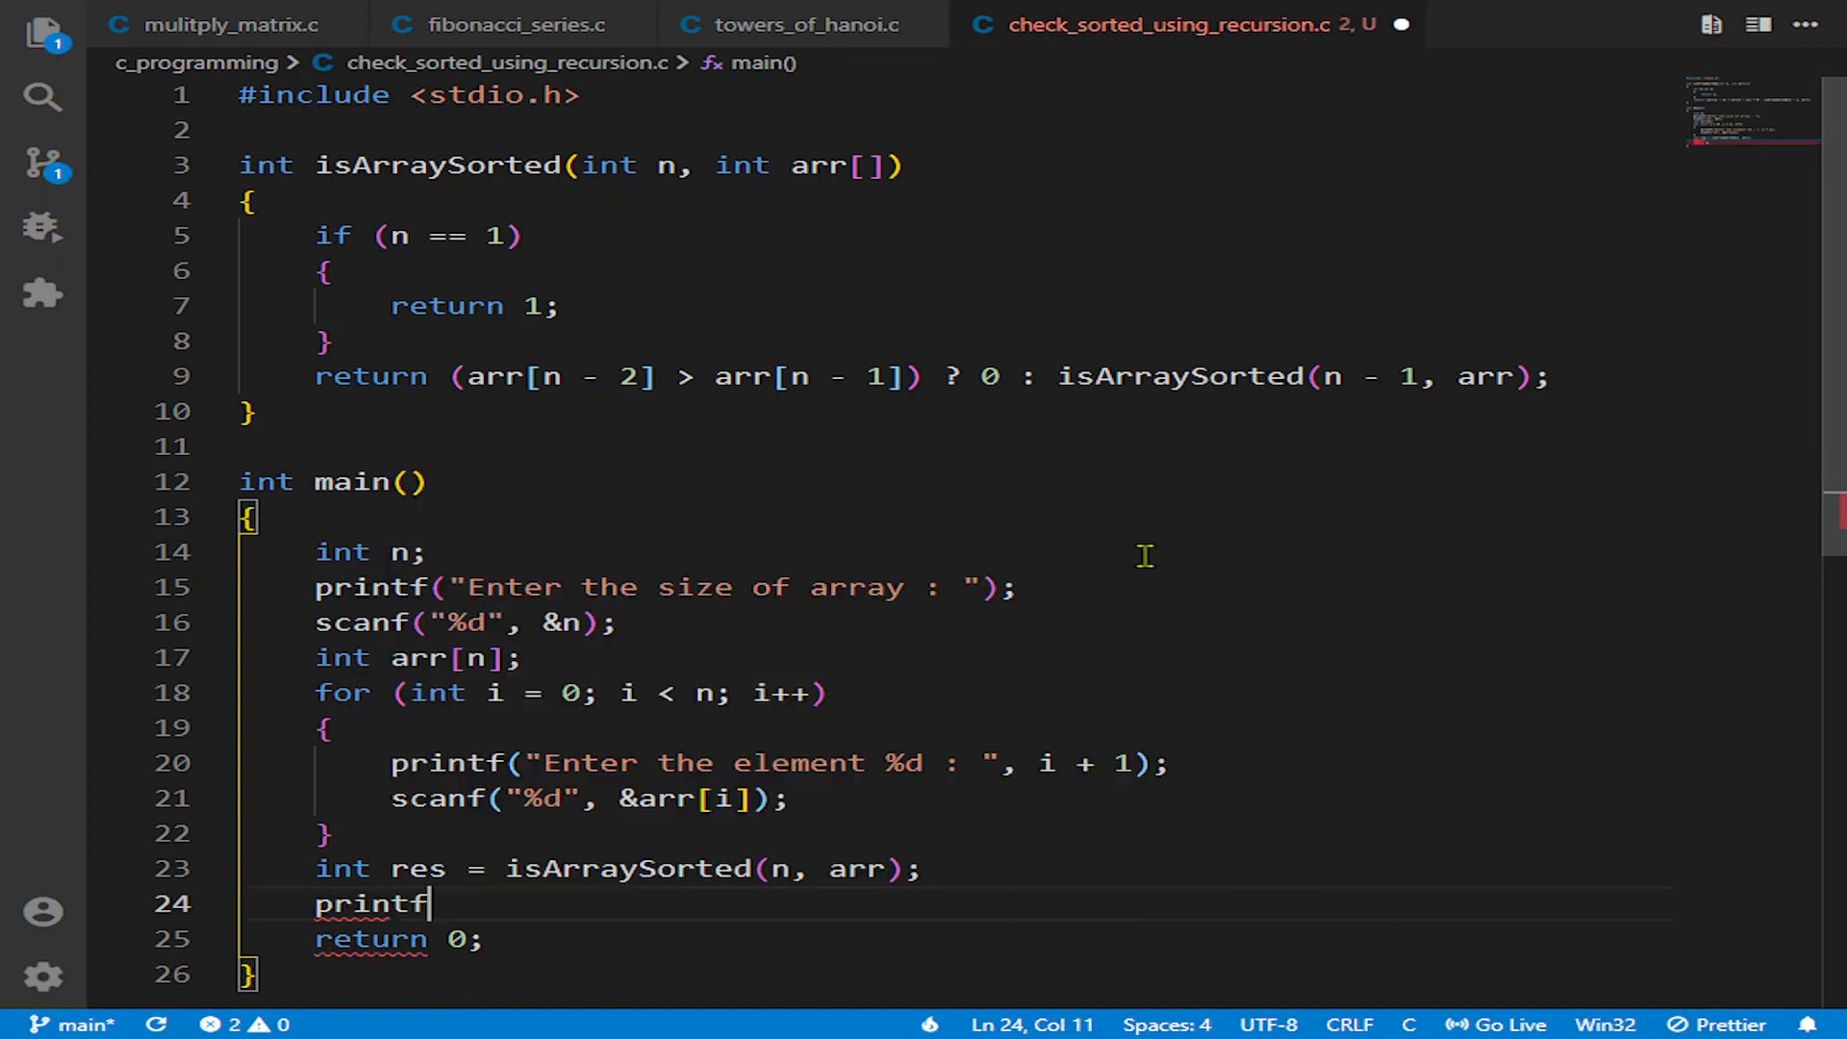
type("(\"%d\"")
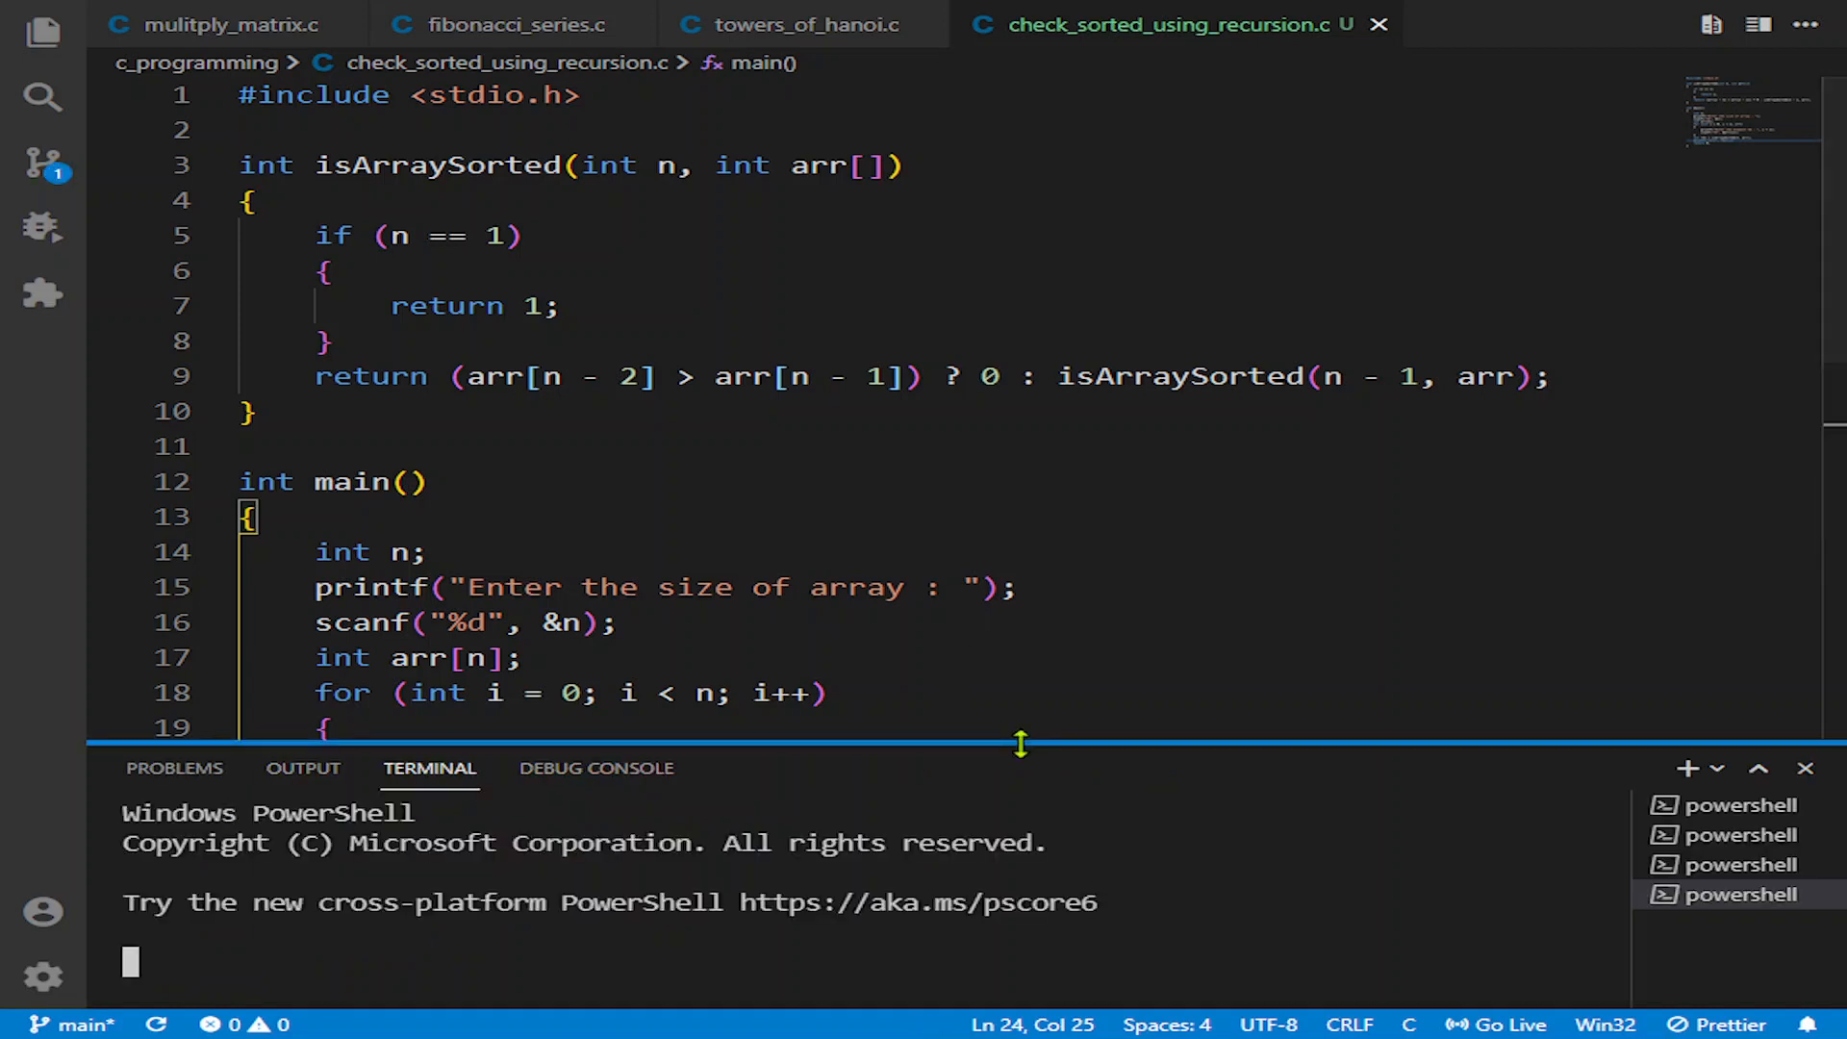
Step: In a new PowerShell terminal, cd to c_programming and compile check_sorted_using_recursion.c with gcc
type("cd")
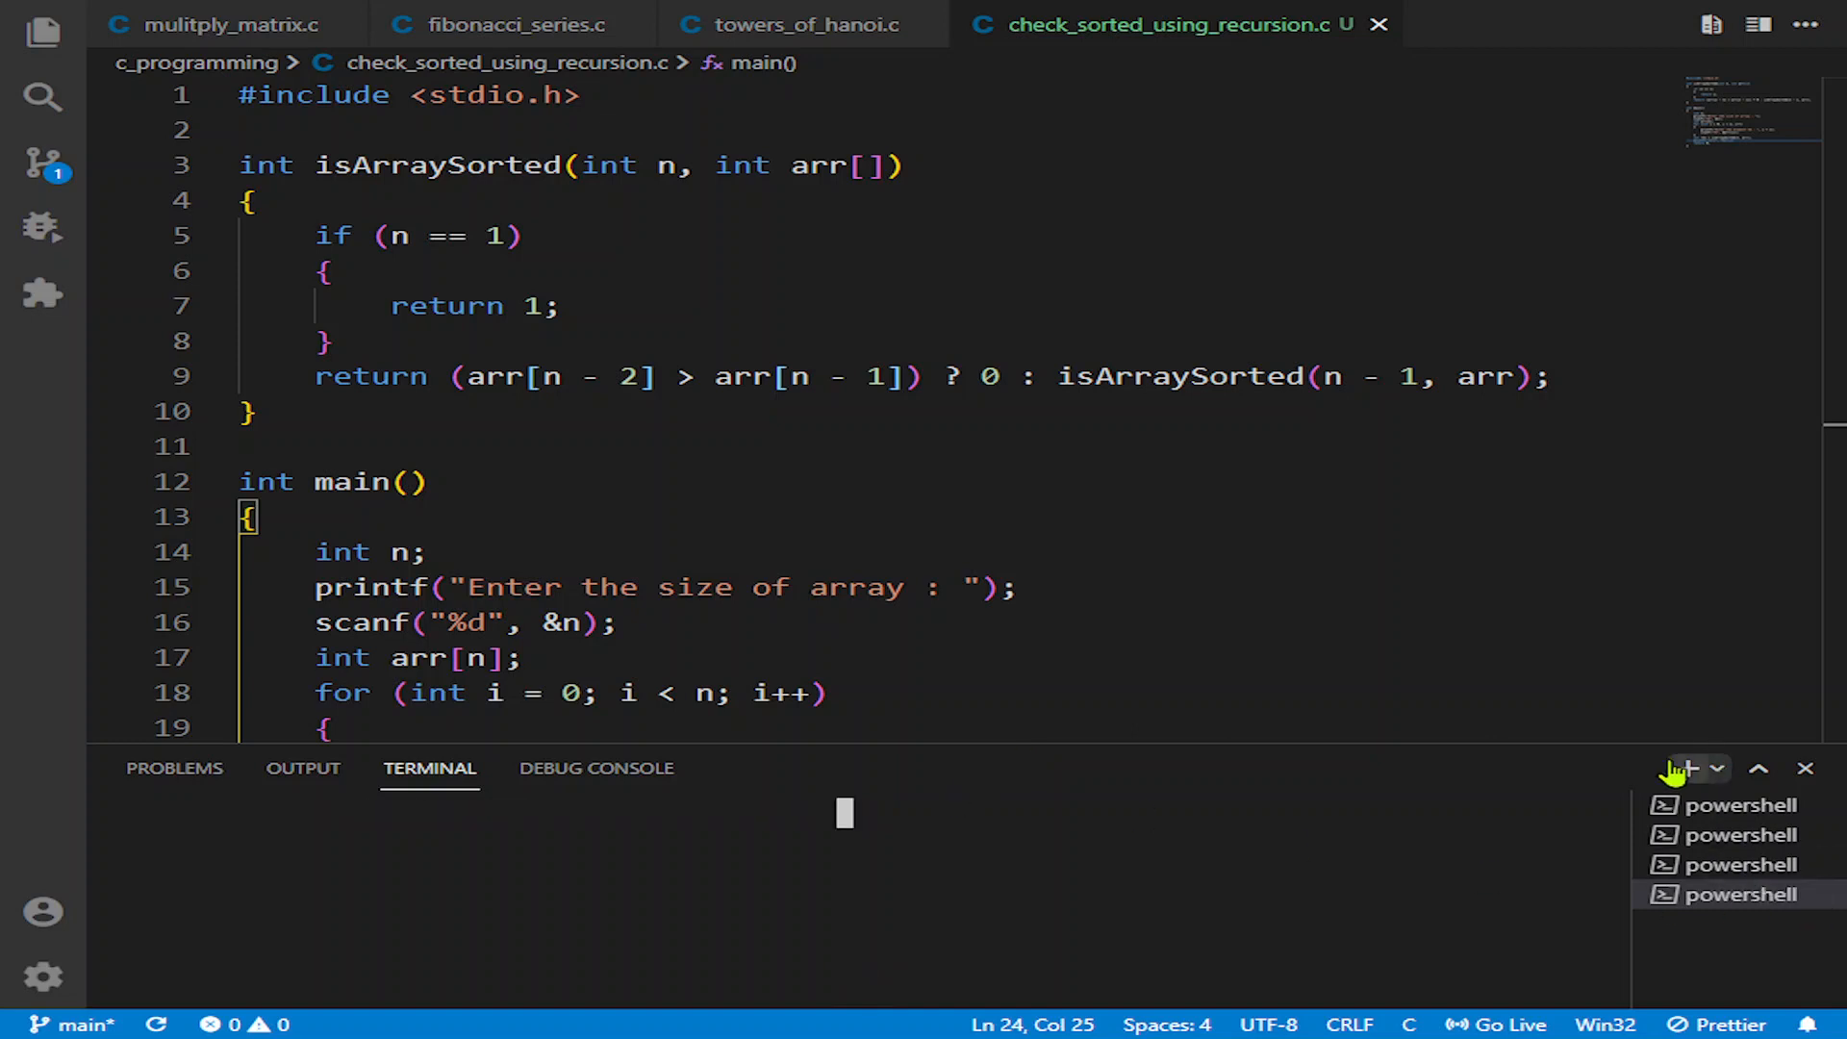
left_click(1686, 768)
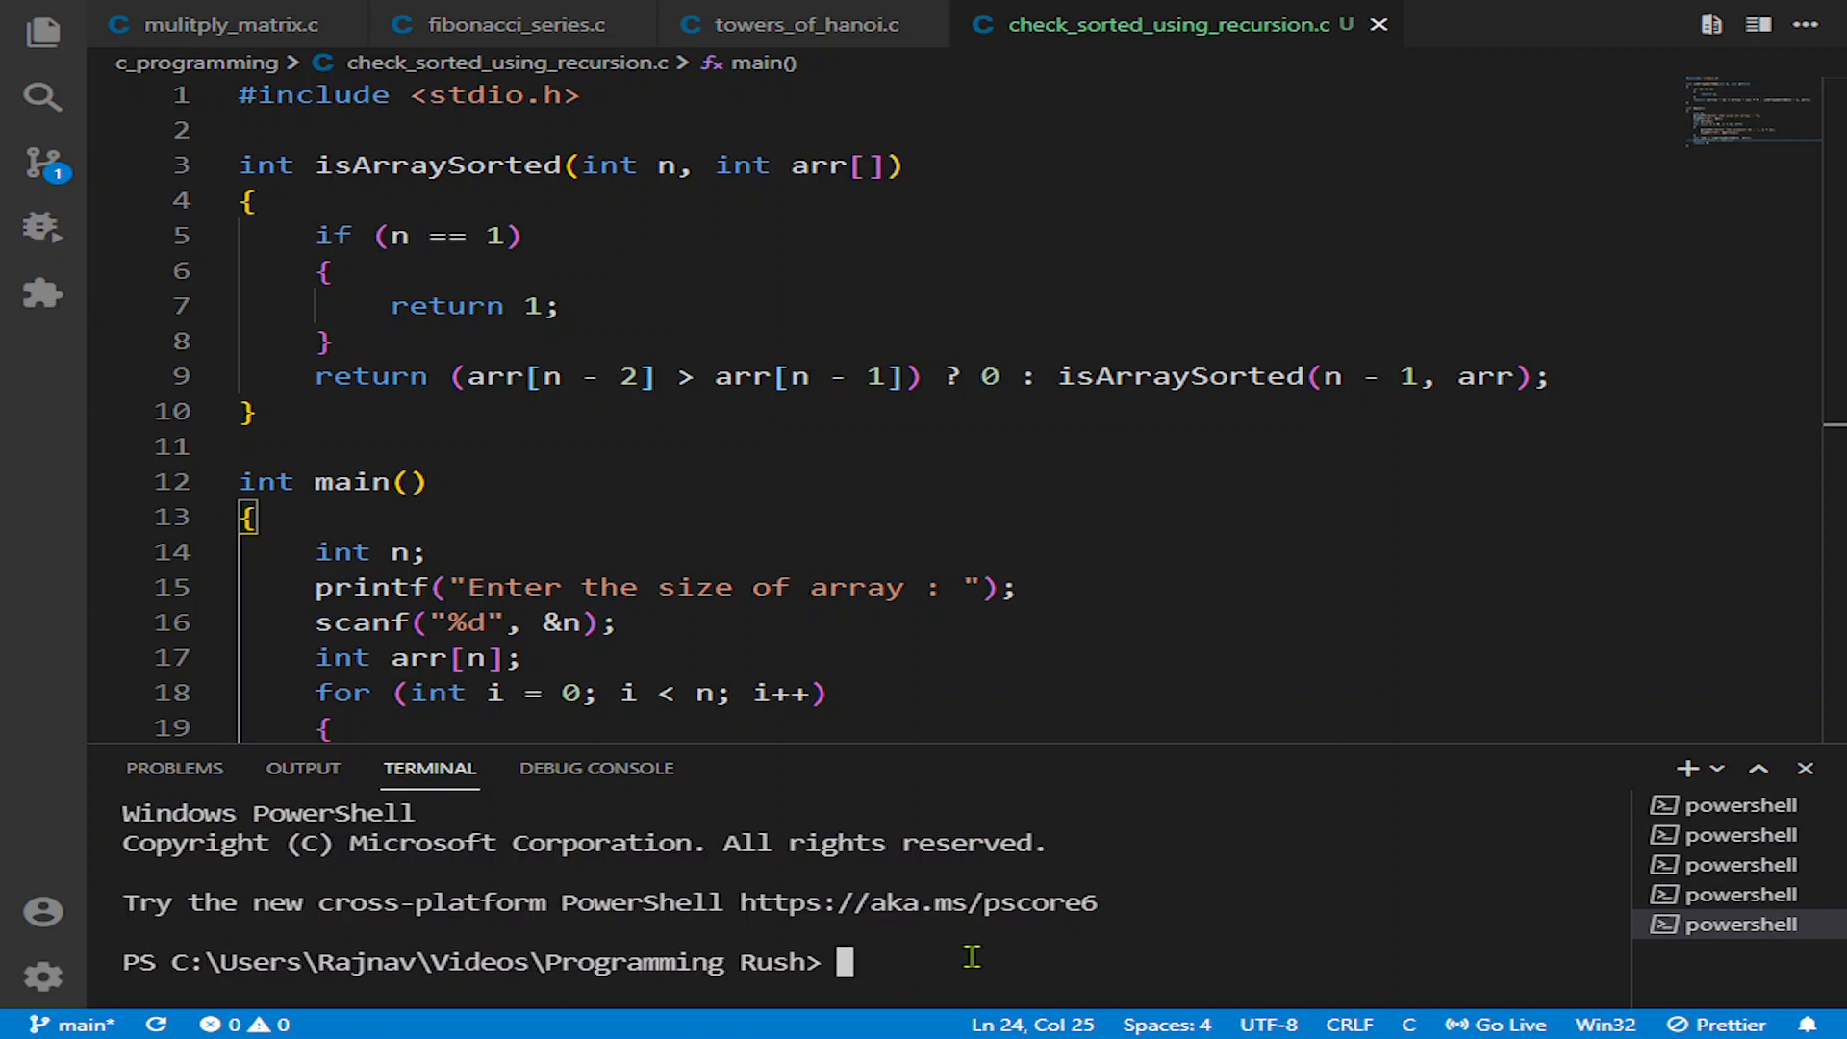
type("cd c")
type("gcc")
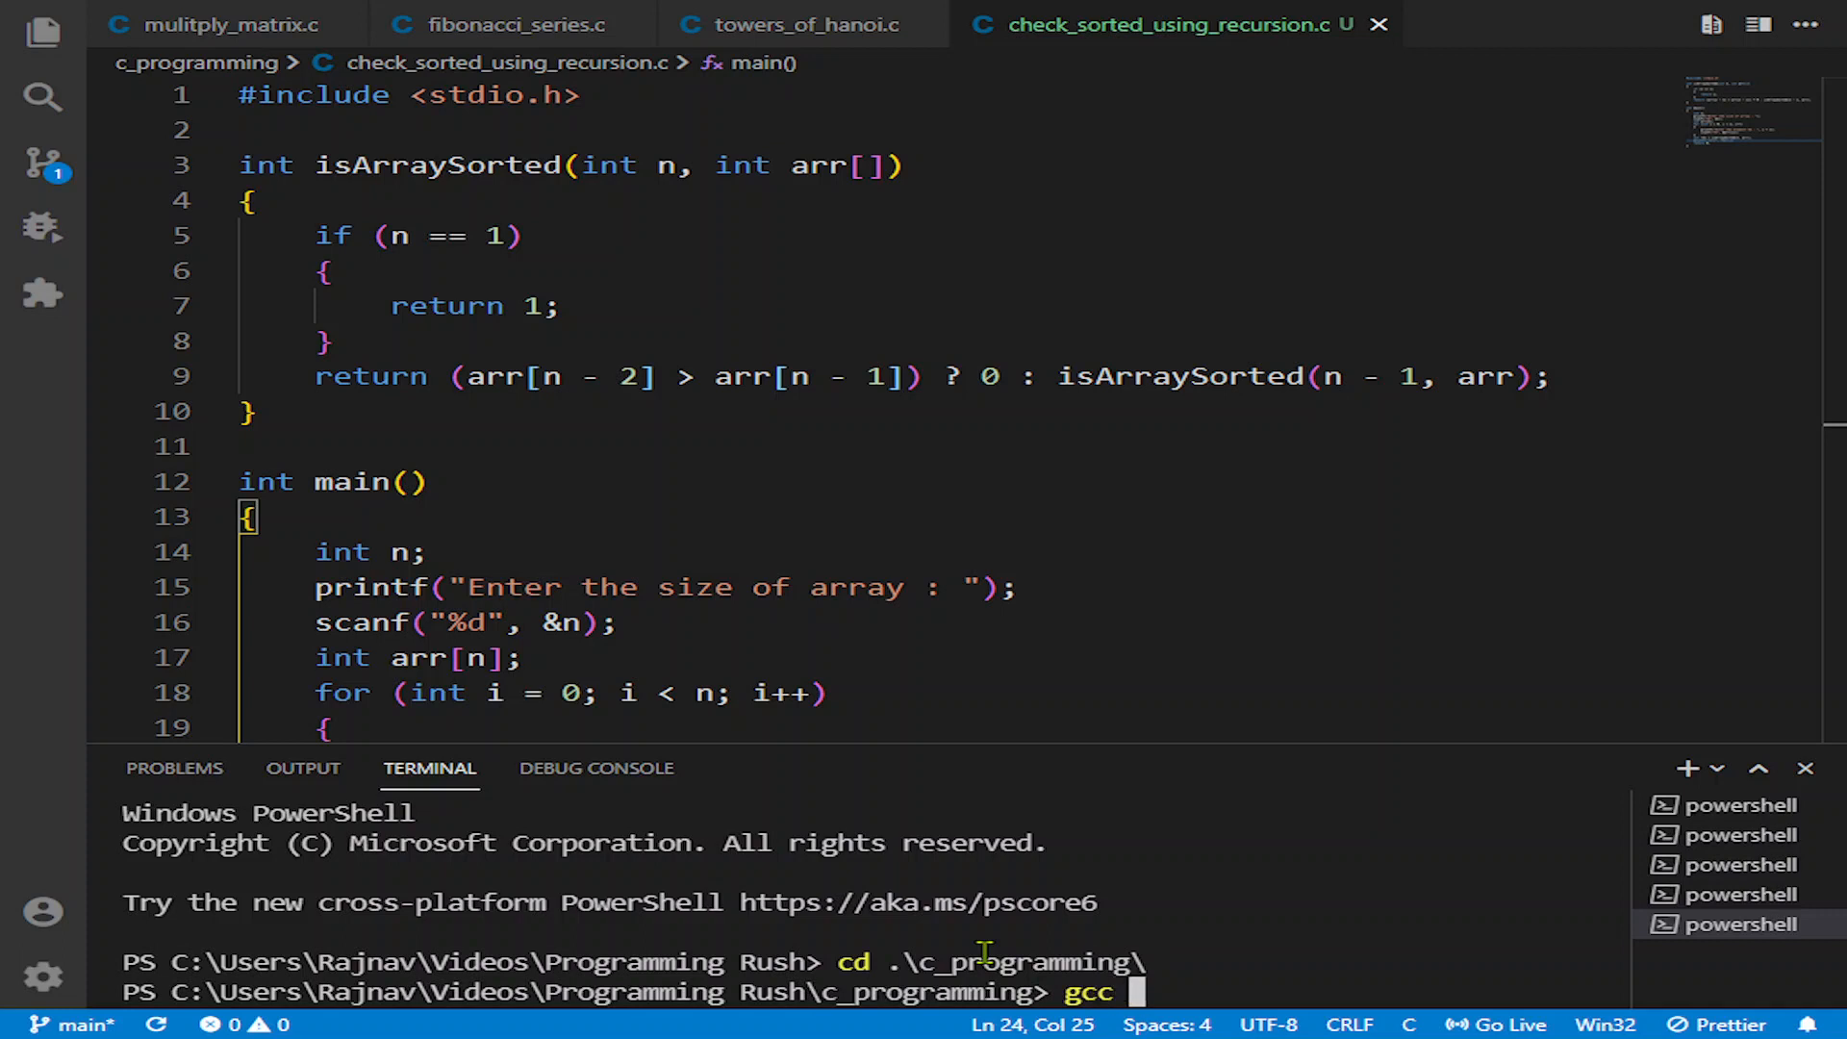
type(".\\check_sorted_using_recursion.c")
type(".\\a.exe")
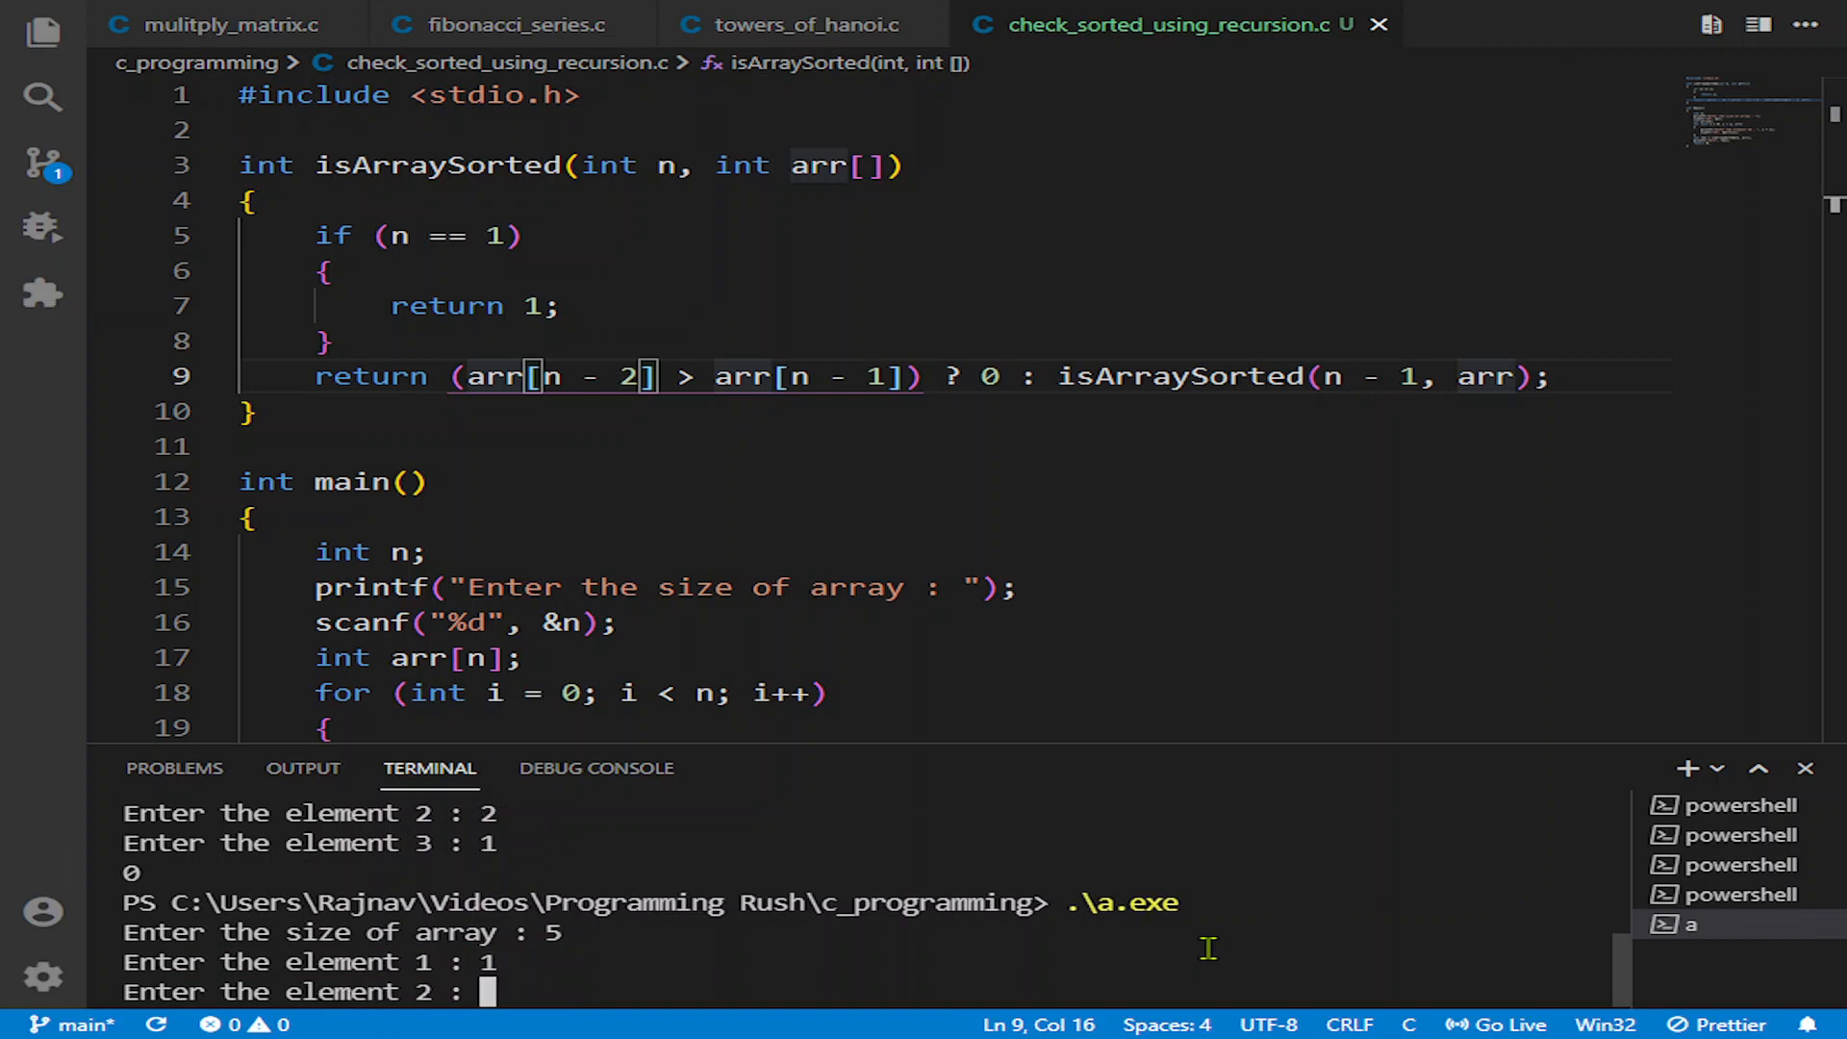
Step: Run a.exe with size 5 and elements 1 4 2 6 5, which prints 0
type("2")
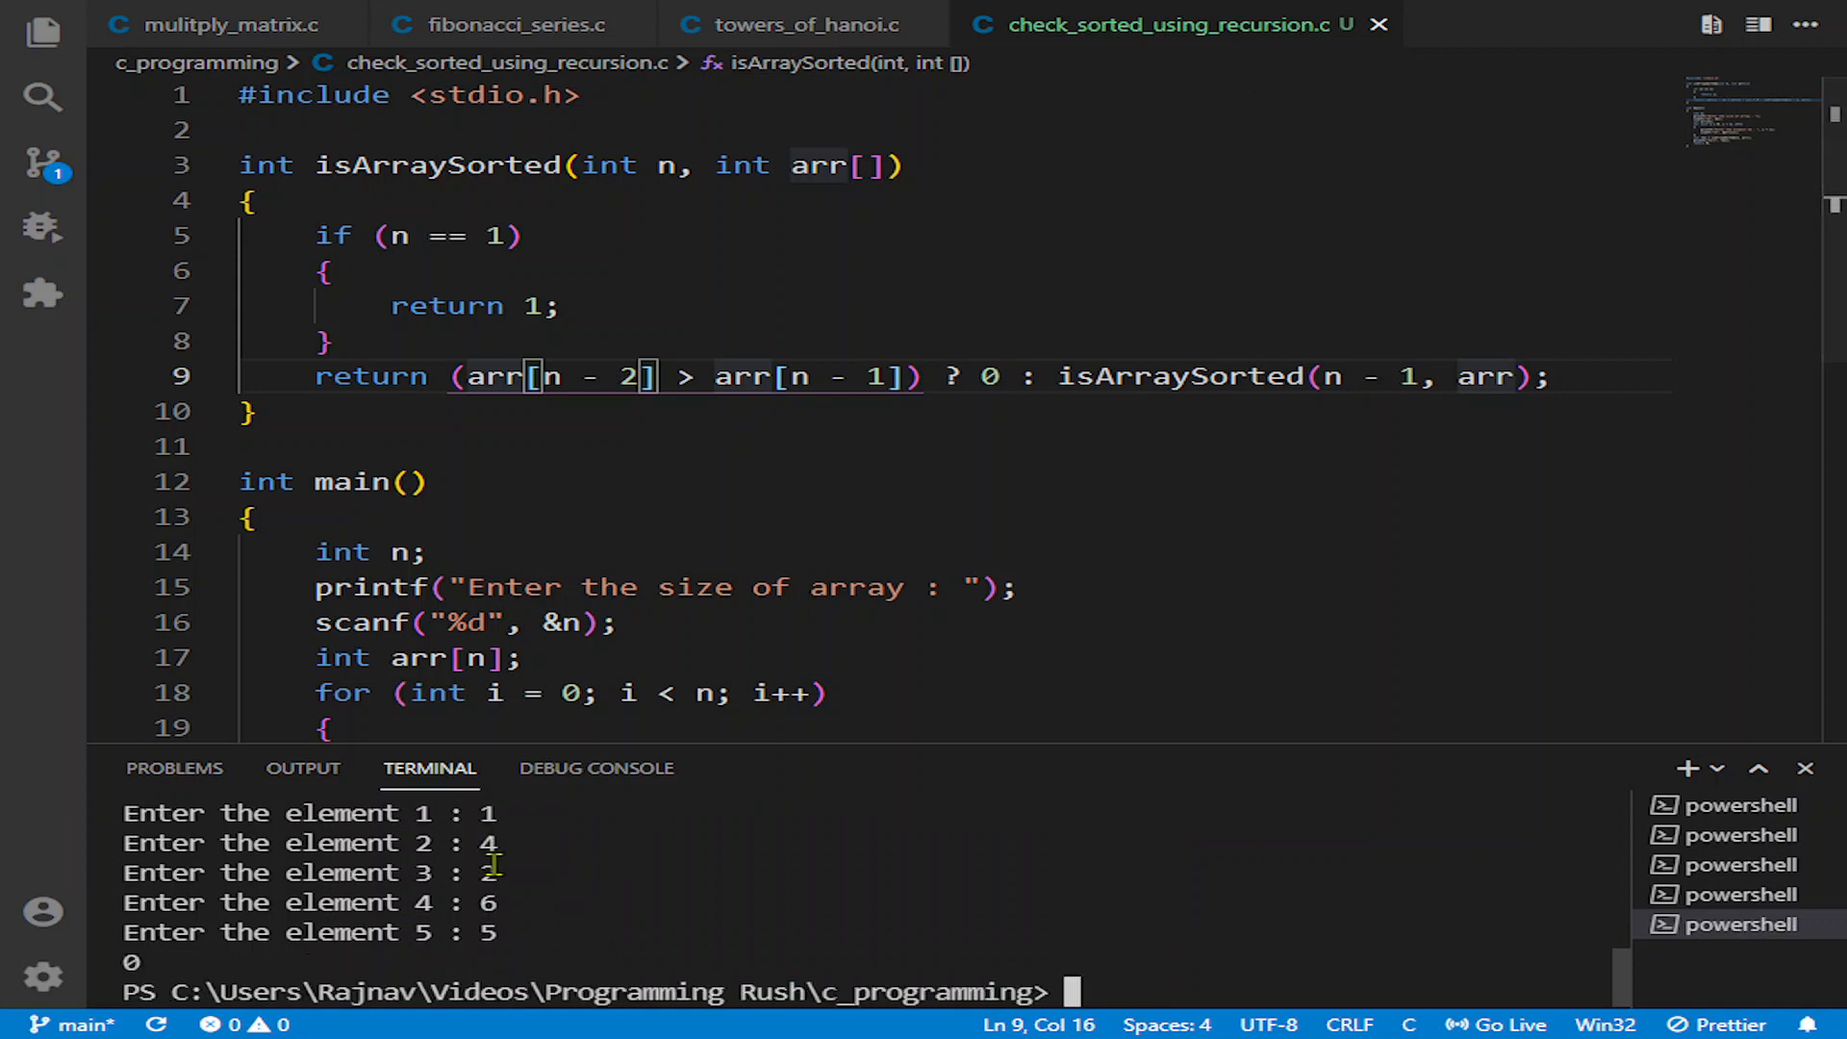
scroll("down", 3)
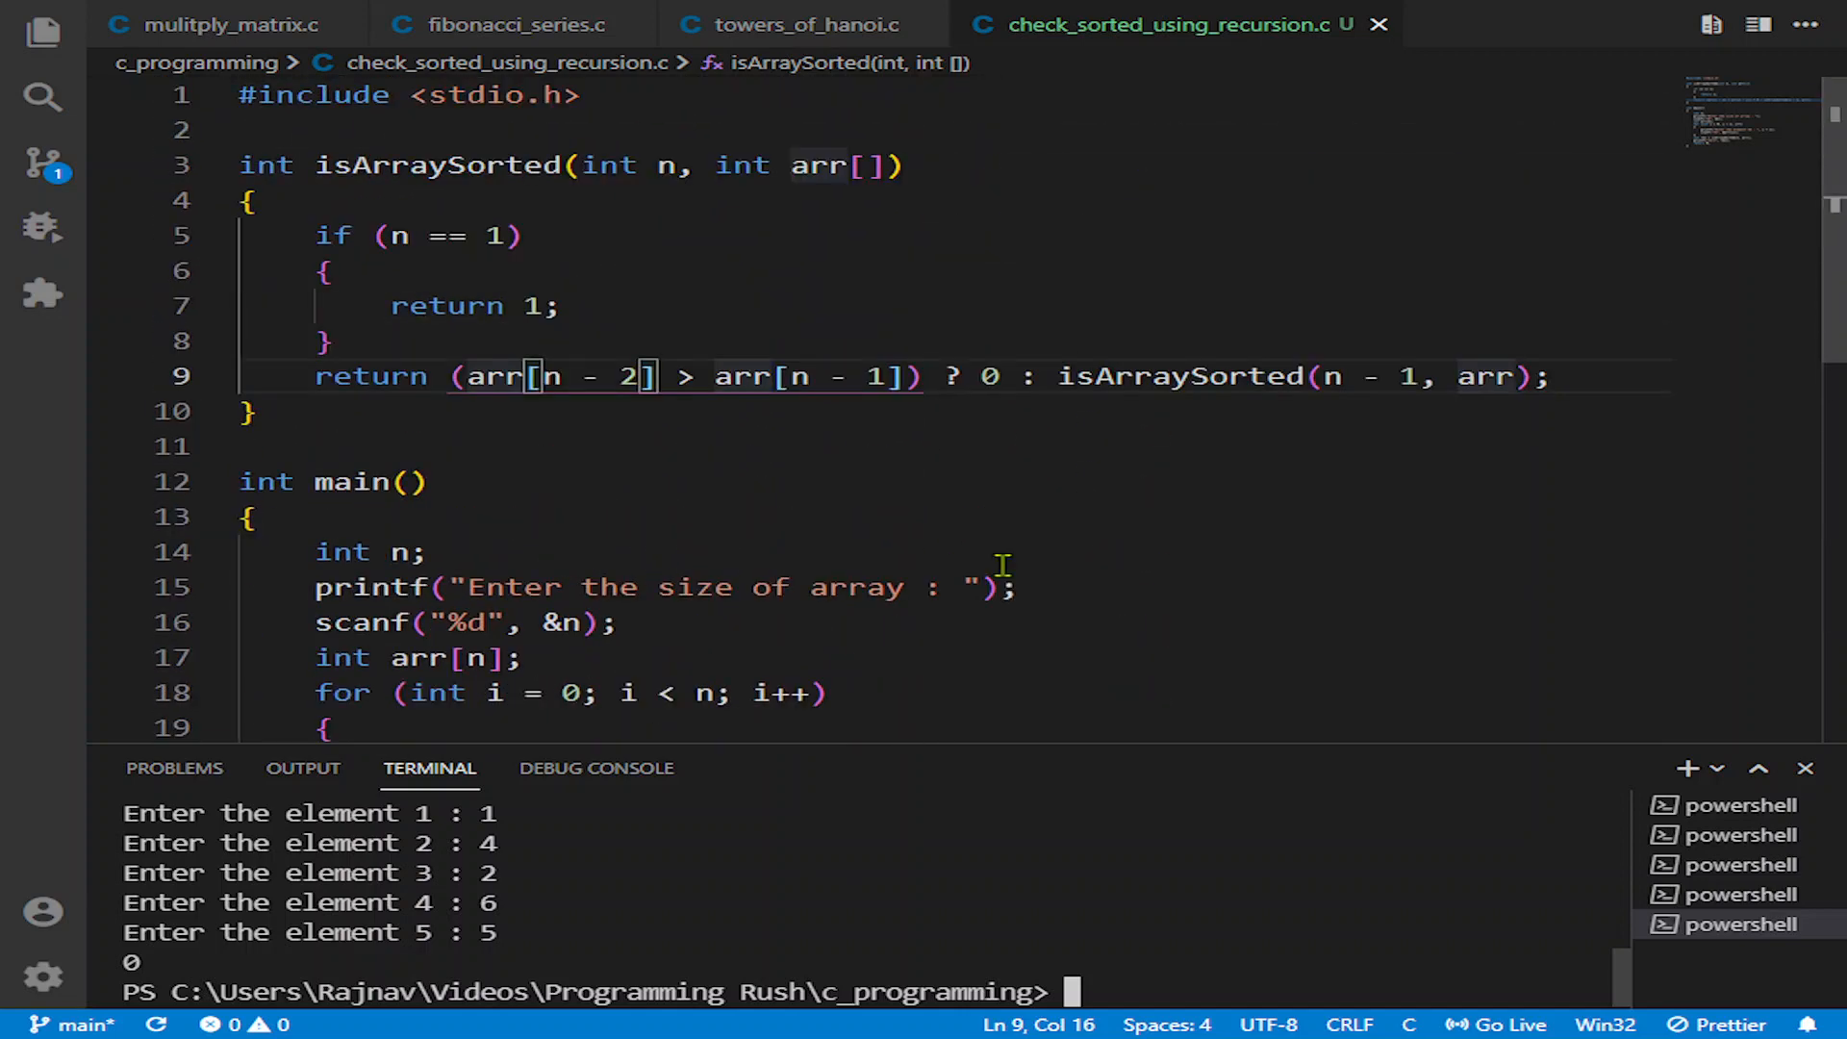
mouse_move(833, 466)
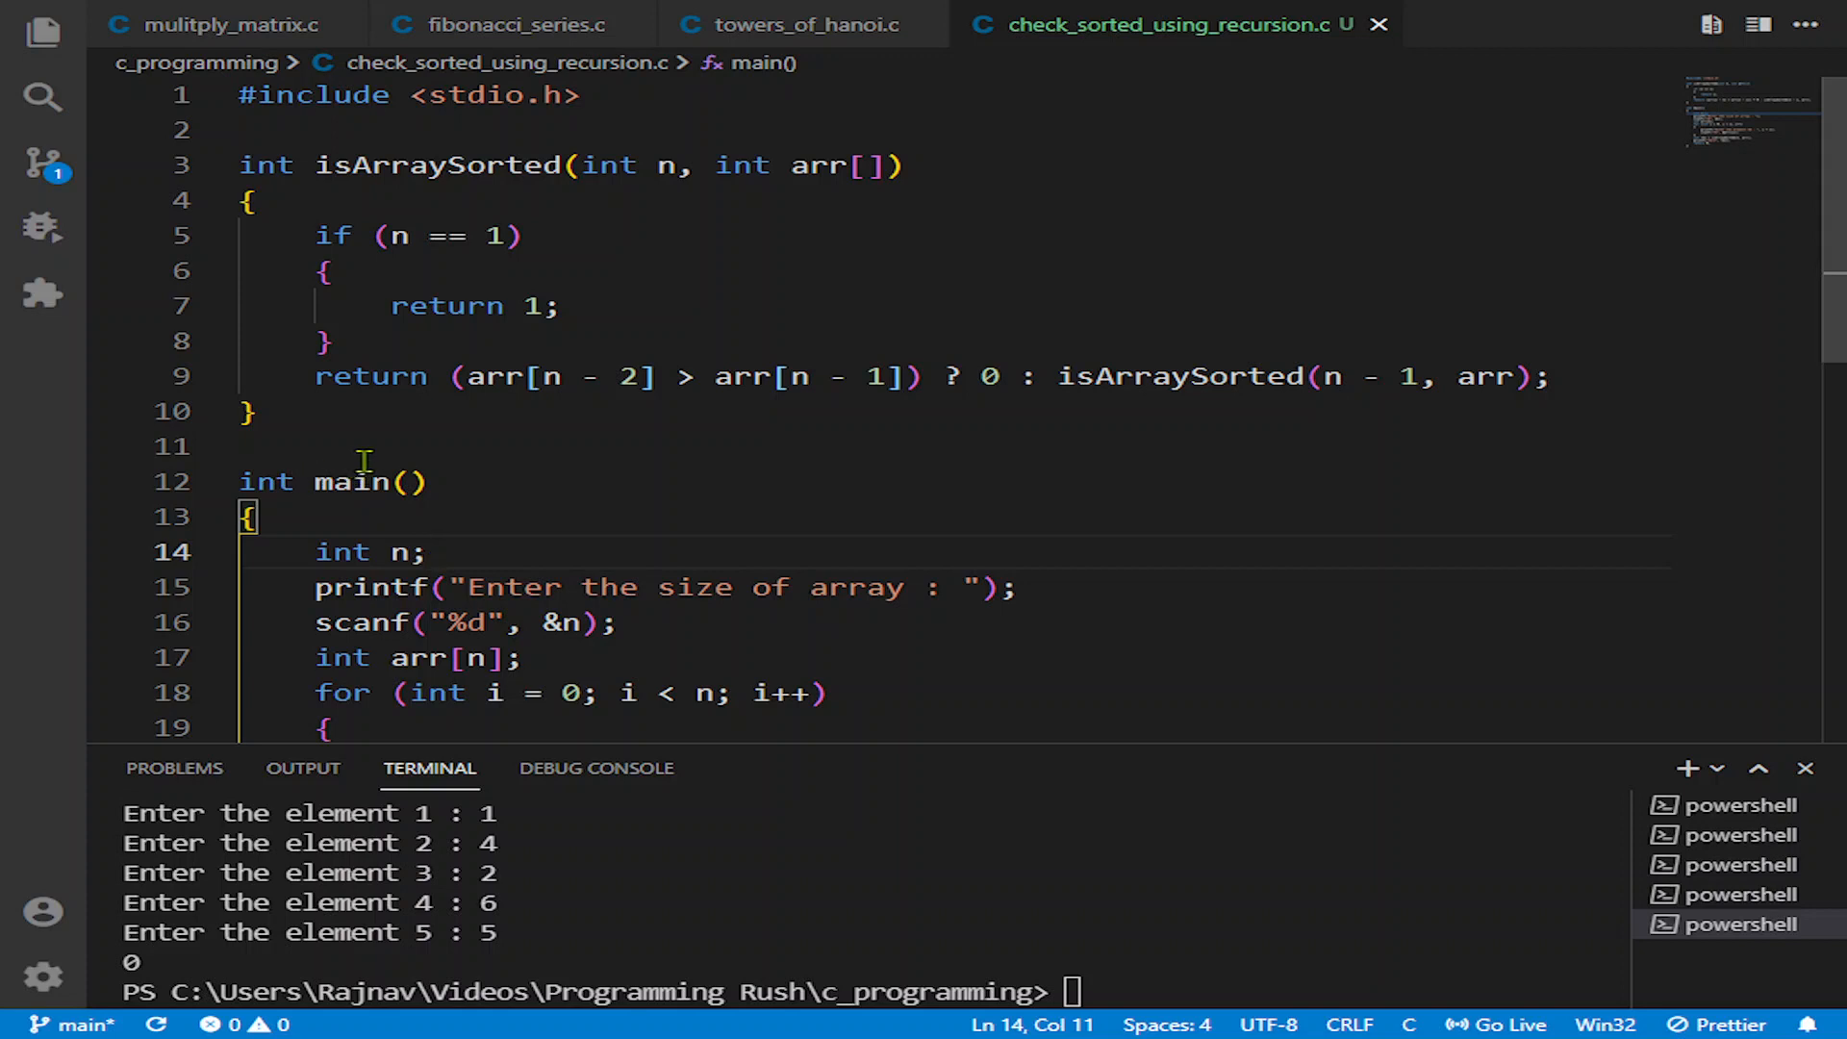
mouse_move(489, 444)
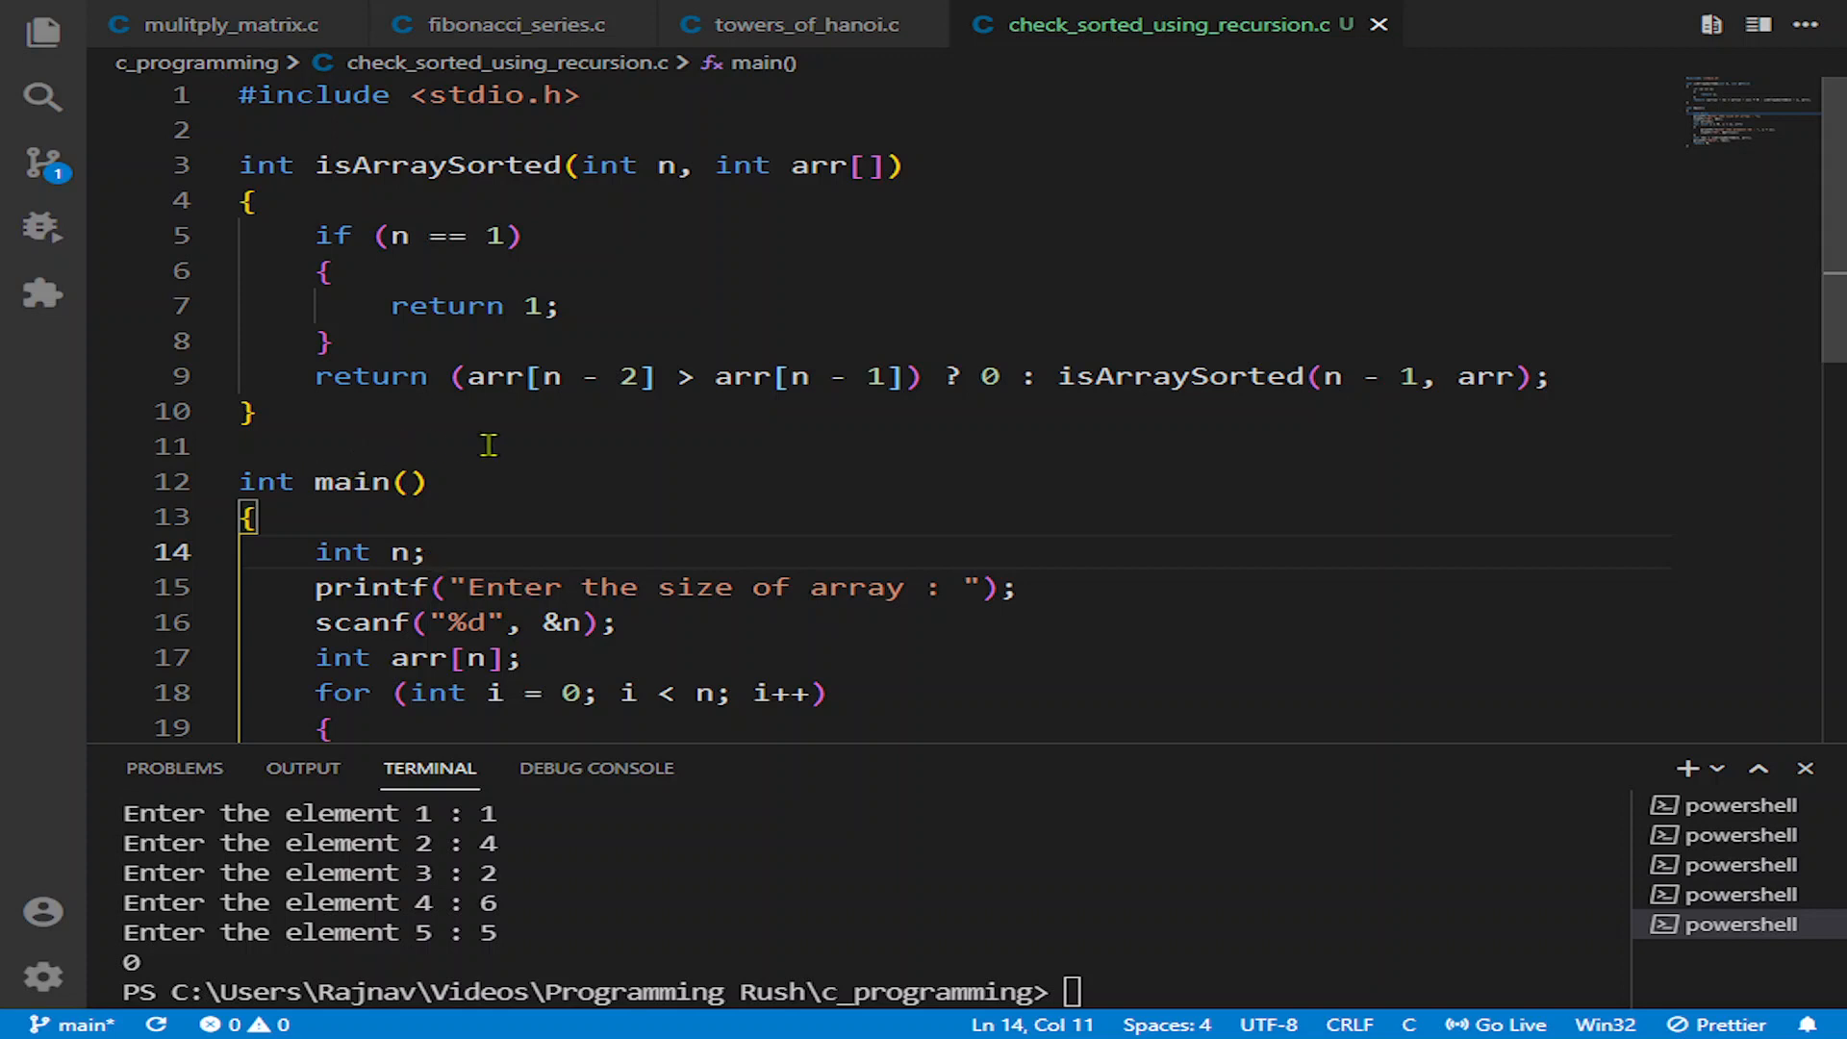